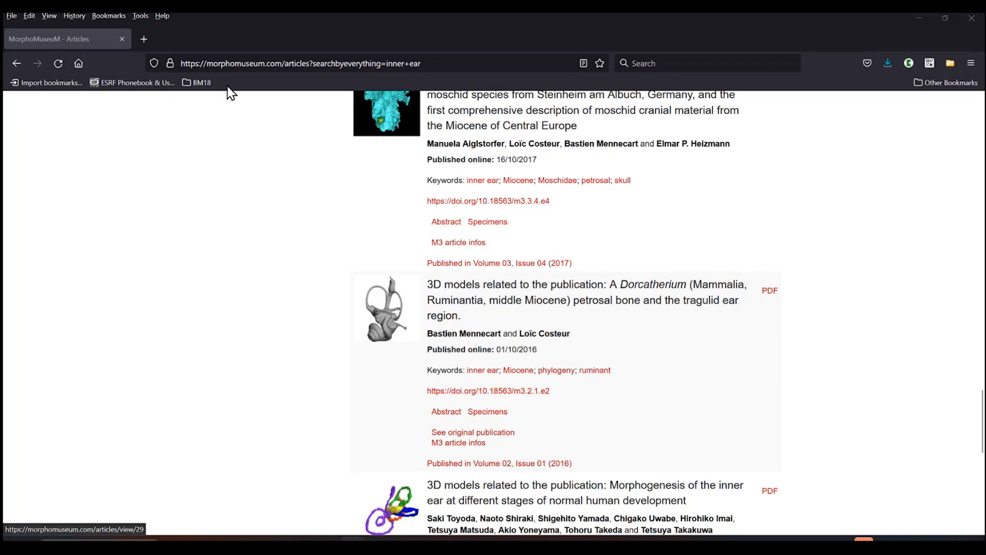
mouse_move(392, 279)
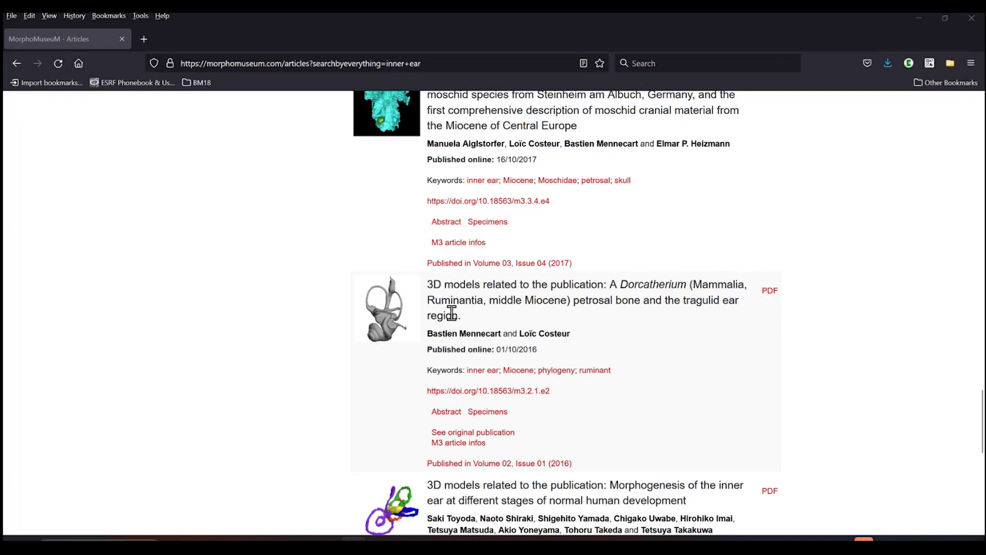
mouse_move(348, 466)
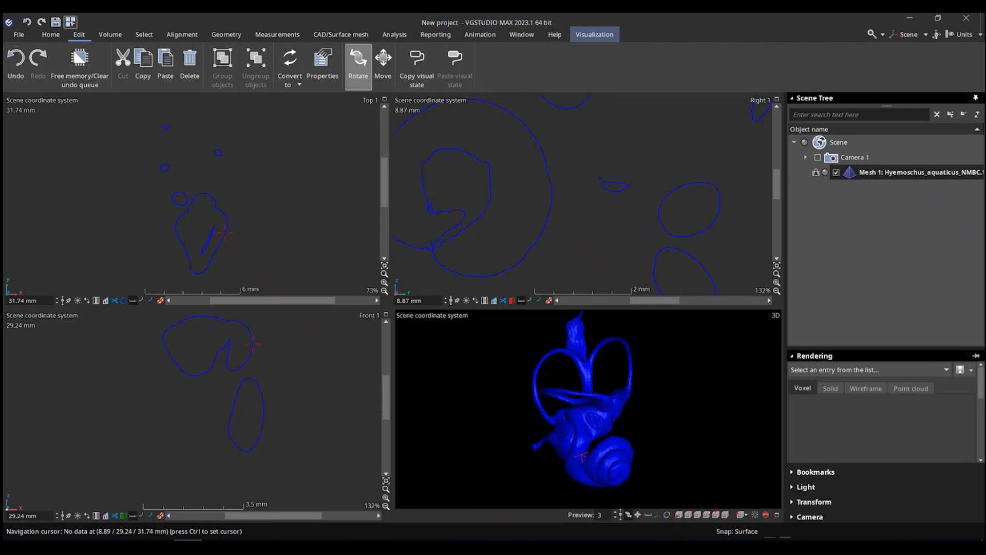
Convert the selected inner ear mesh into an 8-bit volume with volume data created.
click(598, 424)
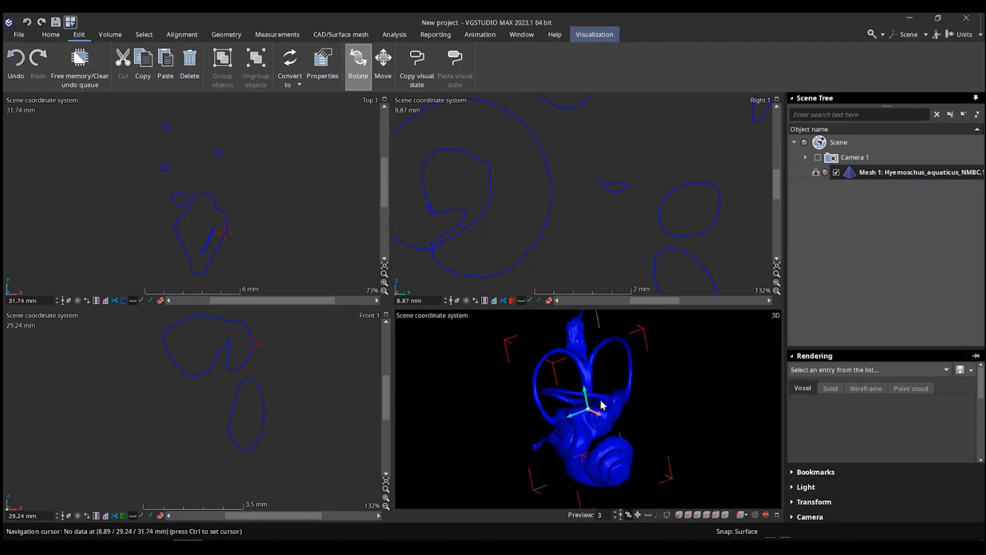
mouse_move(411, 448)
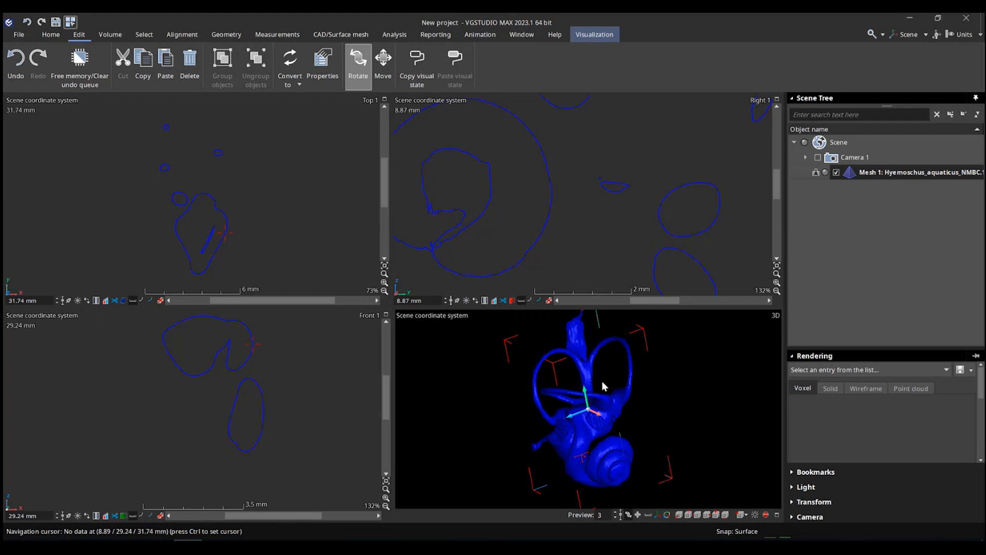
mouse_move(658, 395)
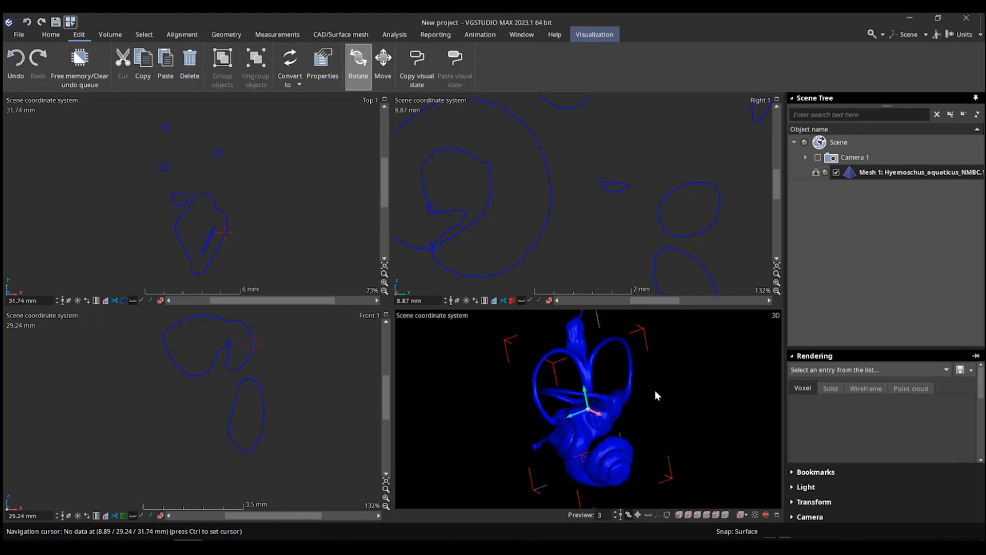
mouse_move(617, 489)
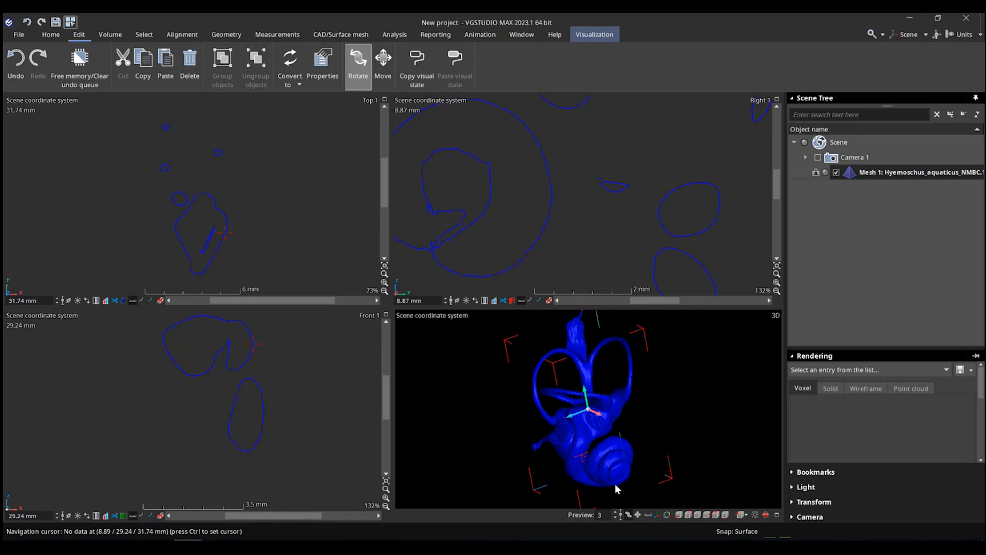
mouse_move(616, 485)
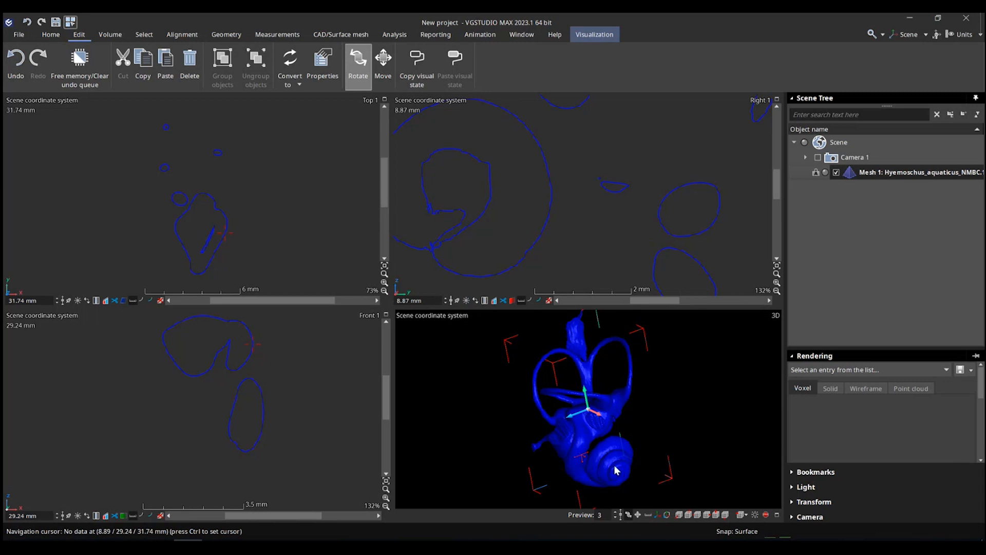
mouse_move(600, 97)
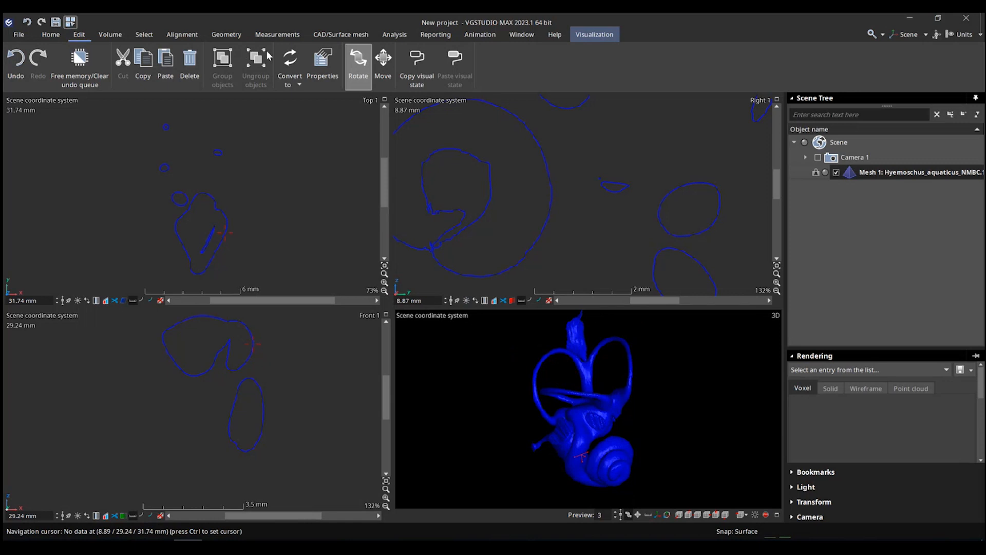
mouse_move(121, 37)
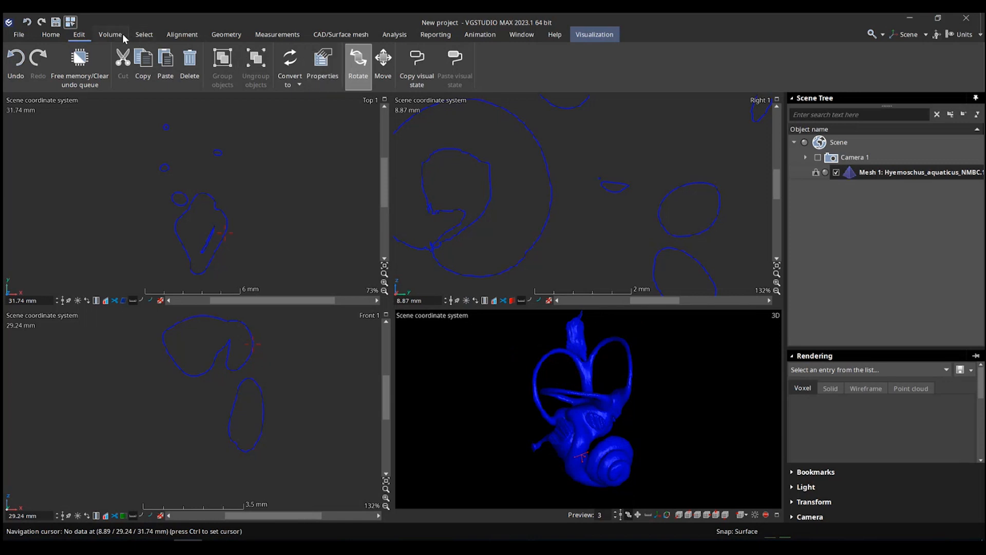
mouse_move(144, 35)
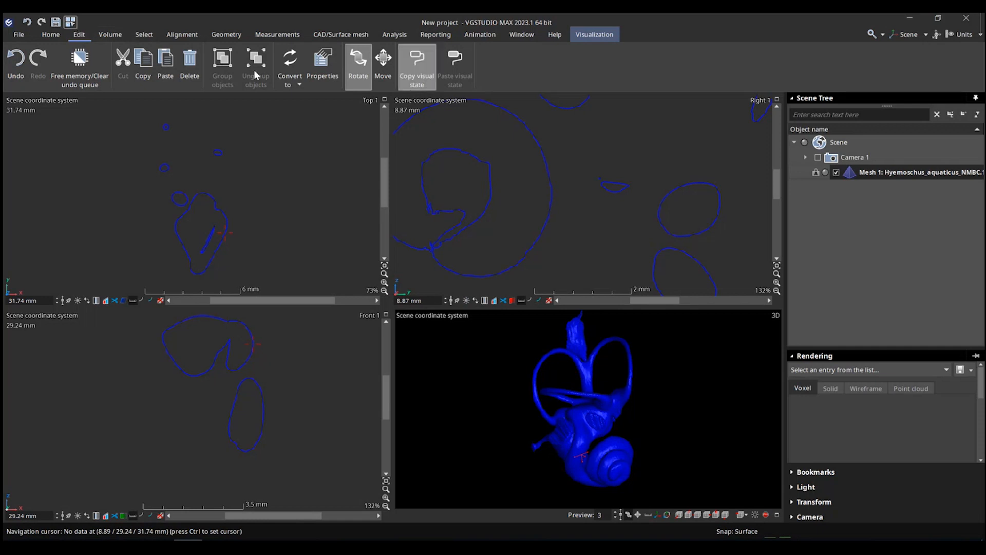
mouse_move(291, 84)
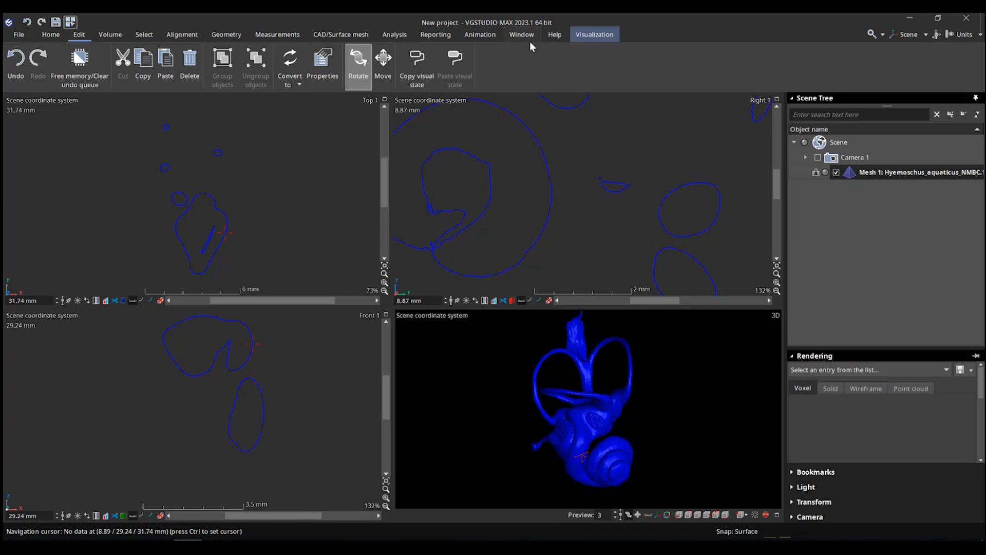
mouse_move(534, 31)
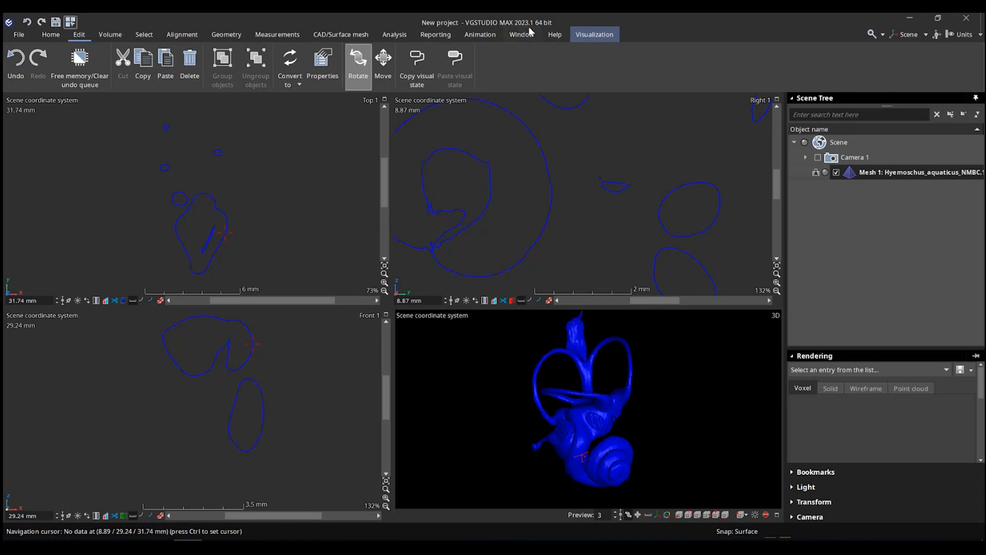
mouse_move(540, 250)
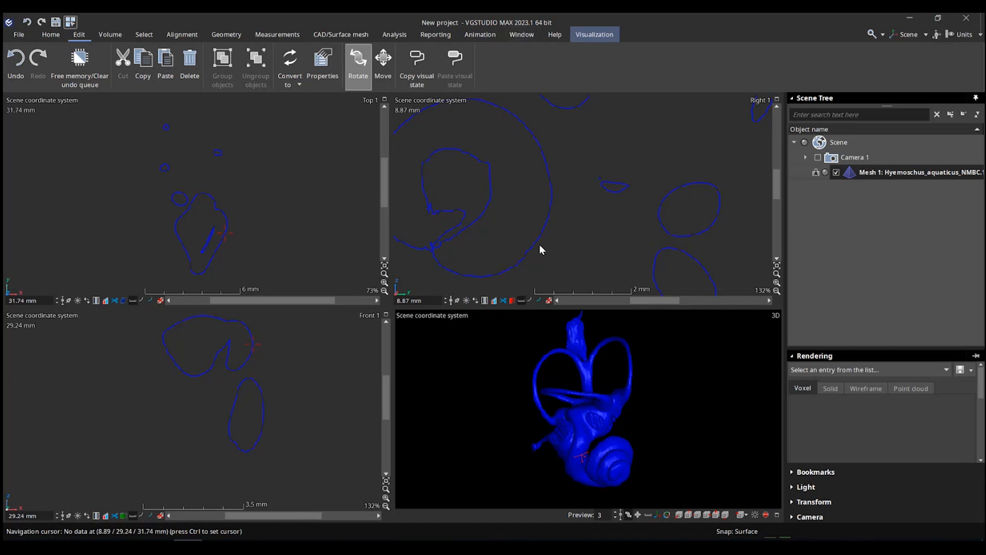
mouse_move(90, 37)
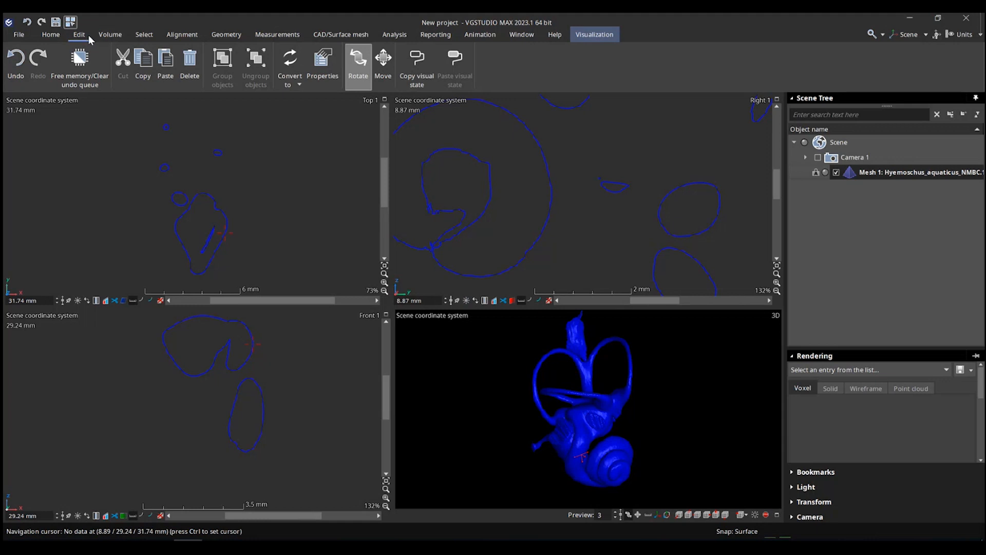
mouse_move(87, 36)
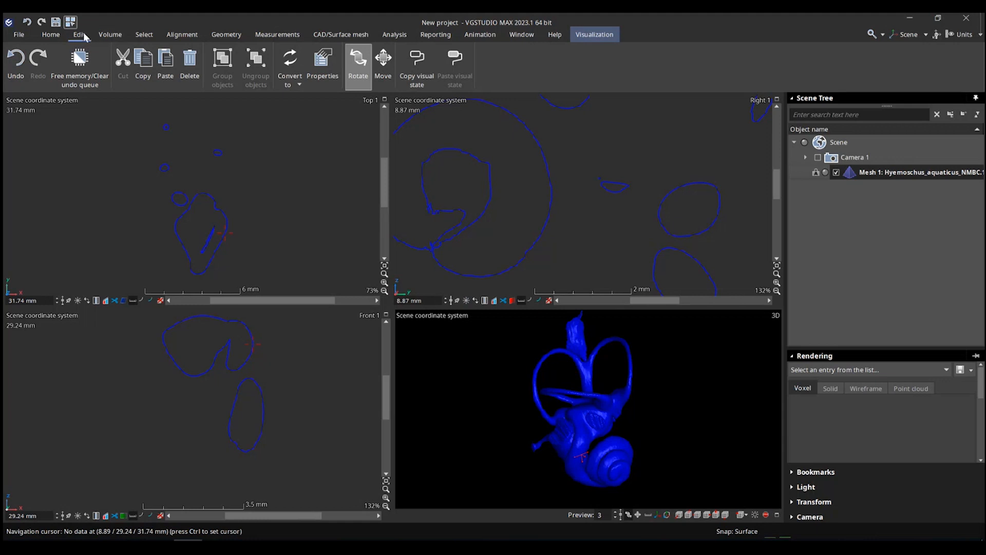
click(290, 61)
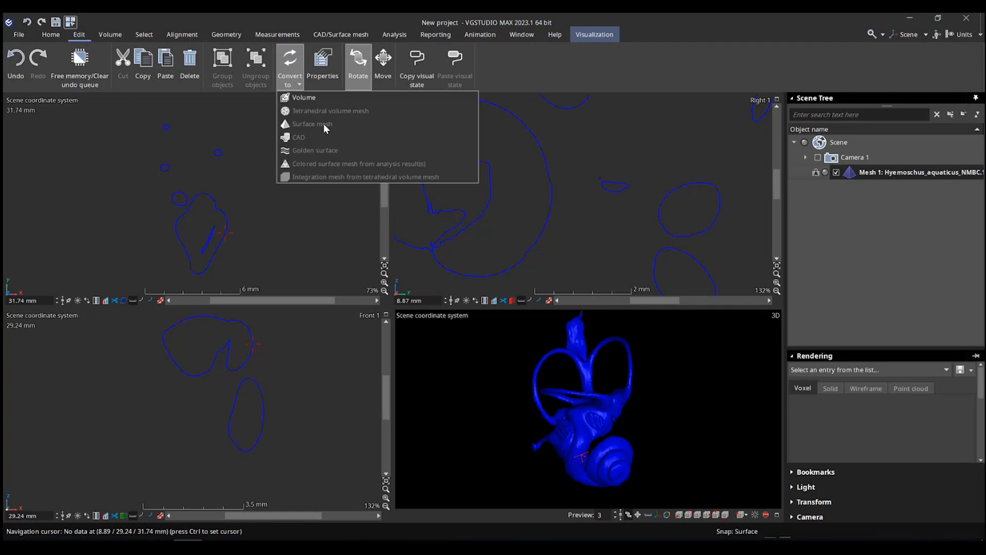
click(304, 98)
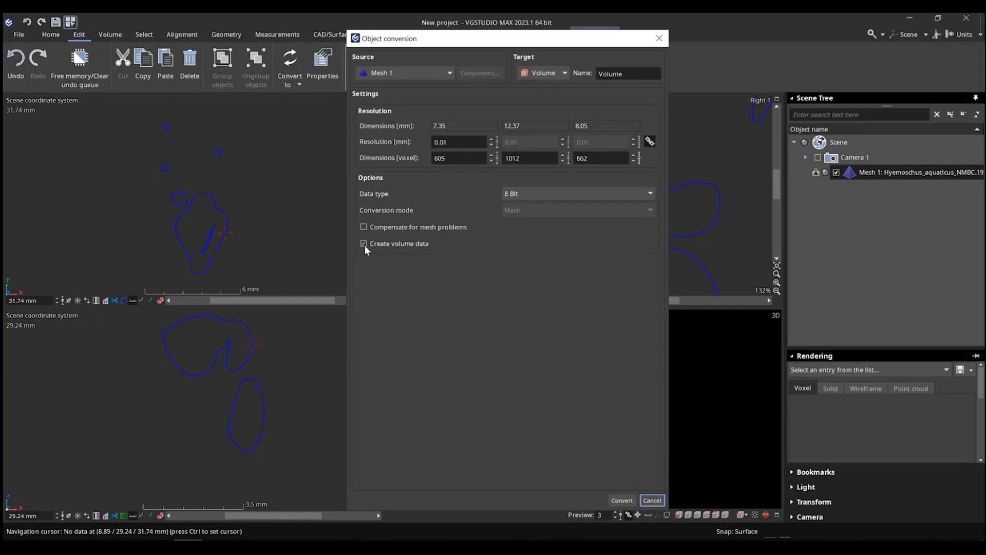
click(577, 194)
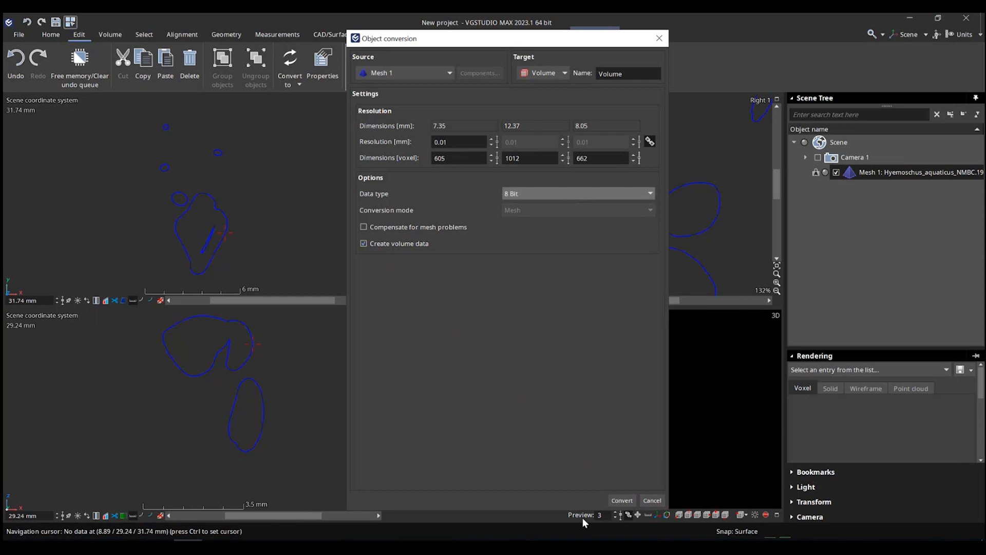
click(622, 501)
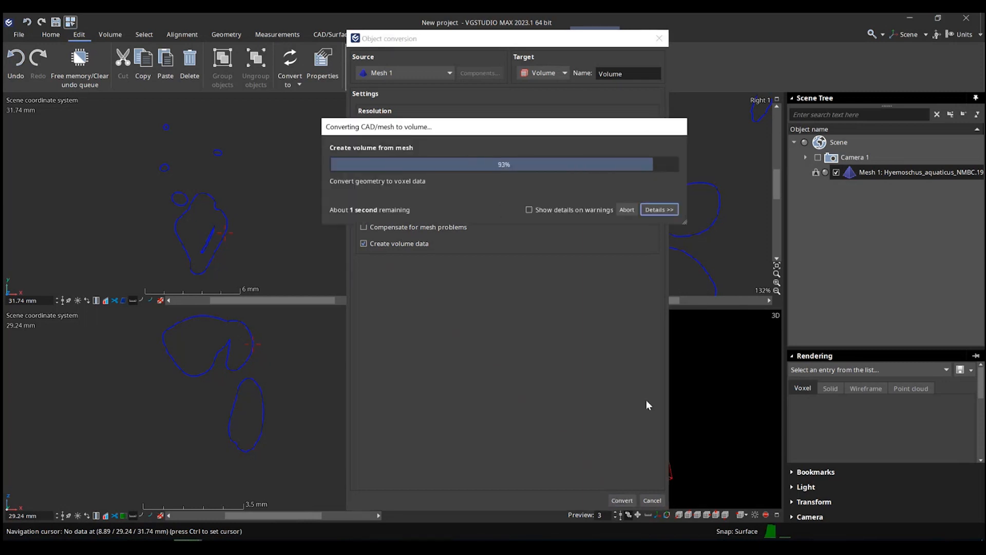
click(623, 500)
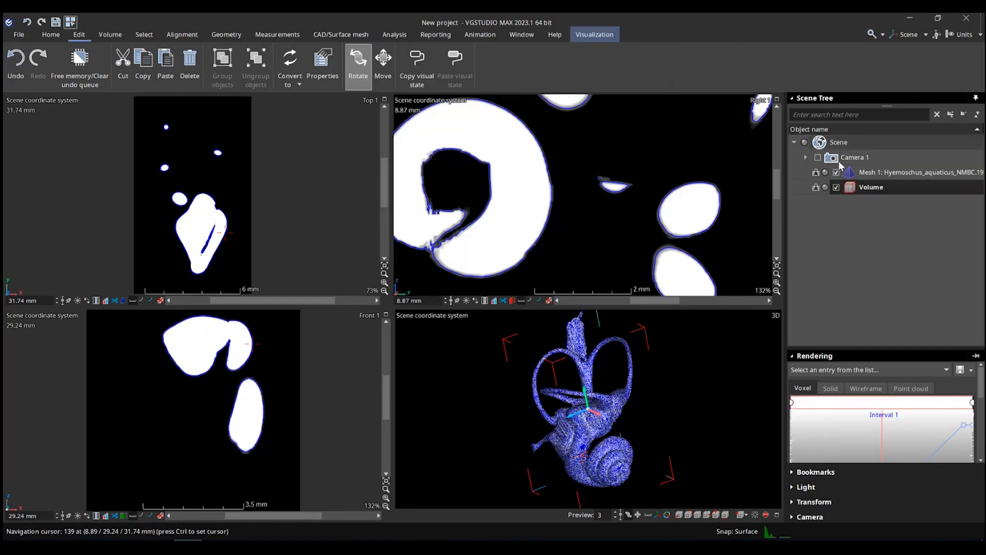
Hide Mesh 1 and remove the new volume's surface determination.
click(836, 173)
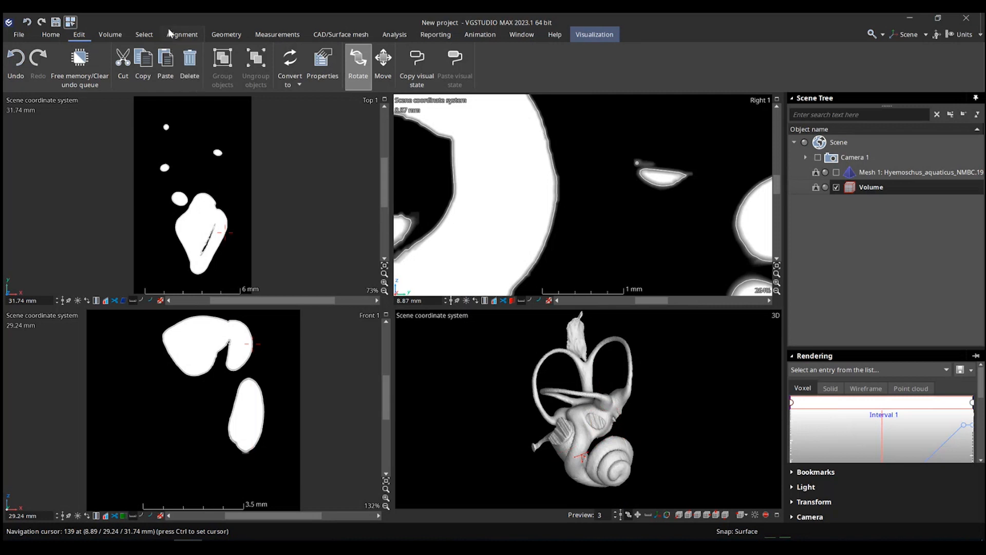
click(338, 35)
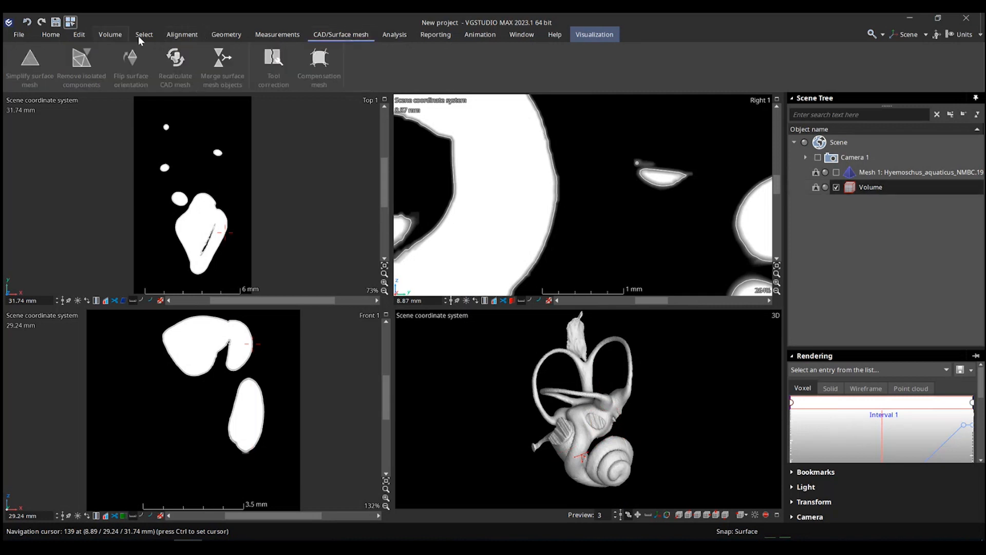
click(110, 35)
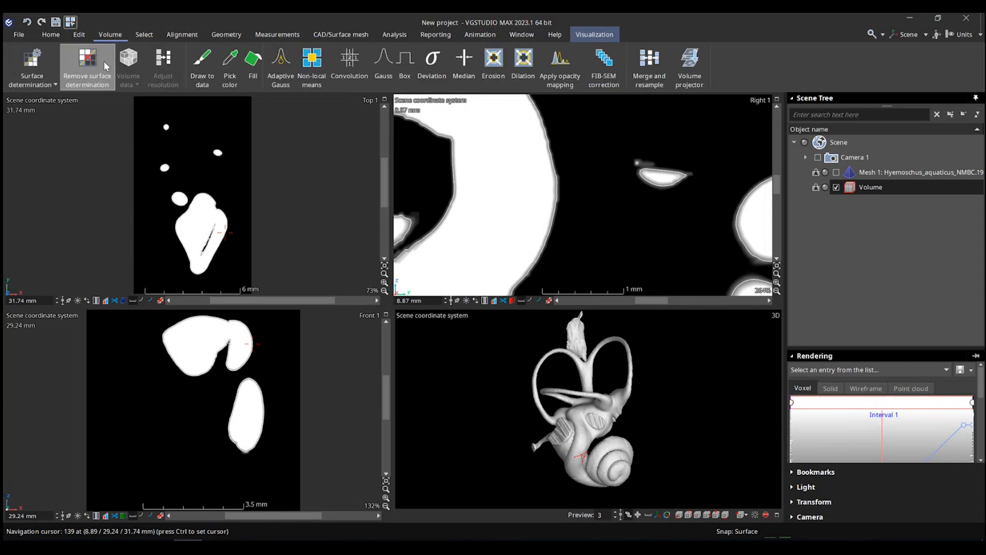
mouse_move(90, 76)
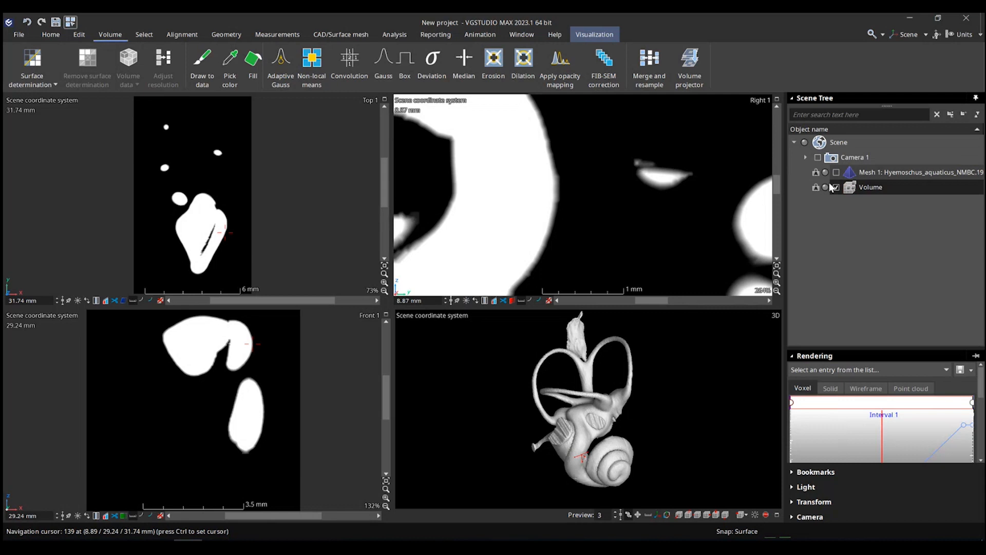
click(836, 187)
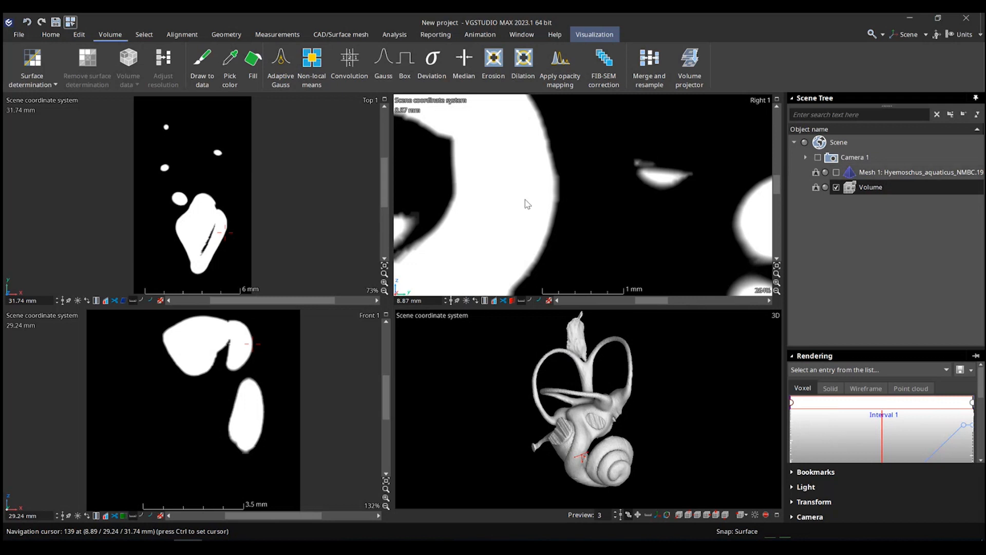
click(851, 157)
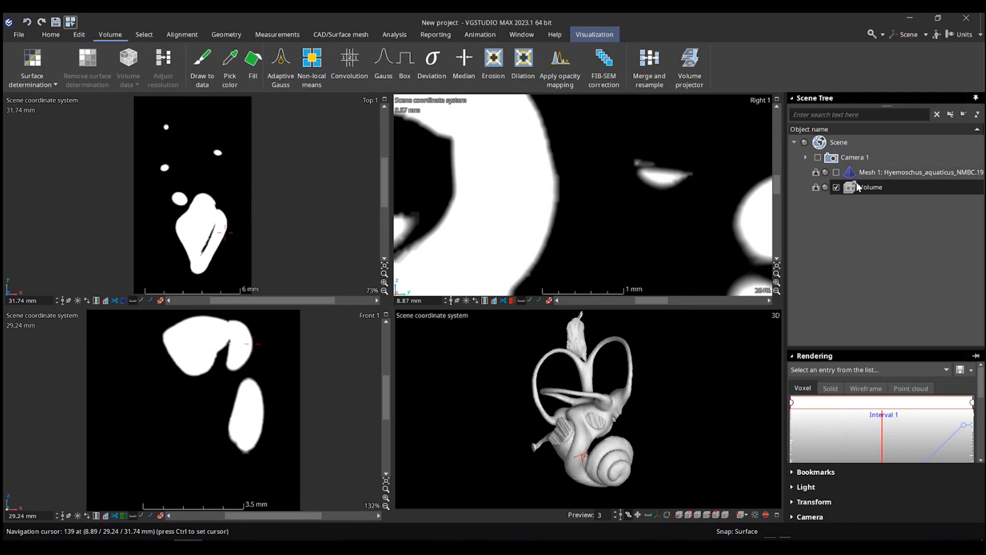
Create an ROI on the volume from Mesh 1 (from solid).
right_click(869, 187)
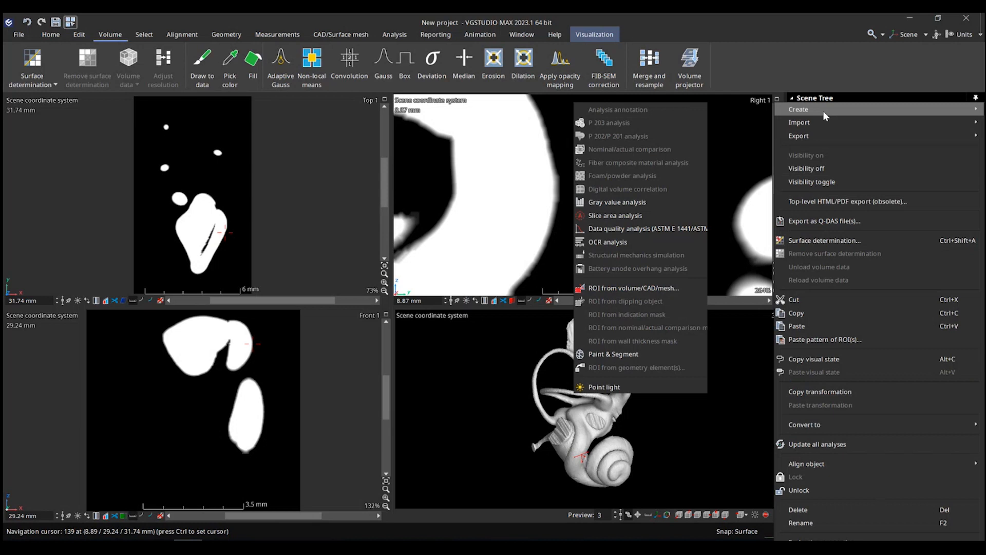
mouse_move(647, 288)
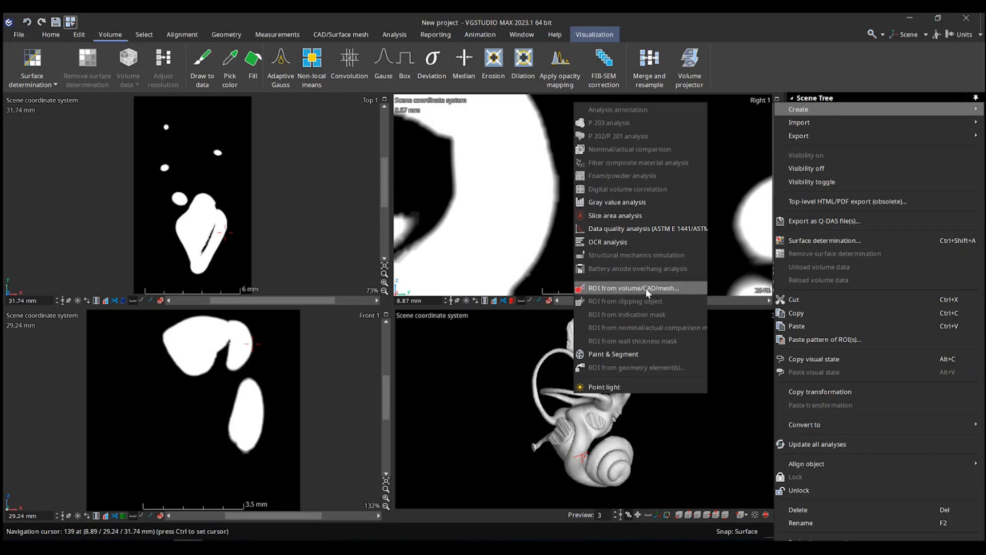
click(647, 288)
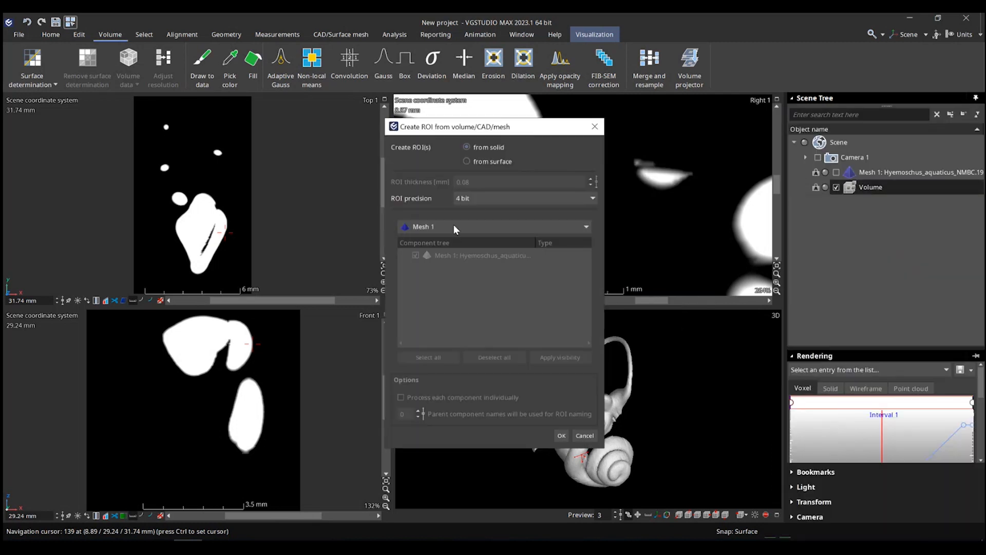
mouse_move(411, 438)
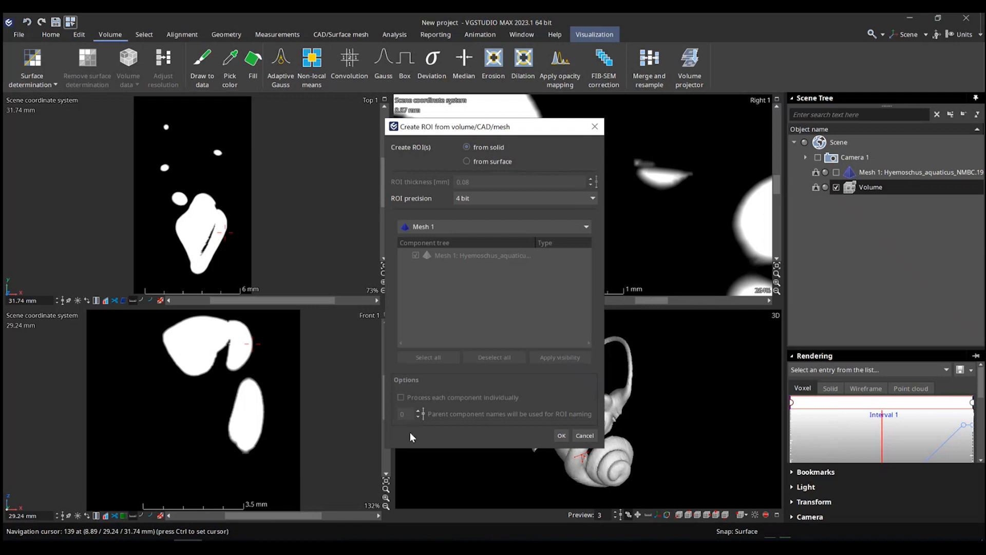
mouse_move(570, 499)
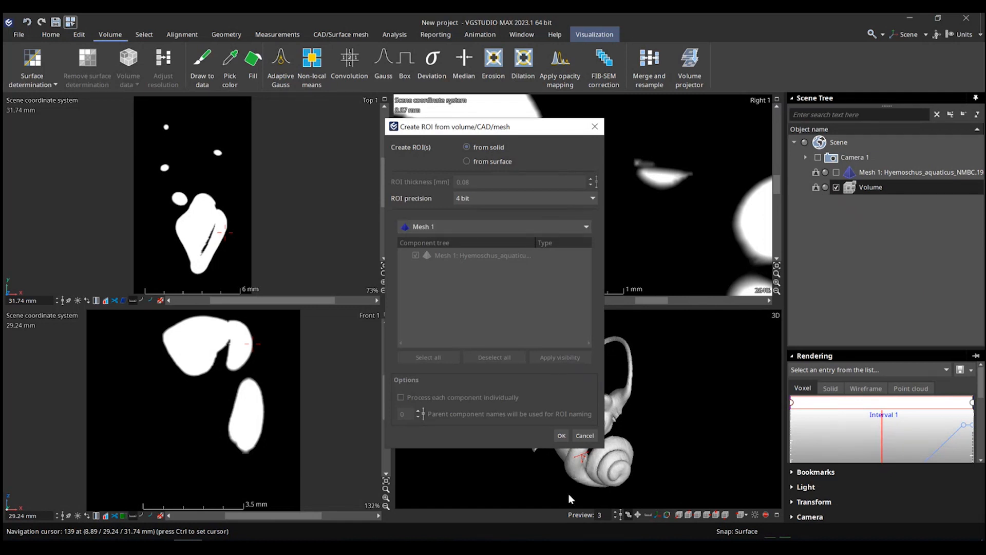
mouse_move(550, 462)
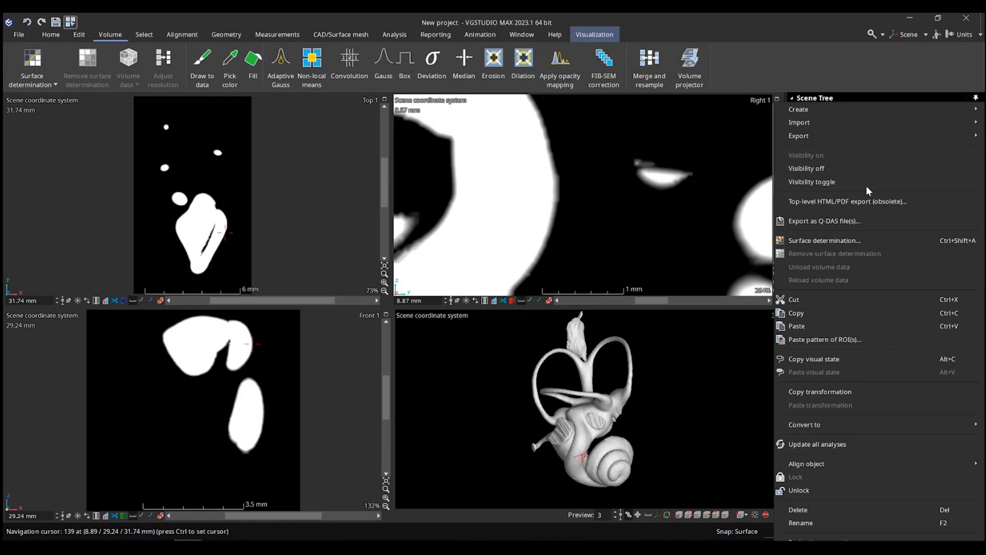
click(799, 109)
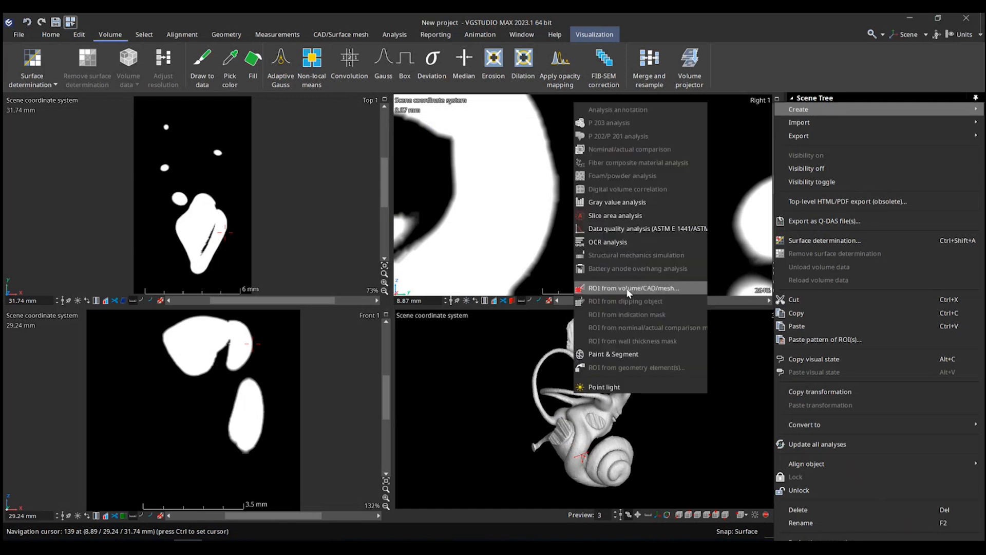
click(629, 288)
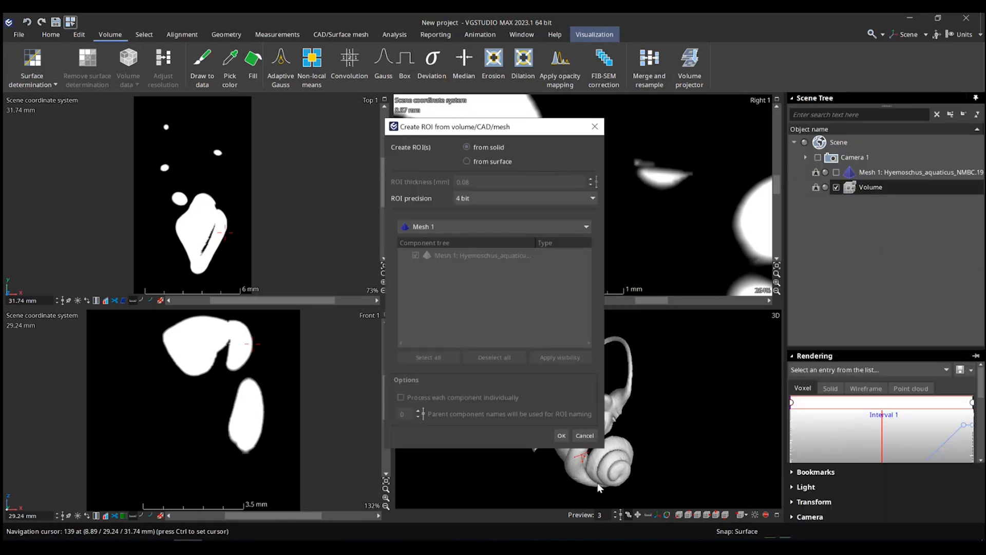
click(585, 436)
text(r)
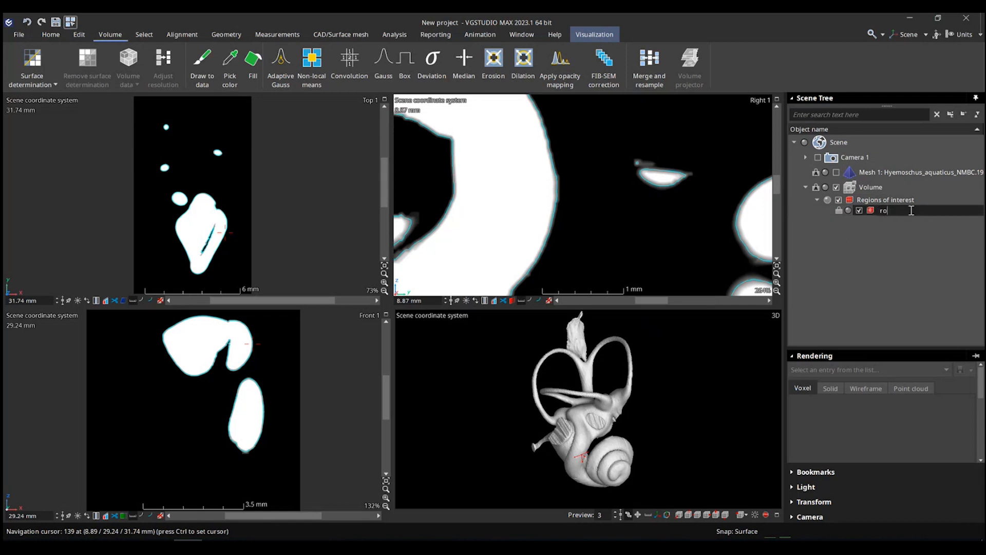
Name the ROI 'original' and its two copies 'SCC' and 'vestibule'.
text(original)
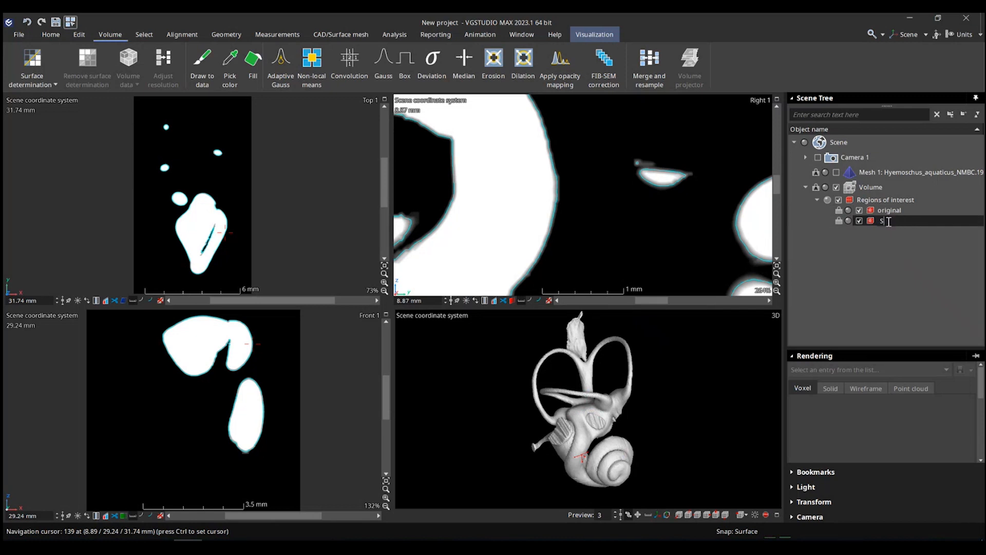
text(CC)
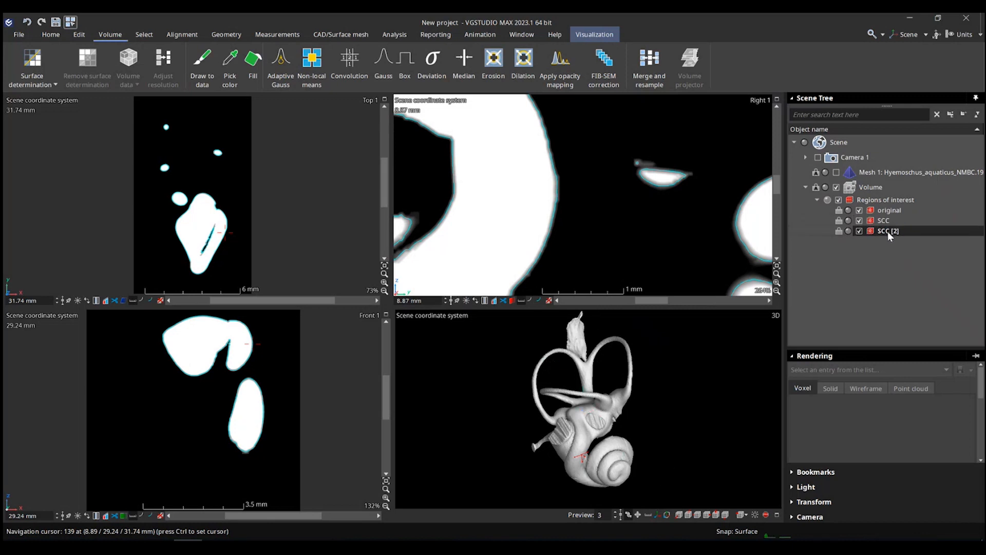
double_click(887, 231)
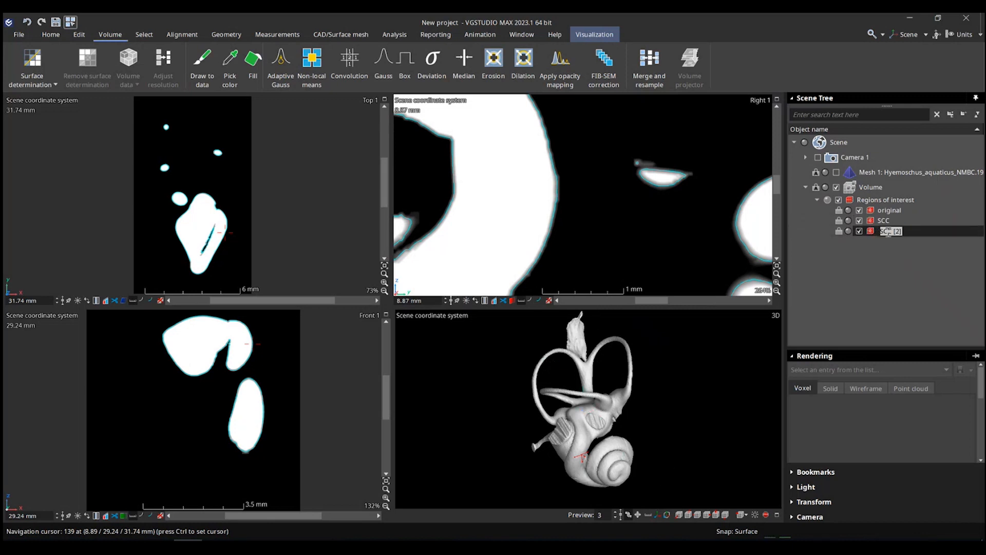
text(vestibule)
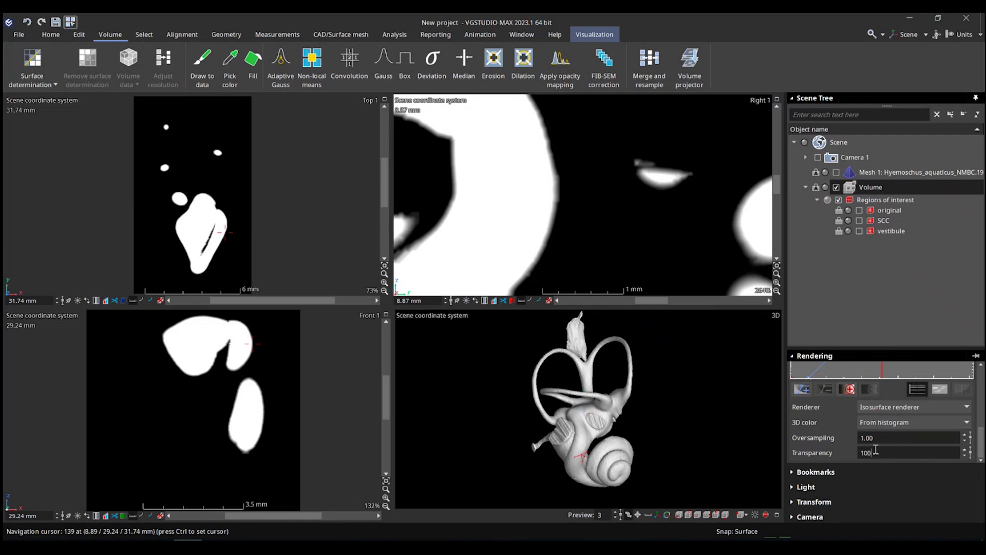
Toggle ROI visibility so only SCC is shown, with original and vestibule hidden.
click(859, 210)
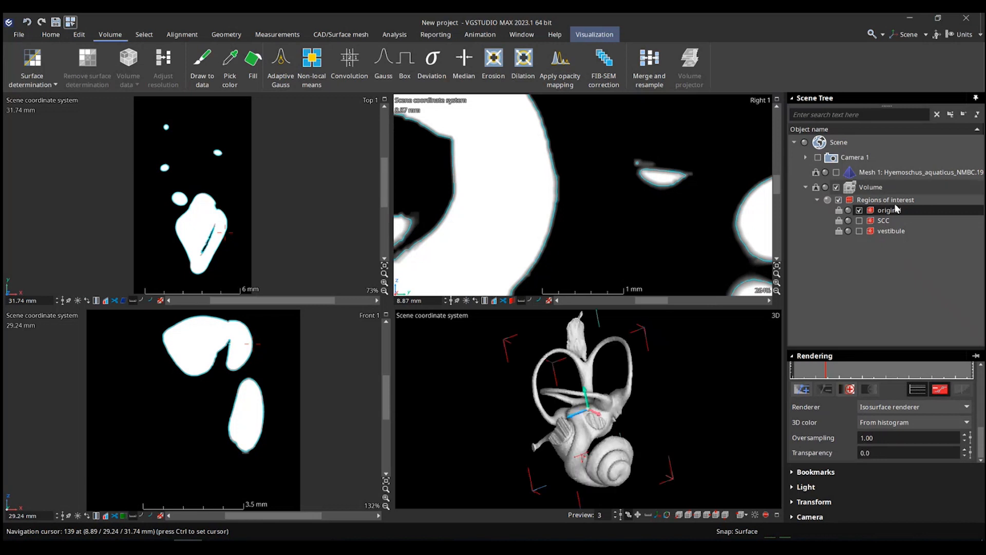
click(859, 209)
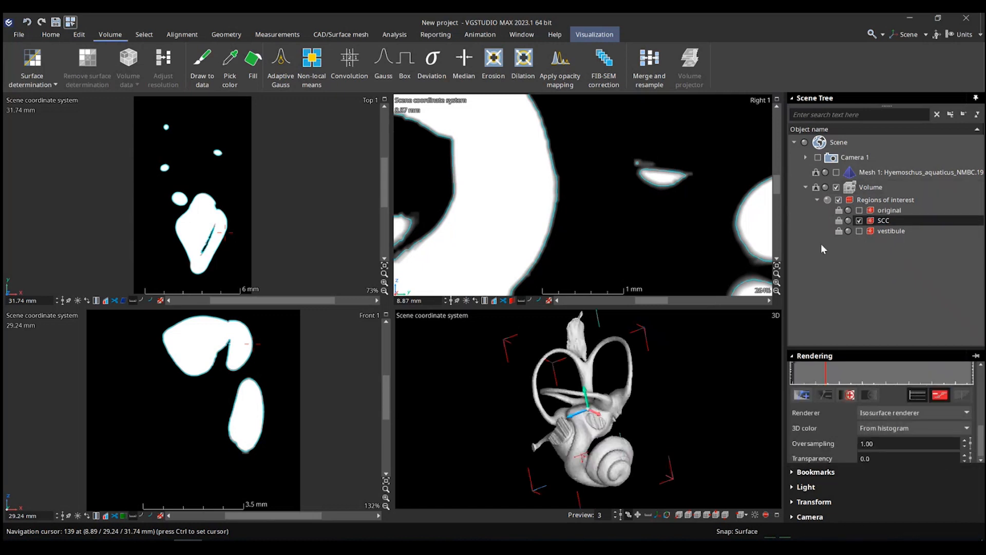
click(859, 230)
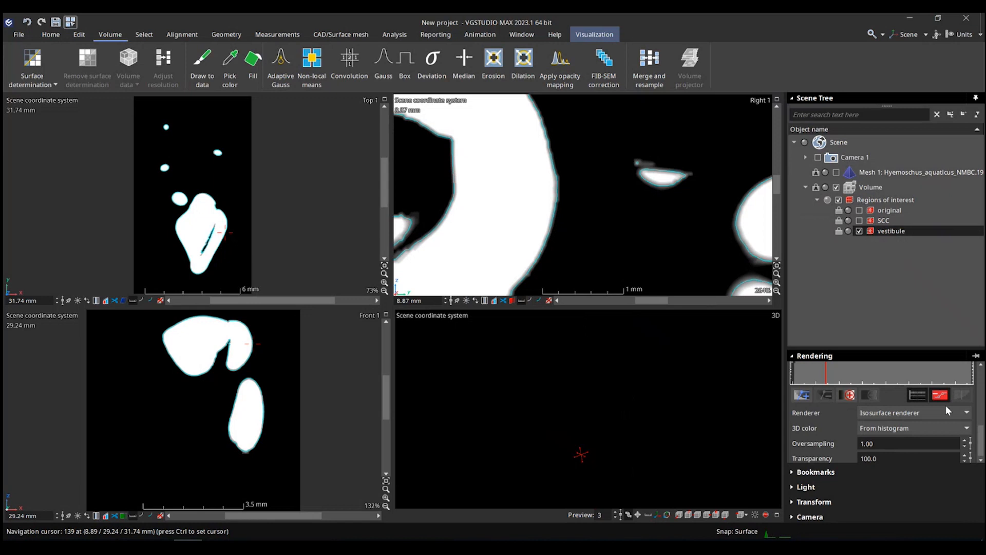
mouse_move(883, 236)
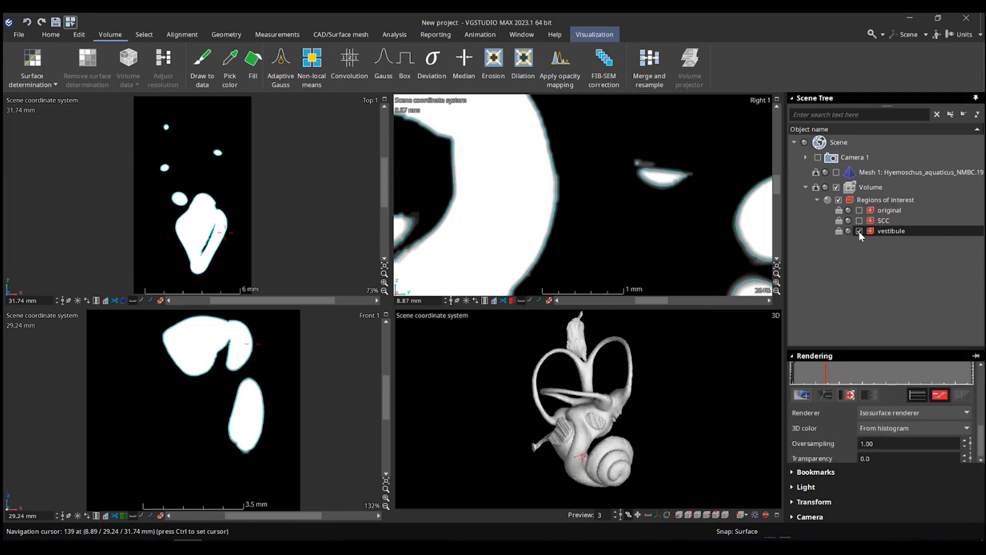
click(859, 230)
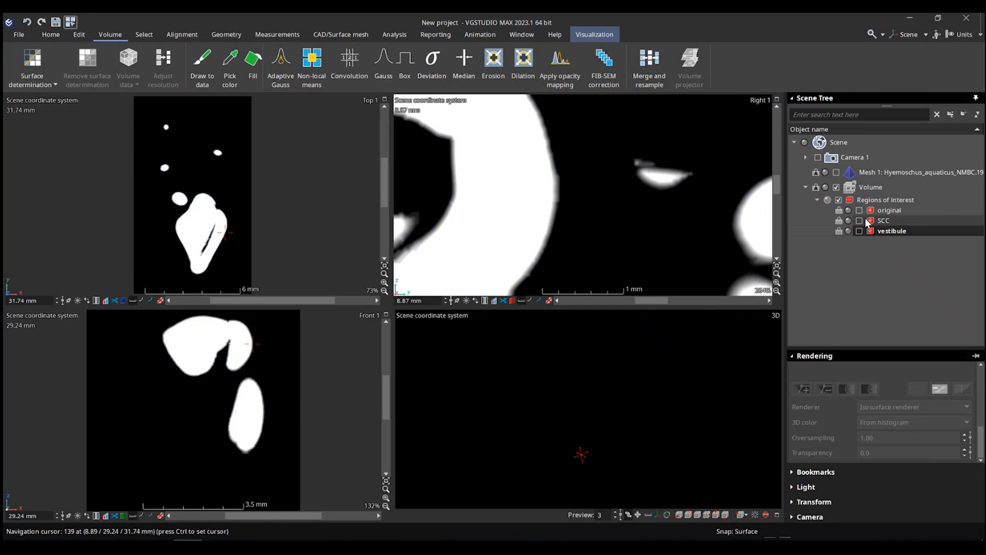
click(859, 220)
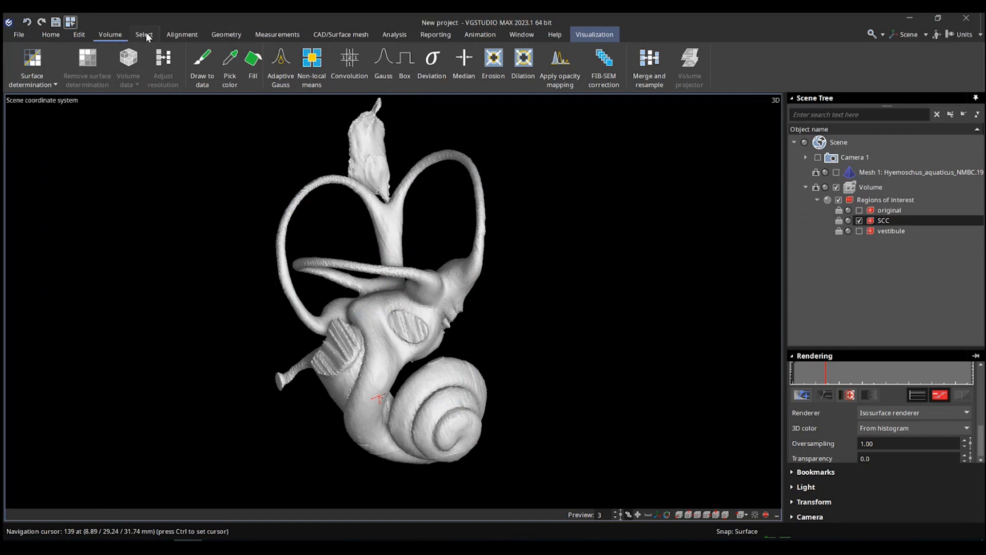
Outline the top lump with Polyline 3D and remove it from the SCC region.
click(144, 33)
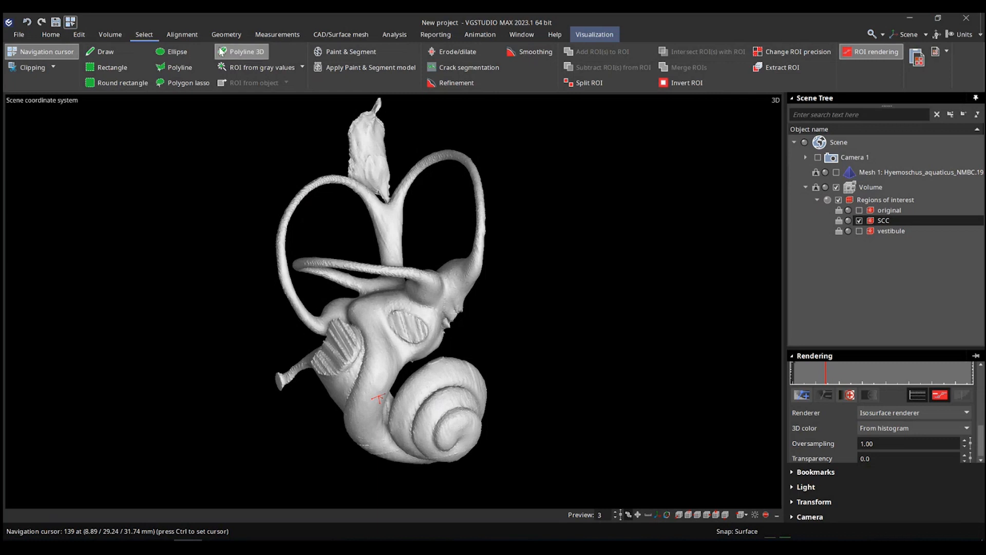
click(246, 52)
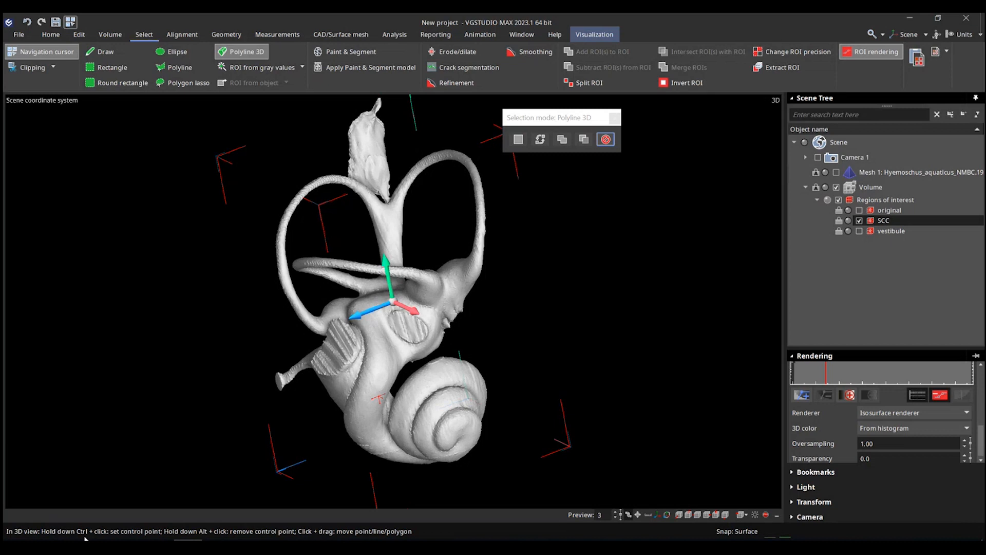
mouse_move(373, 187)
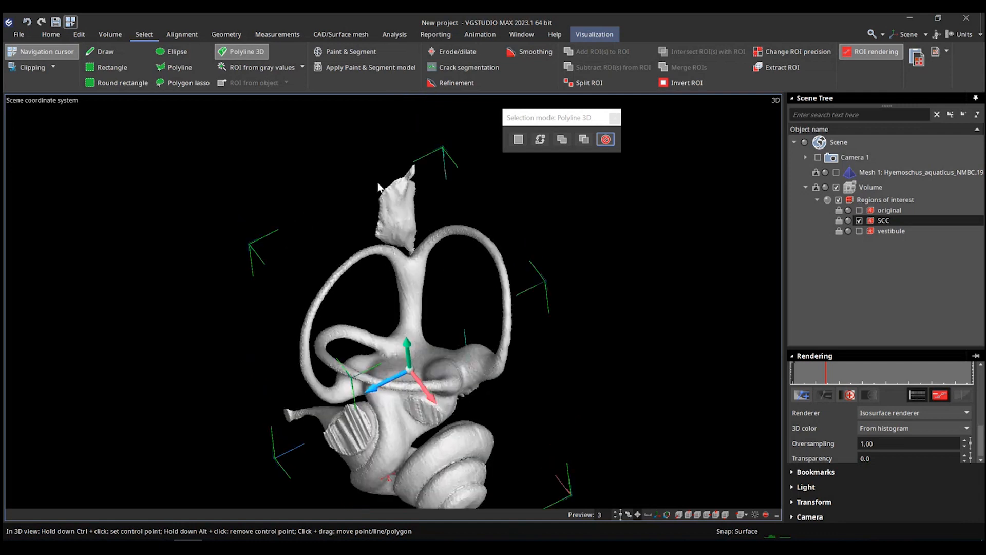
mouse_move(444, 269)
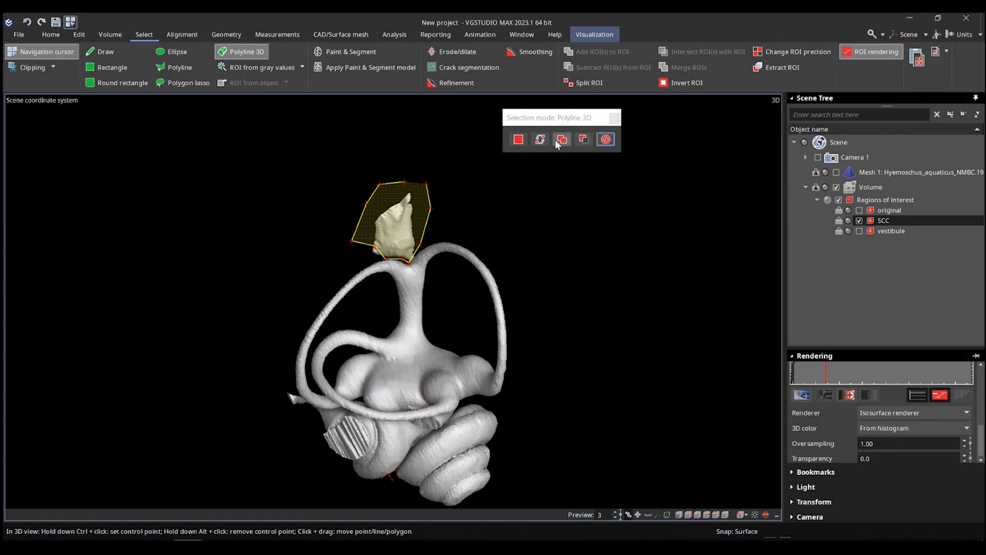
mouse_move(561, 139)
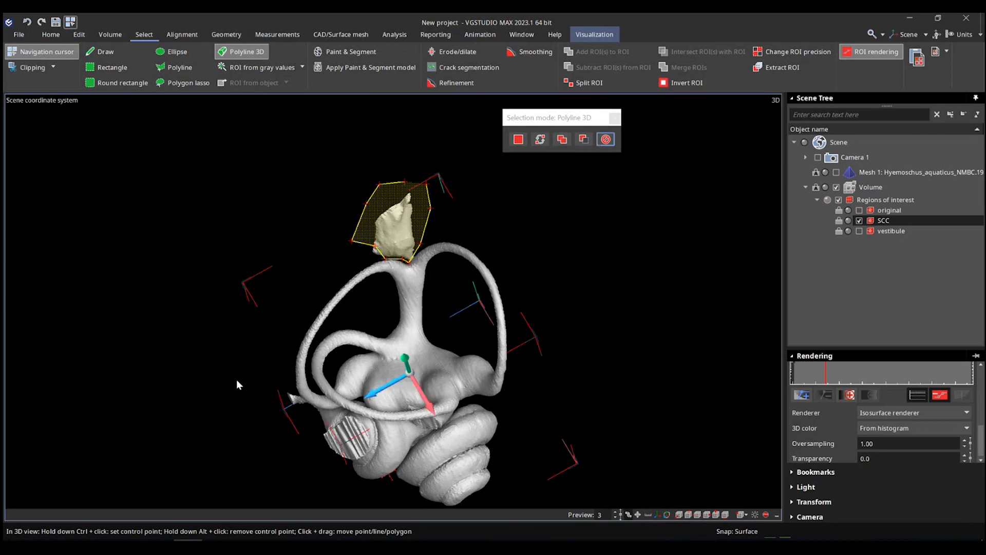
mouse_move(407, 231)
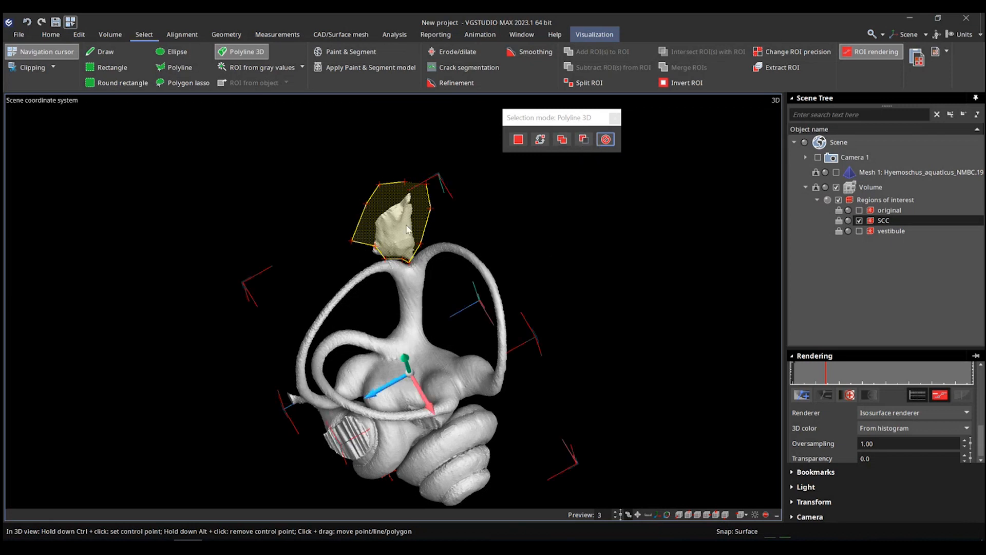
mouse_move(359, 186)
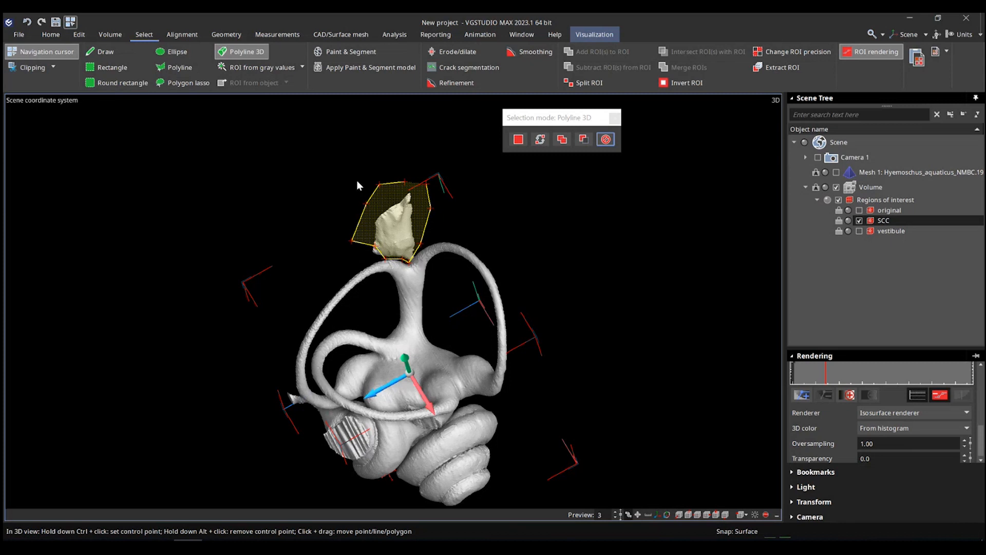
mouse_move(420, 236)
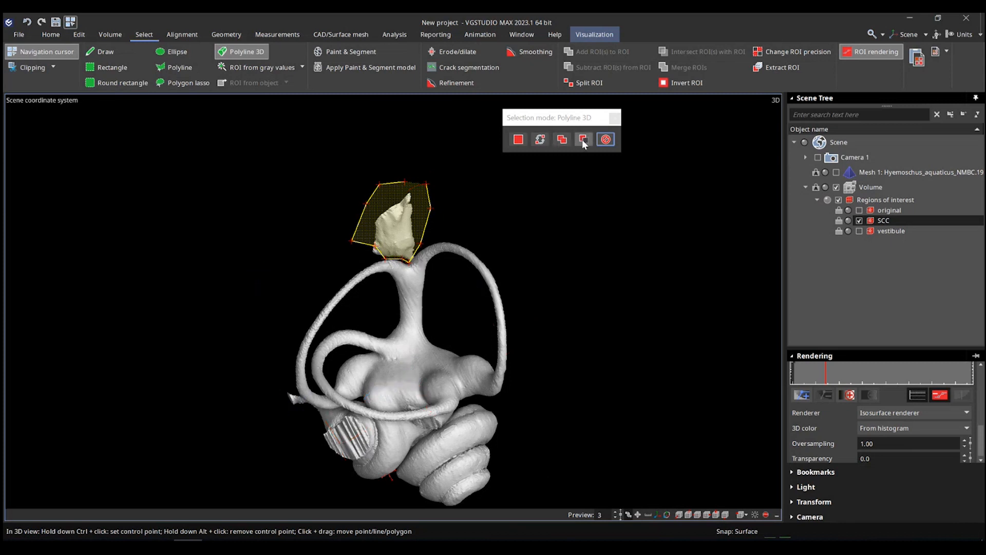
click(582, 140)
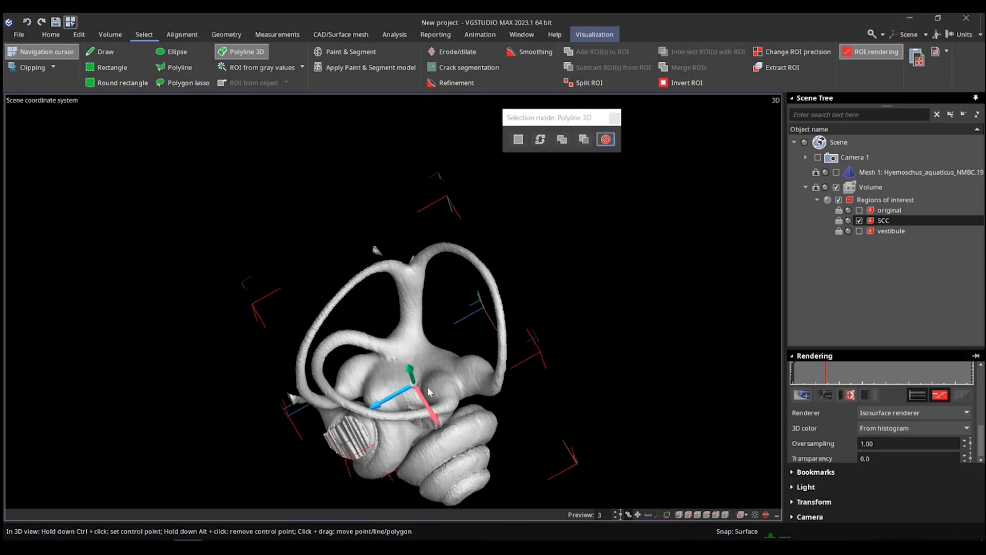
drag(431, 391, 450, 446)
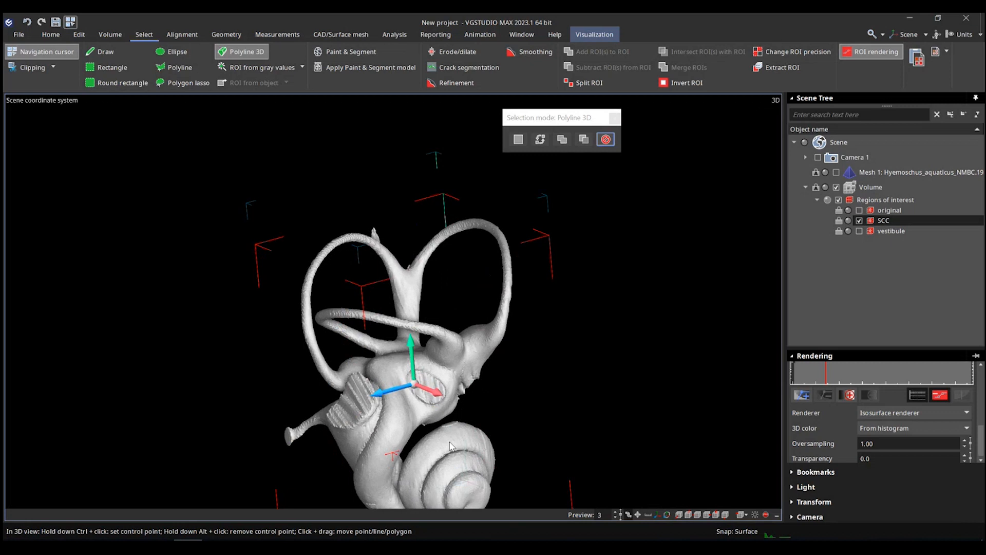
Outline the cochlea and lower vestibule and subtract them from the SCC region.
drag(450, 447, 428, 333)
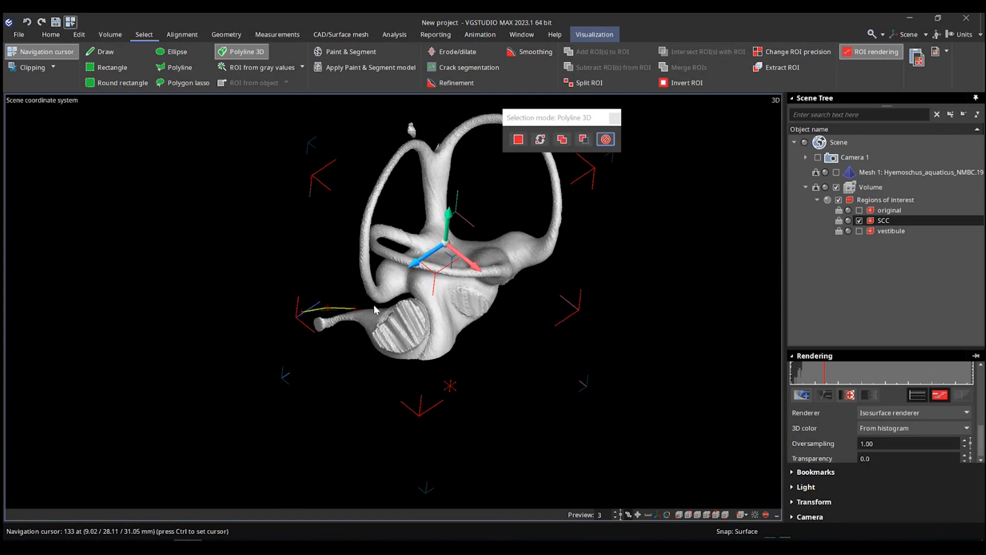
click(386, 323)
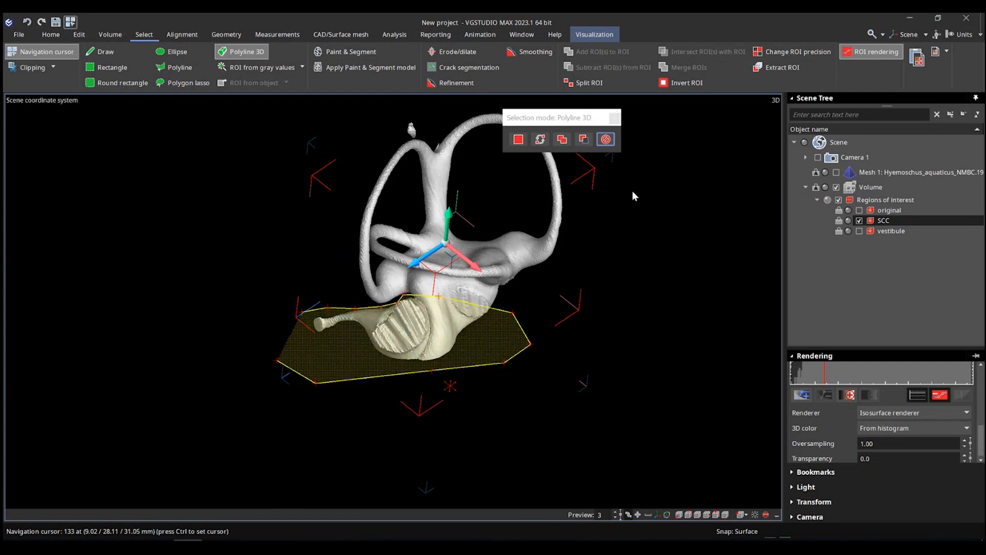
click(582, 140)
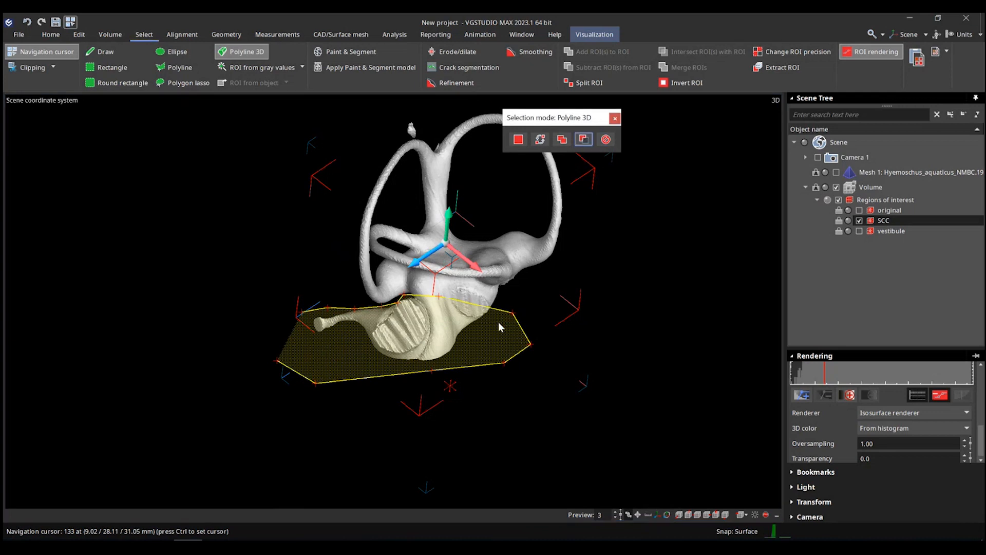
click(606, 140)
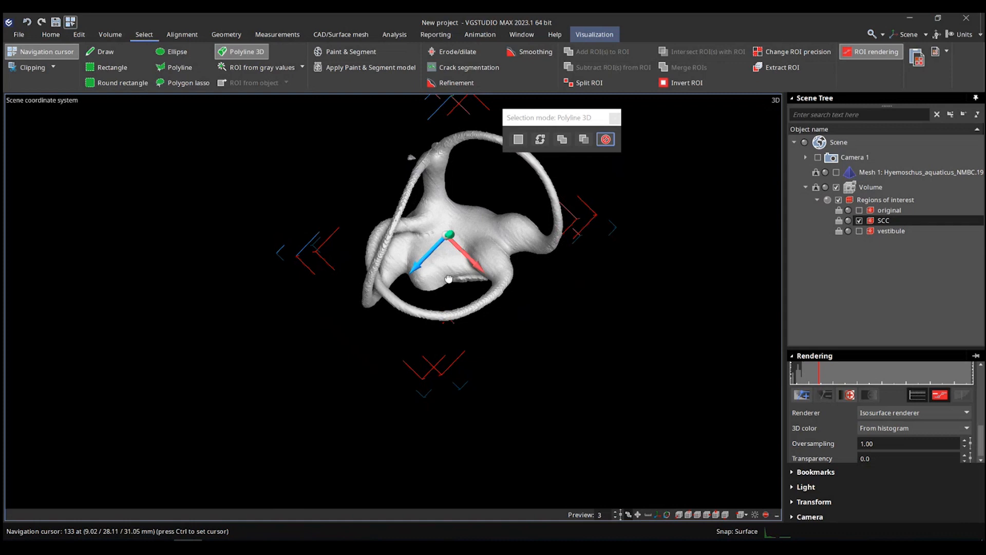
drag(450, 278, 513, 237)
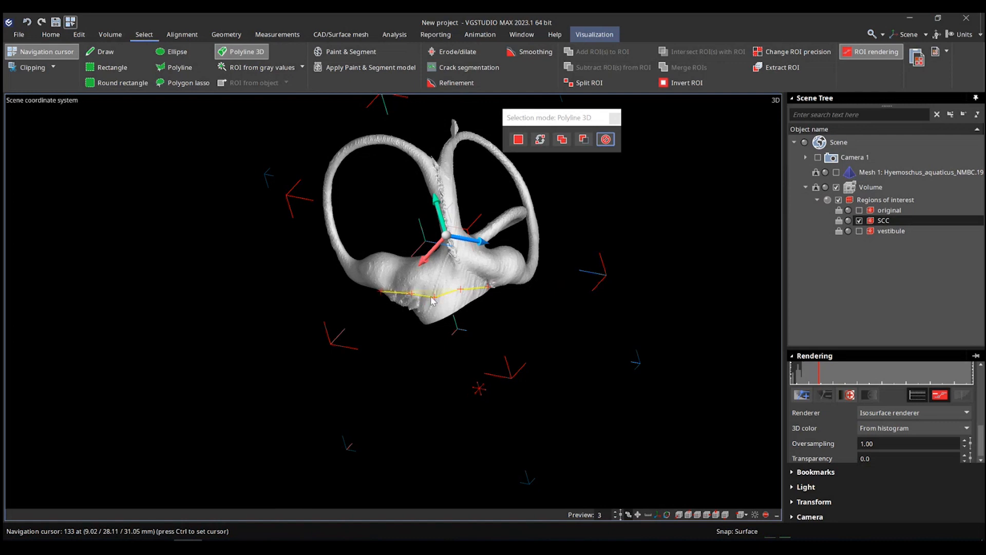
mouse_move(391, 318)
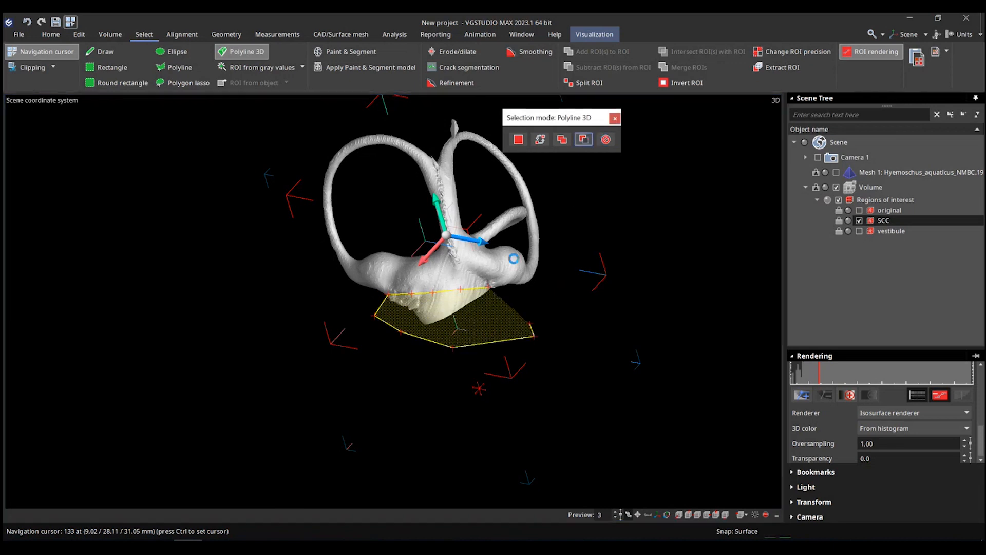
click(606, 140)
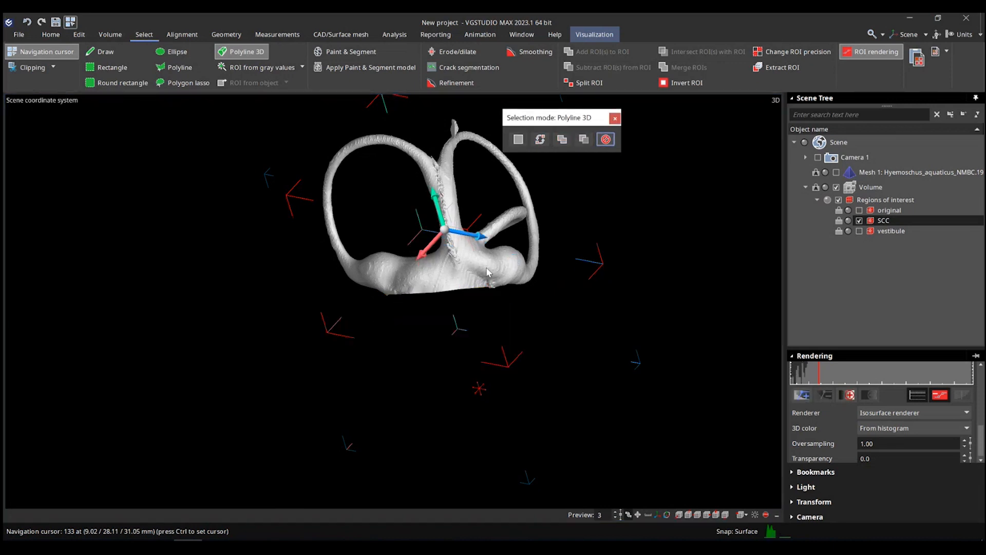
drag(487, 271, 420, 276)
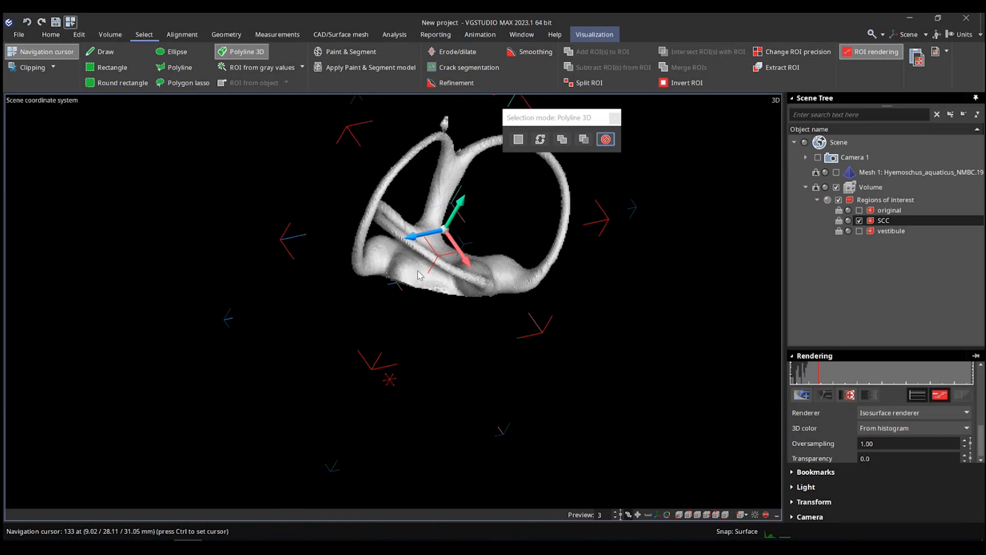
Outline a patch of vestibule underside and subtract it from the SCC region.
drag(419, 276, 441, 277)
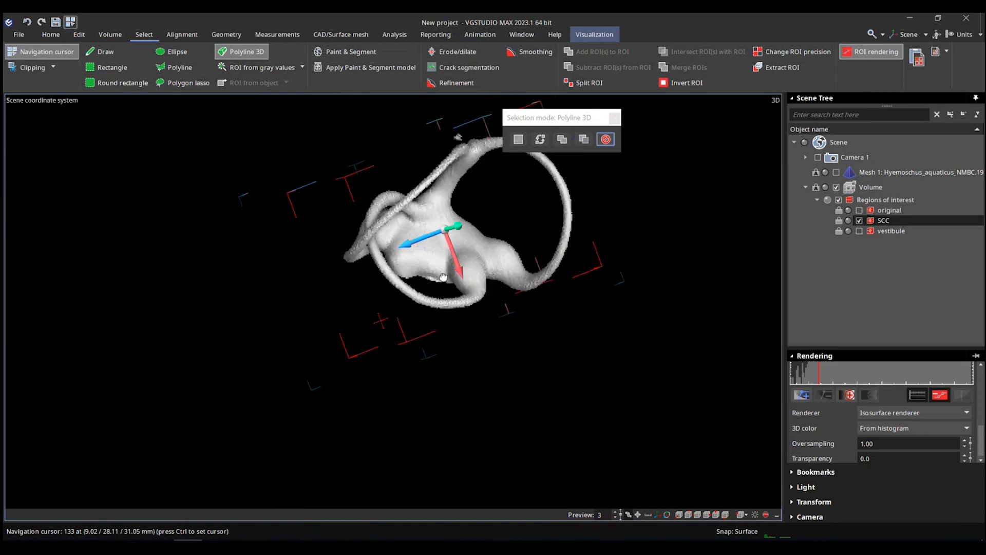
drag(443, 276, 383, 258)
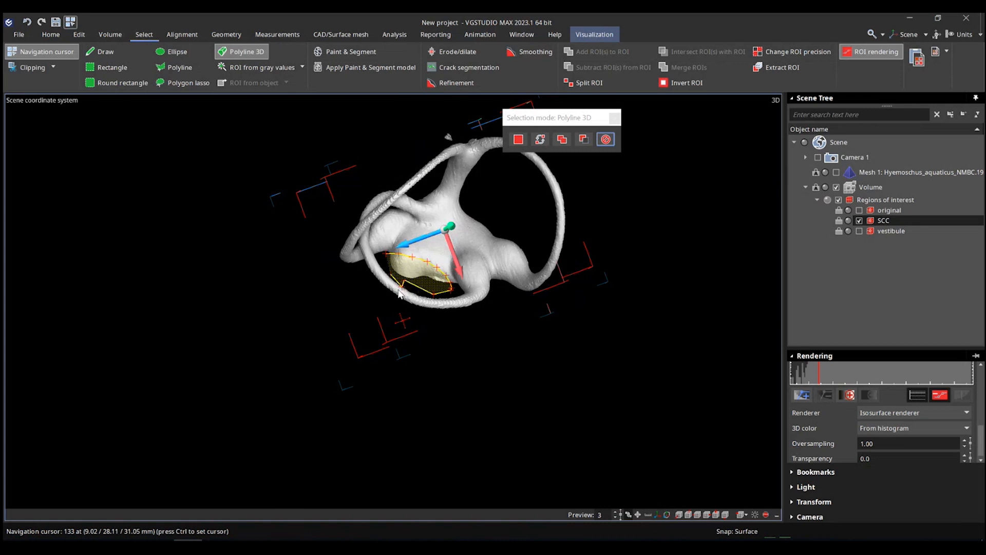
mouse_move(408, 291)
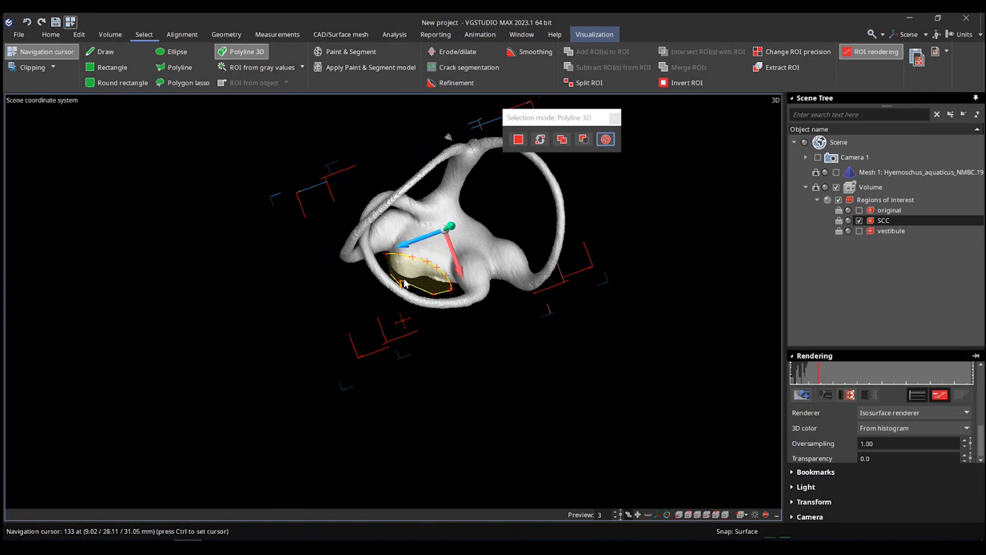
mouse_move(396, 274)
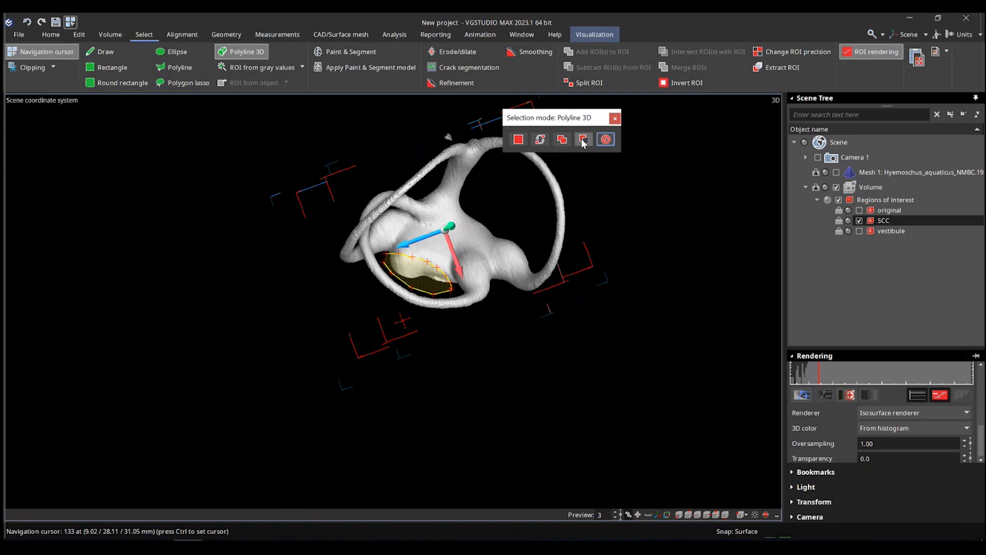
click(606, 140)
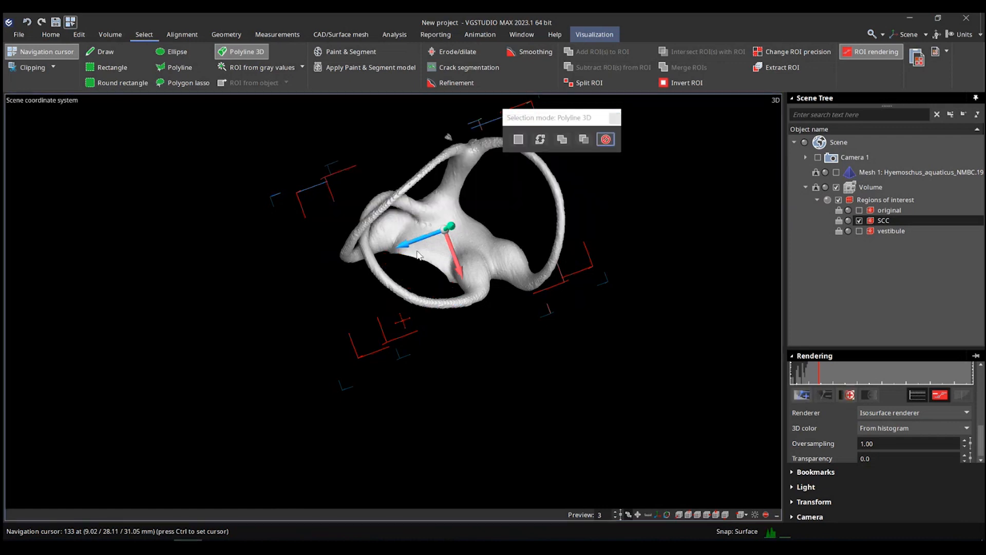
drag(418, 255, 396, 284)
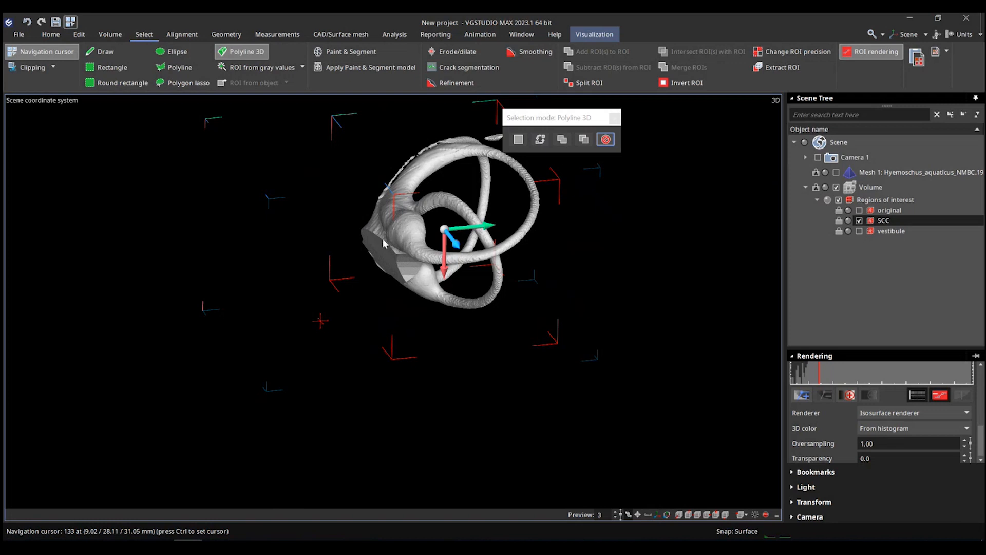
mouse_move(426, 274)
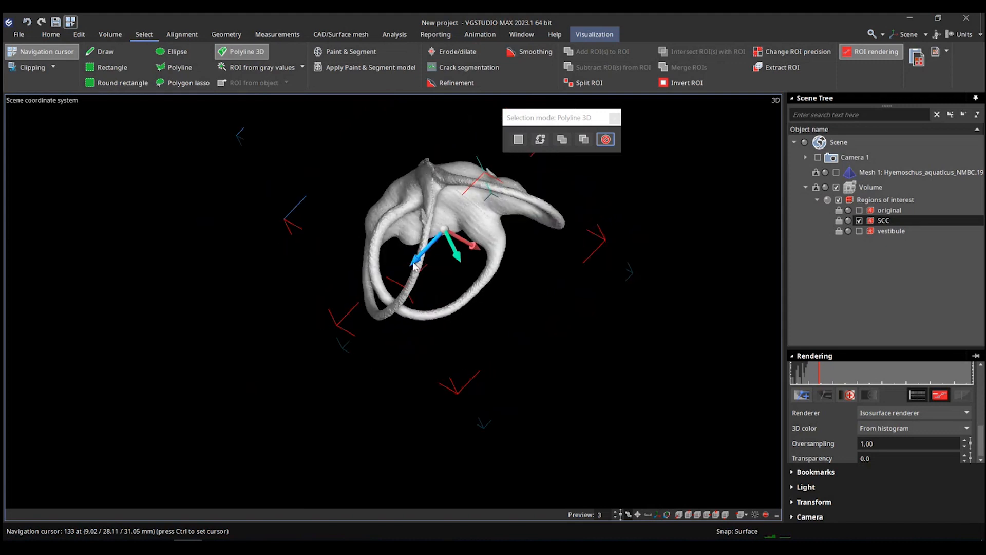
mouse_move(398, 244)
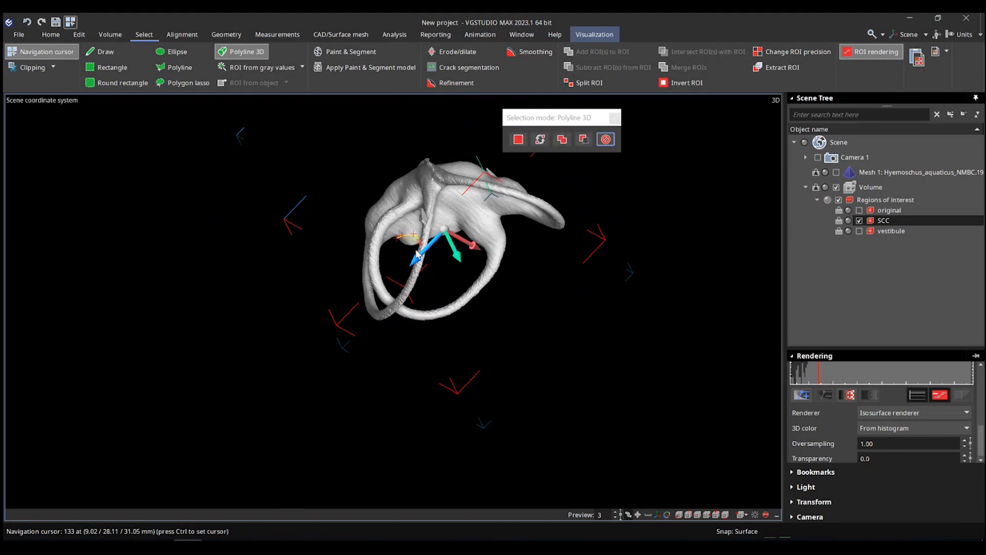
Subtract a small outlined vestibule patch inside the canal loop from the SCC region.
click(582, 140)
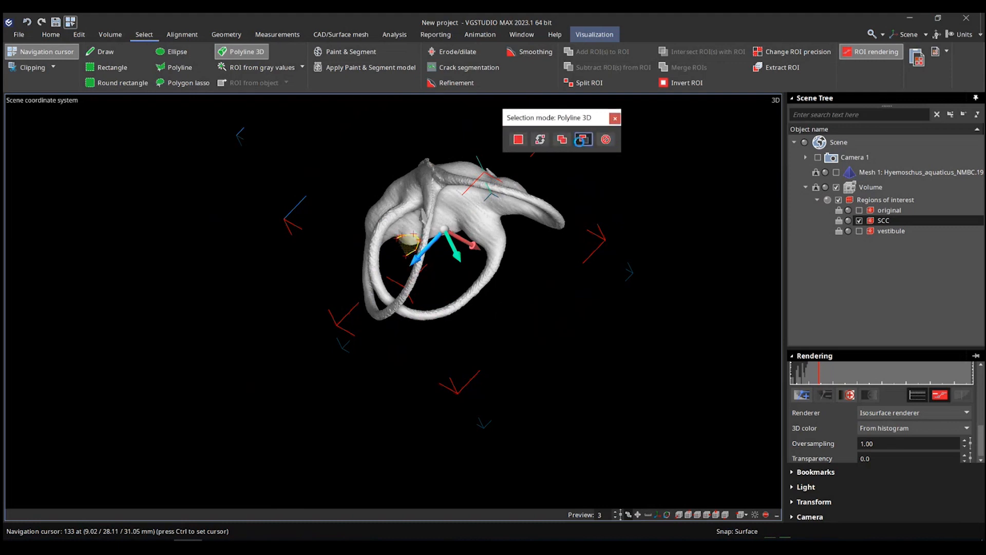
click(605, 139)
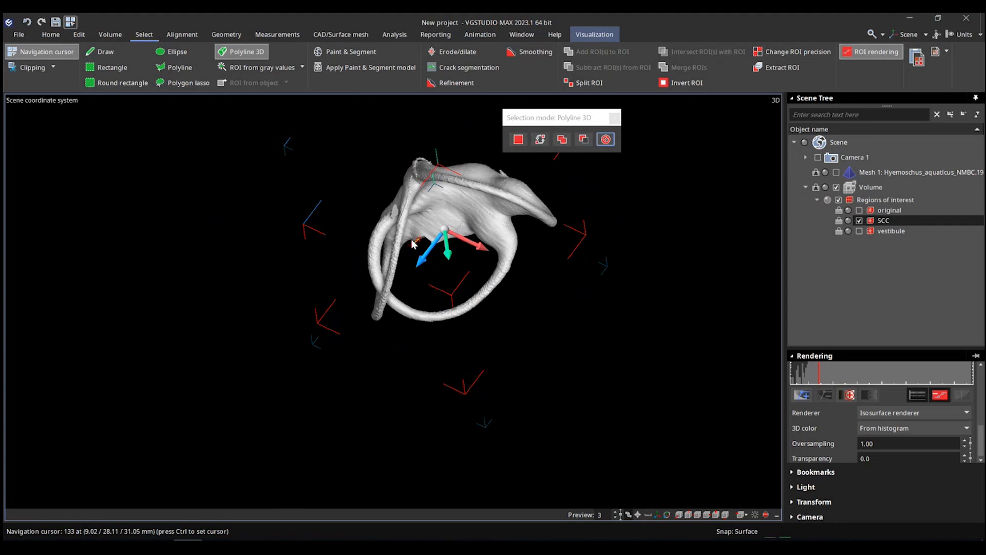
mouse_move(405, 241)
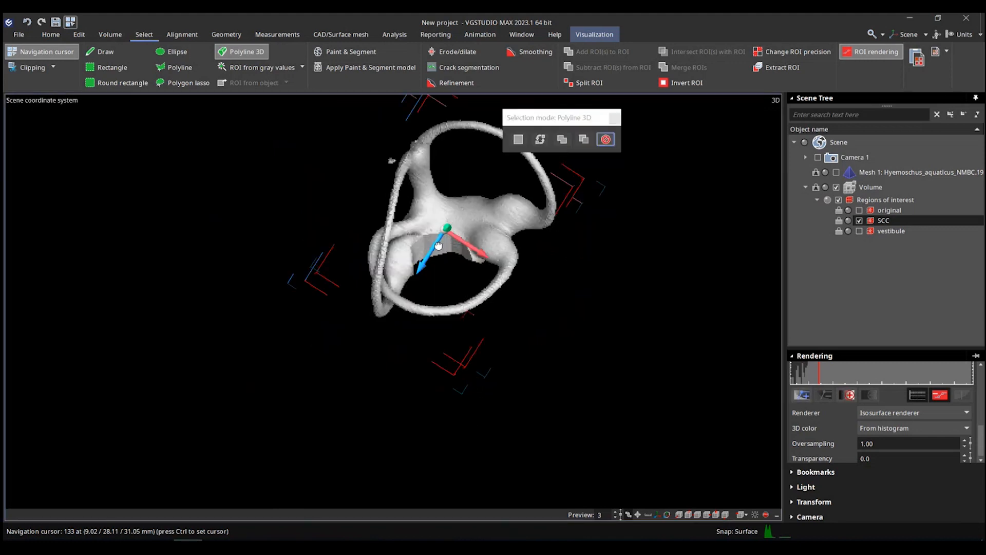
Outline the vestibule portion beneath the canals and subtract it from the SCC region.
drag(437, 246, 445, 222)
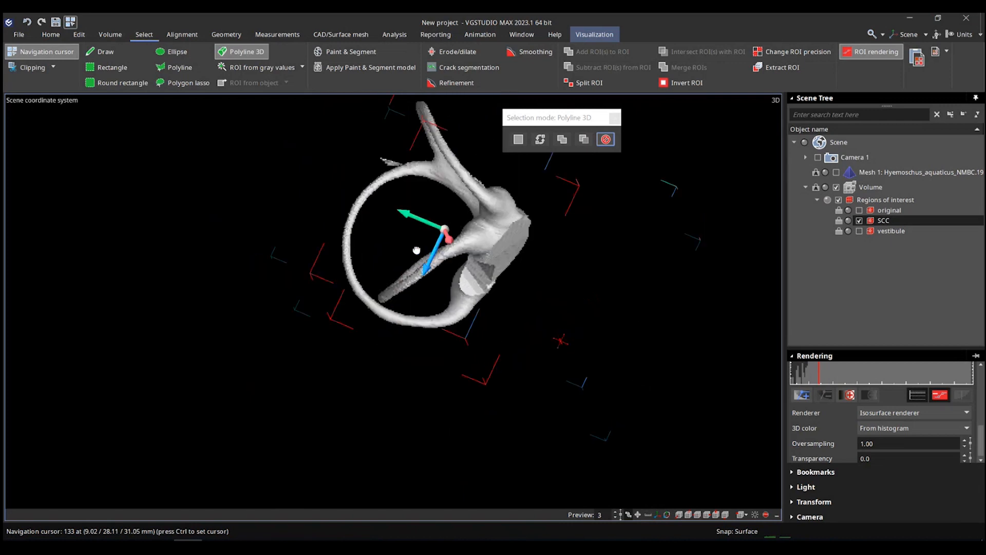
drag(415, 251, 450, 259)
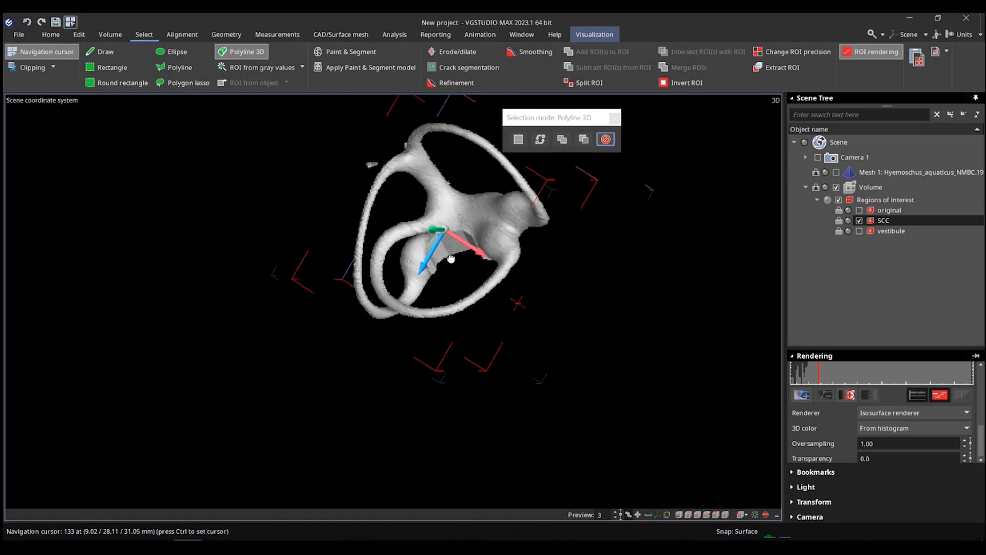
drag(451, 259, 476, 254)
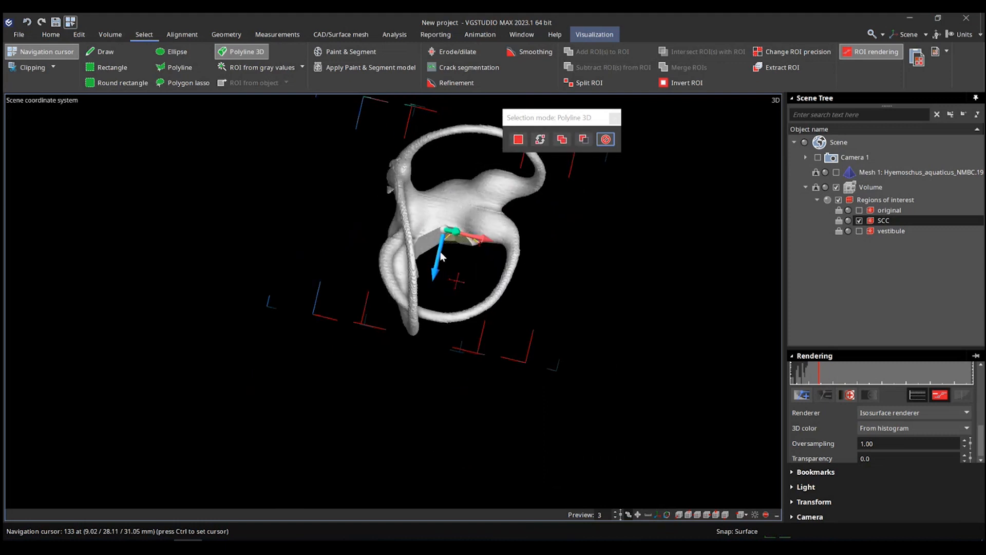
click(584, 140)
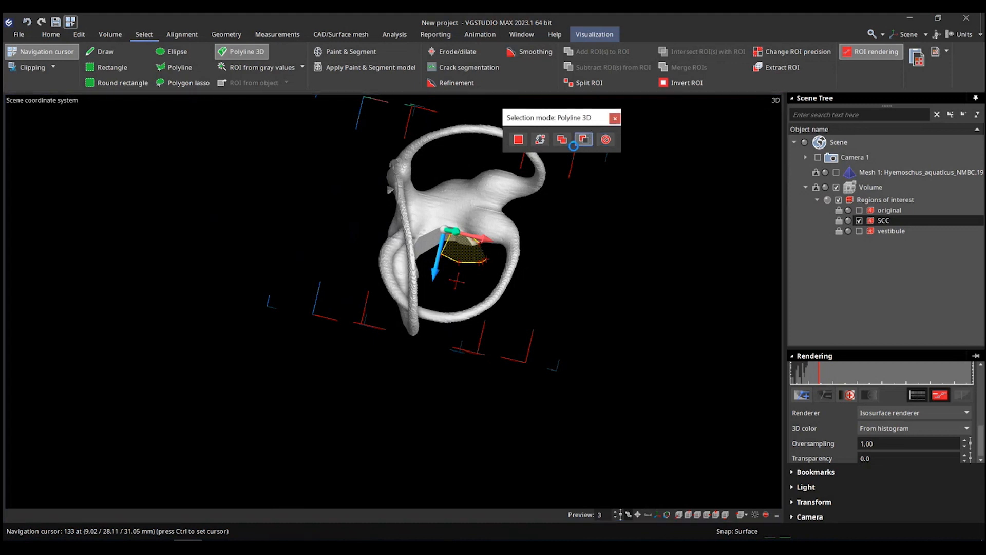
click(606, 139)
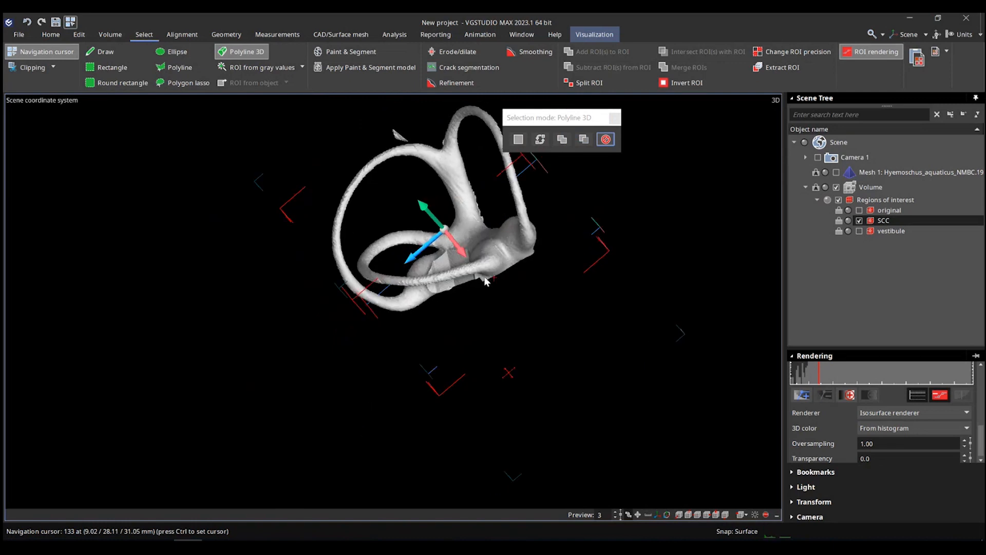
click(481, 293)
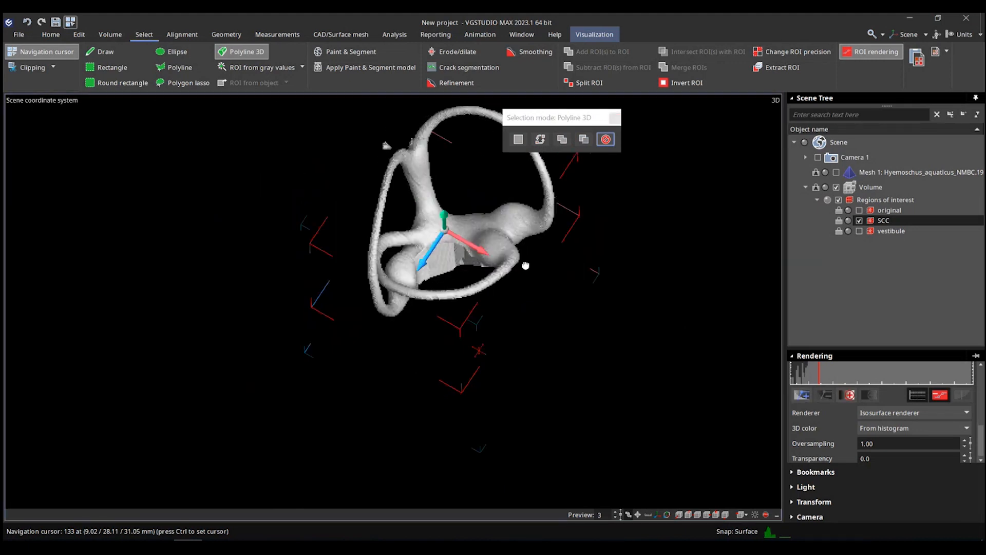
drag(525, 264, 520, 226)
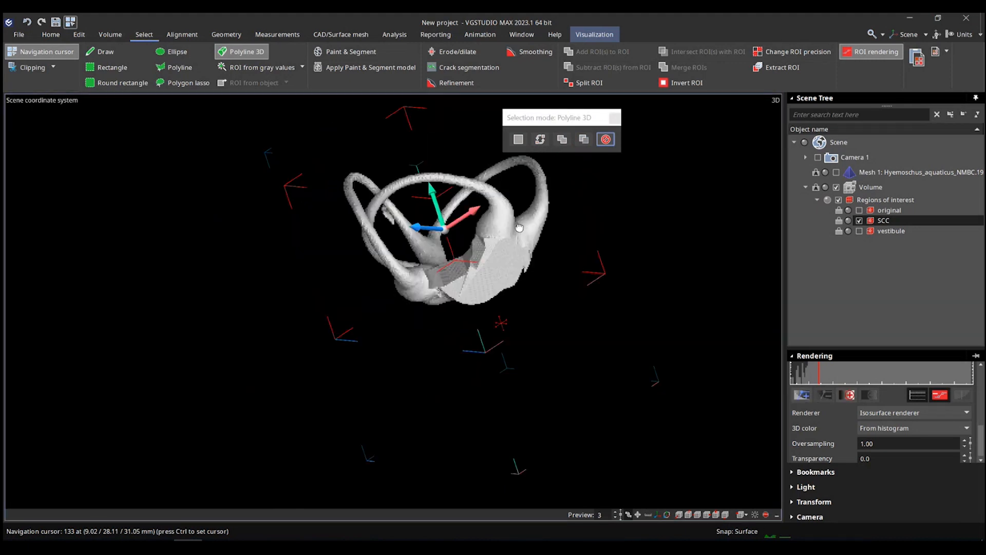
drag(519, 226, 527, 264)
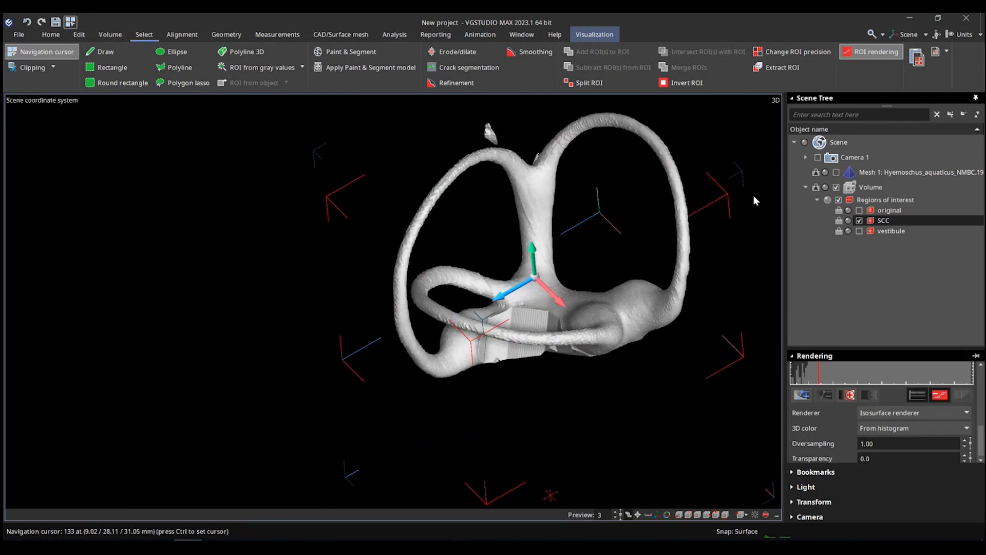
mouse_move(598, 208)
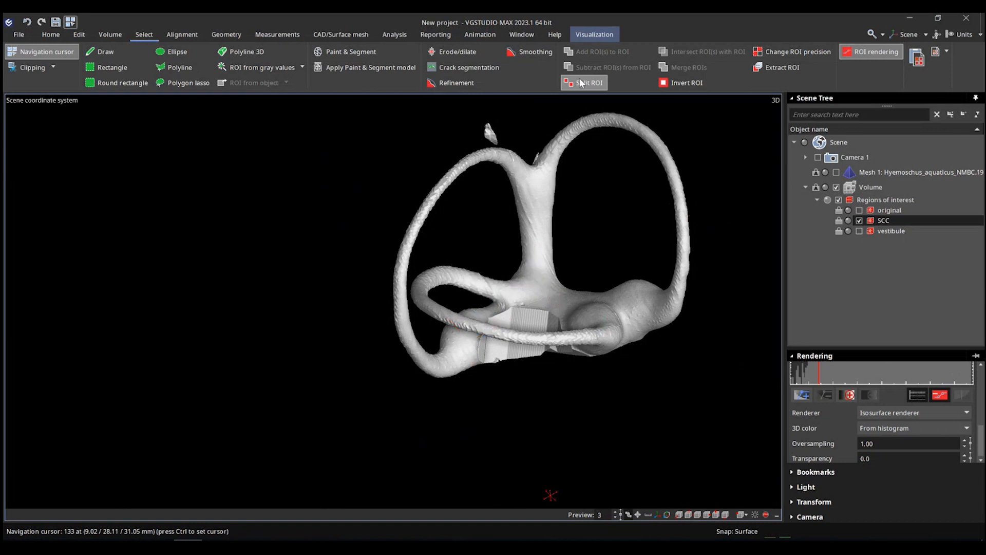
Split the SCC region with minimum volume 0 into SCC Part 1, Part 2 and Part 3.
click(588, 82)
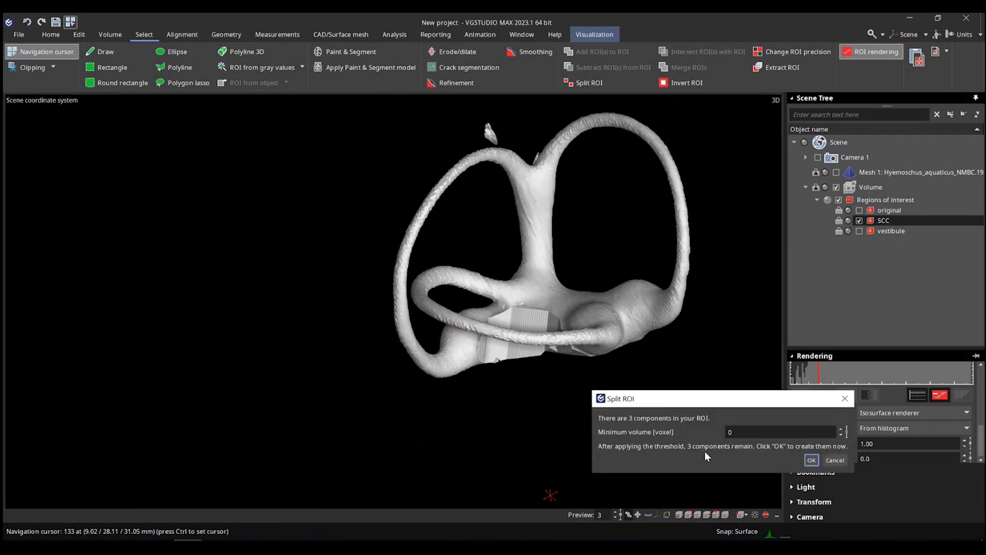
mouse_move(701, 406)
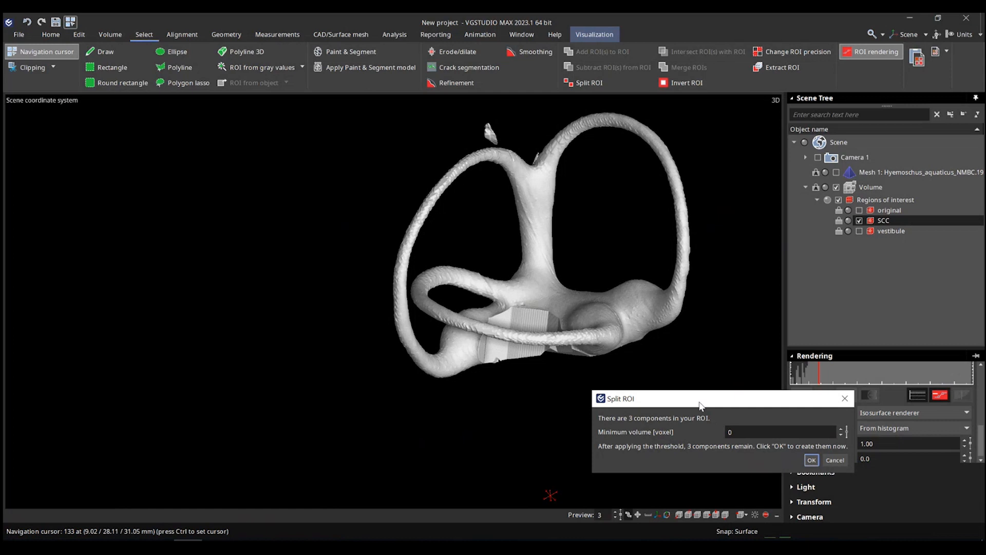
mouse_move(713, 390)
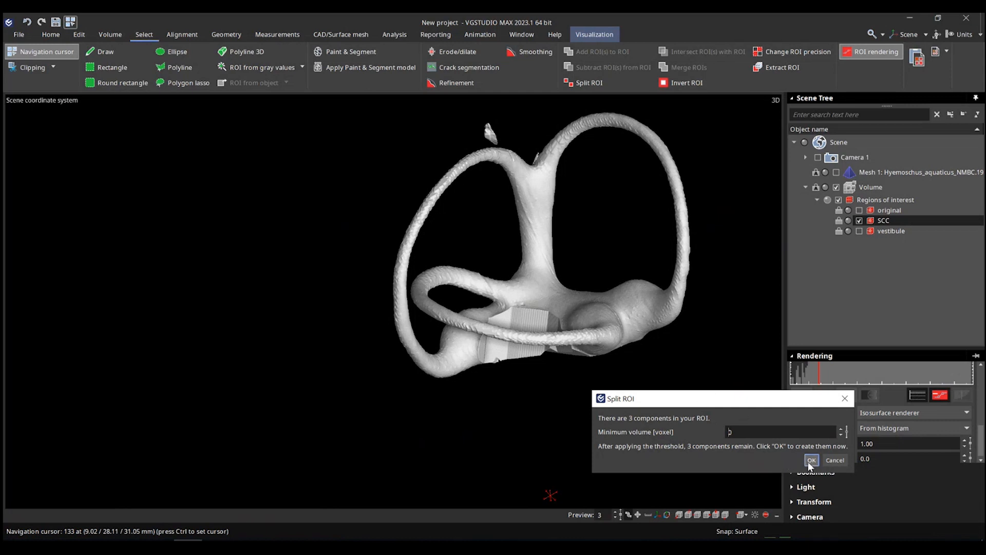
click(811, 459)
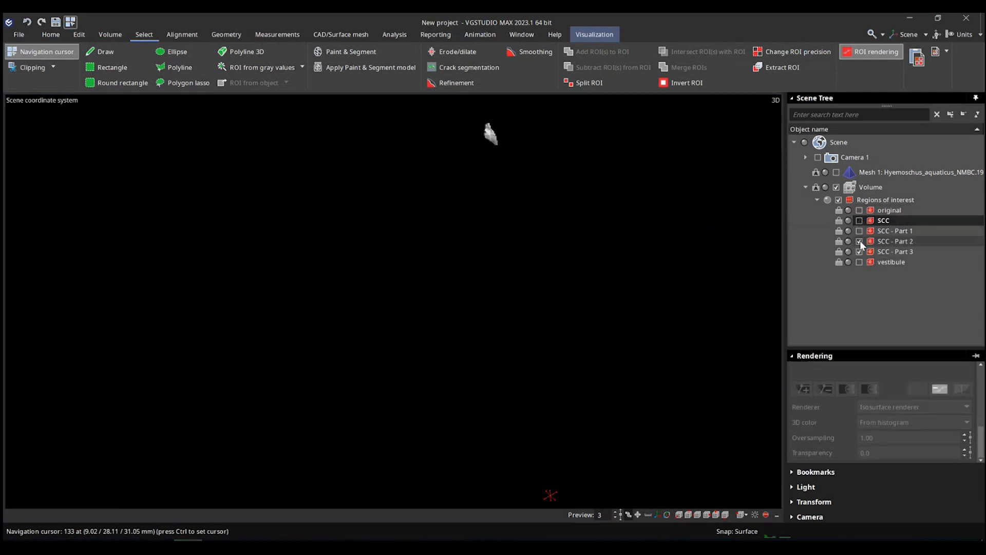
Show and hide SCC Part 1, 2 and 3 in turn, rotating the ear to check each part.
click(859, 230)
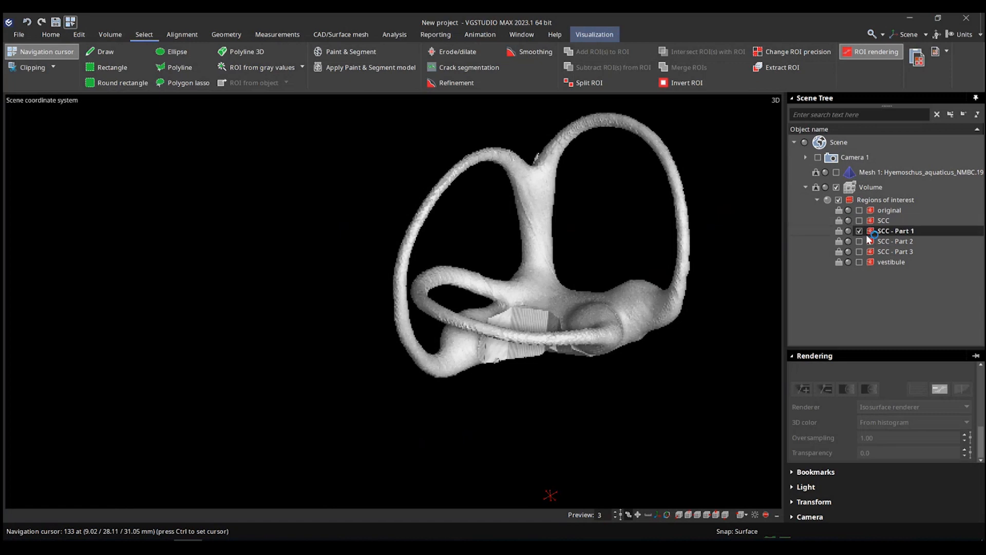
click(859, 230)
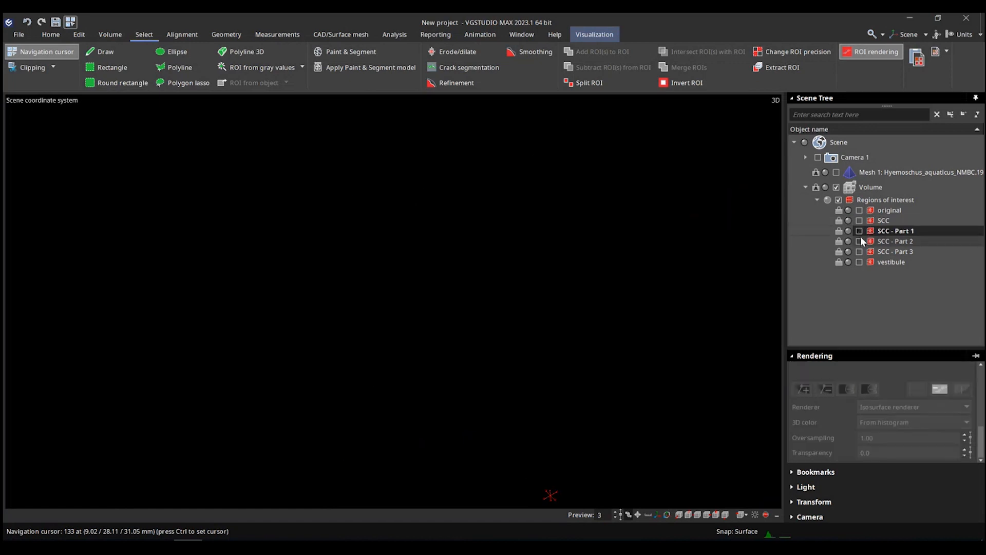
click(858, 240)
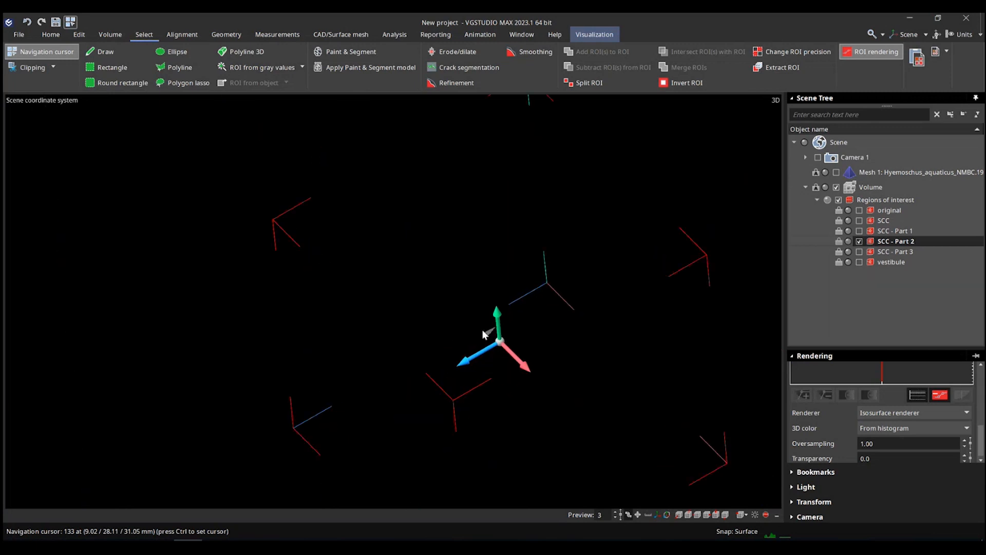
mouse_move(898, 230)
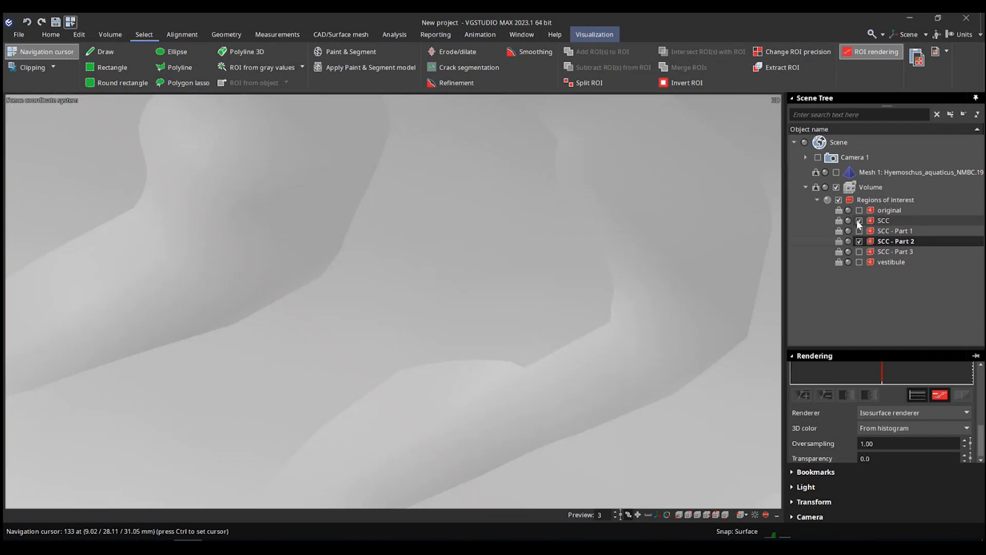
click(859, 241)
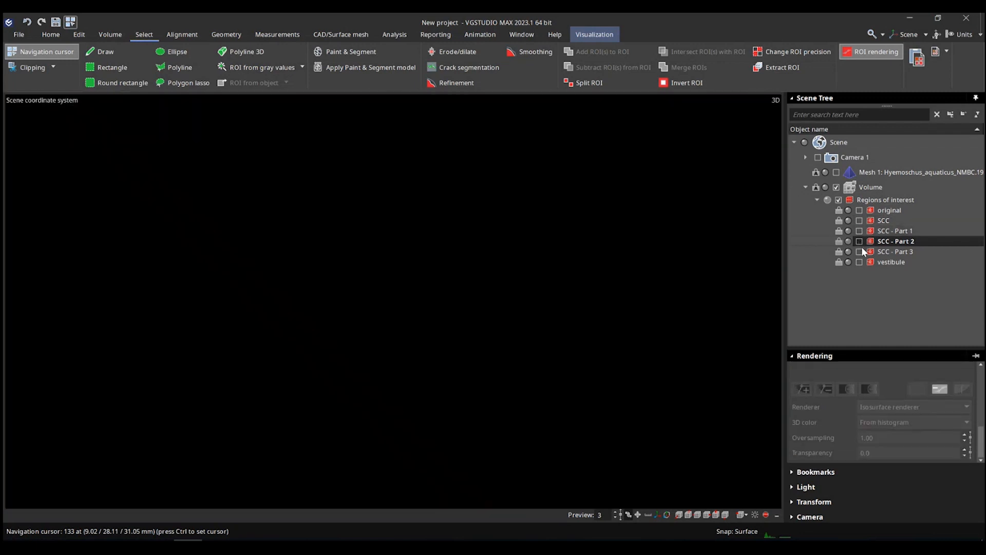
click(859, 251)
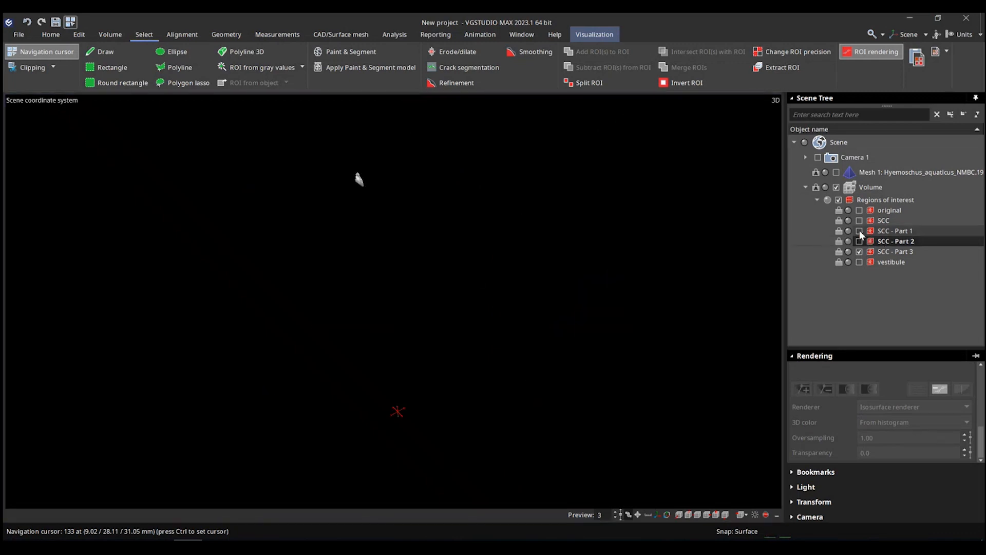
click(859, 230)
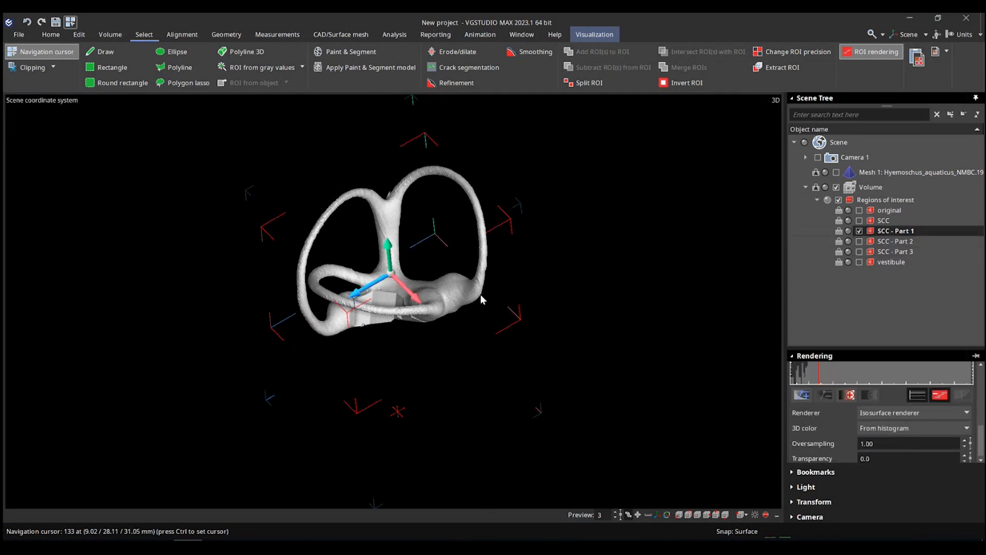
drag(481, 299, 408, 317)
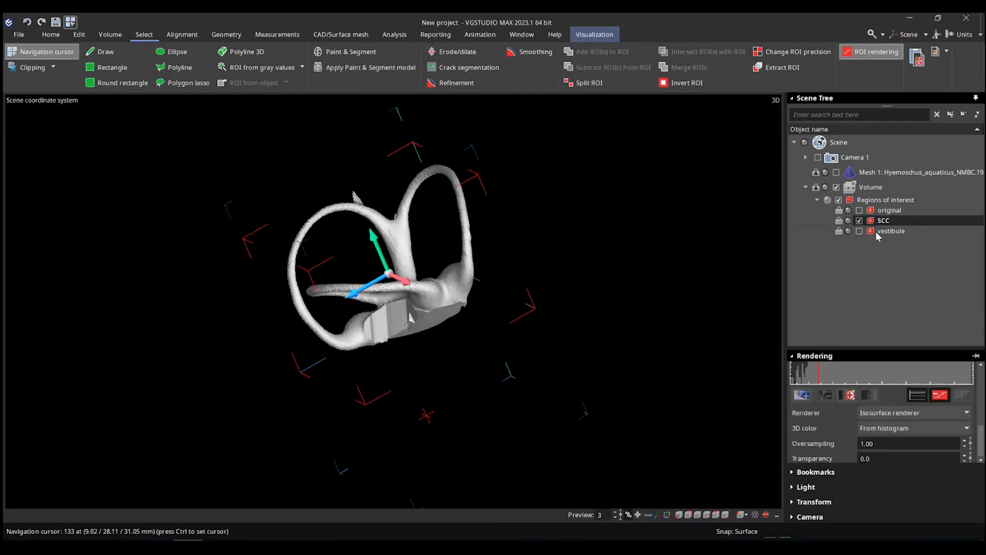
click(255, 68)
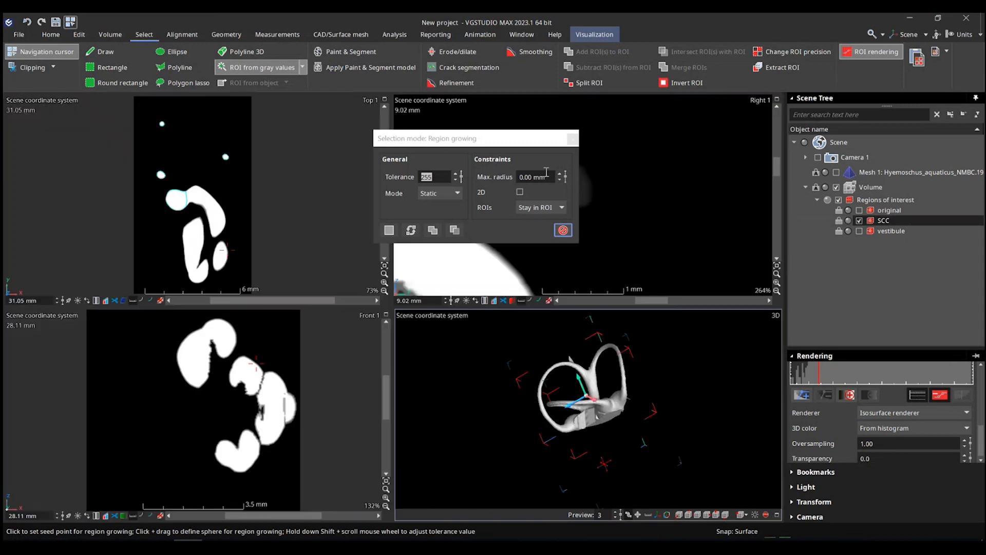
mouse_move(590, 407)
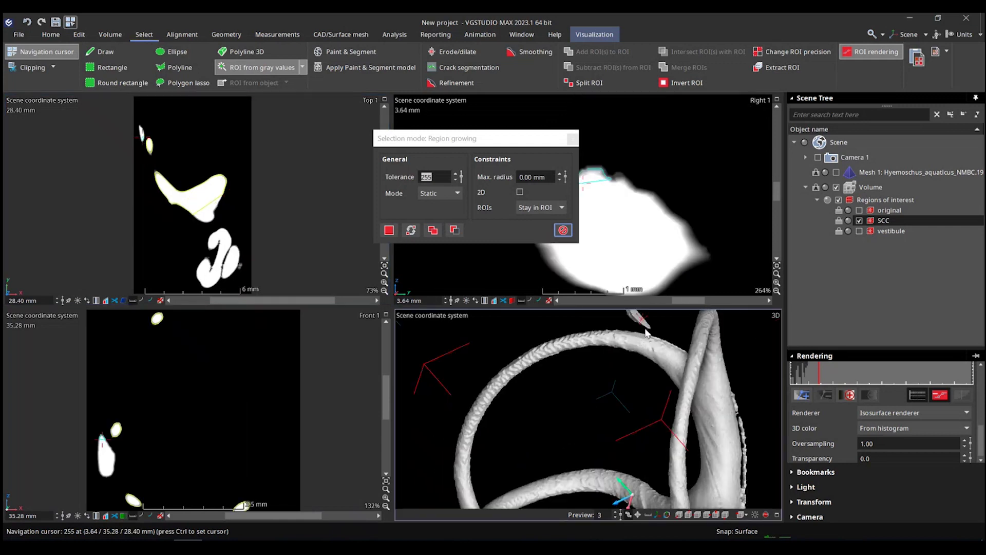
Seed region growing on the canal surface and add the grown selection to the SCC ROI.
click(182, 35)
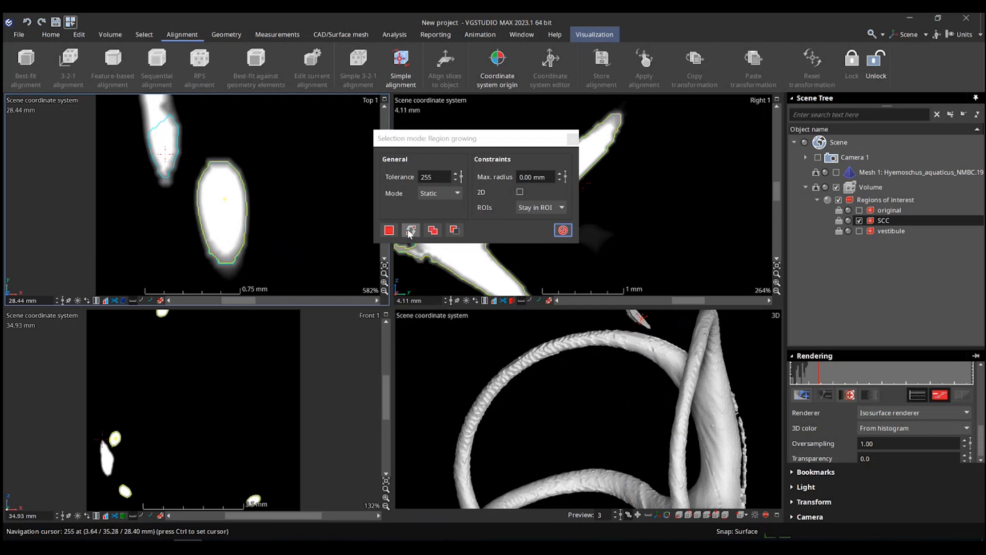
click(411, 230)
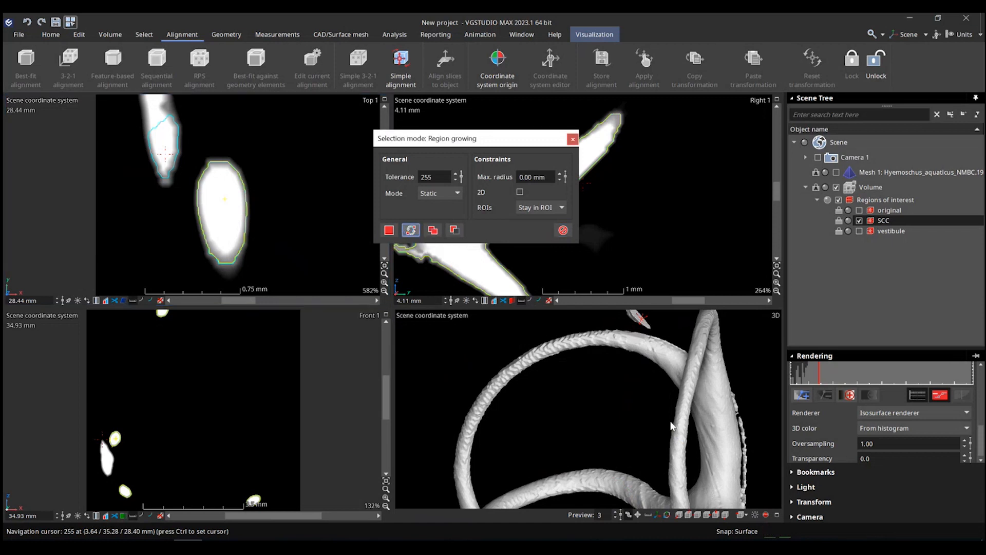
click(563, 230)
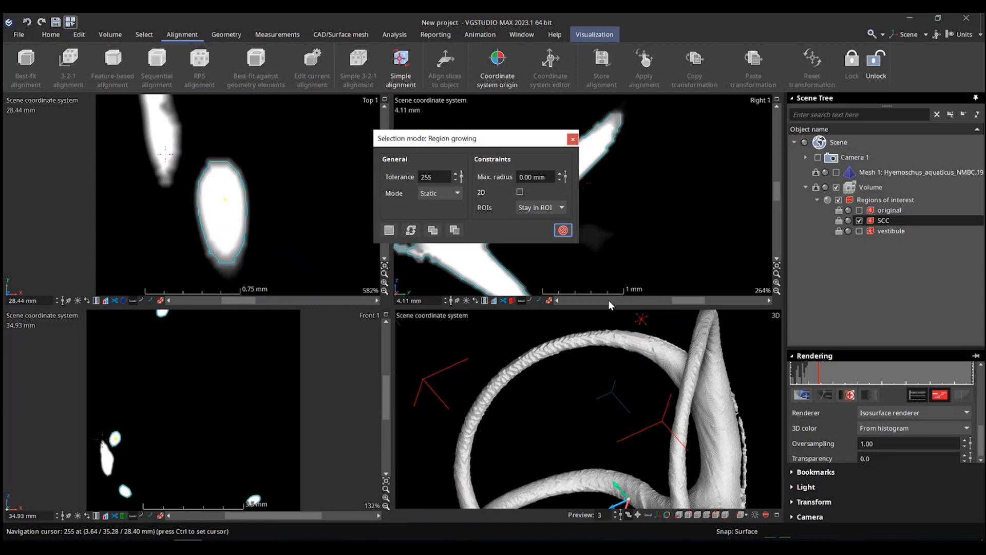
mouse_move(571, 236)
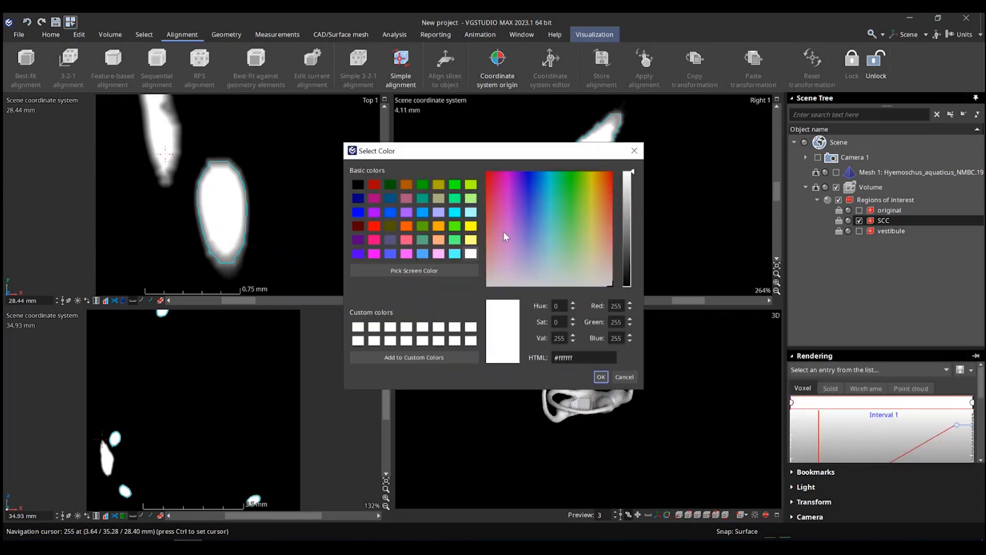
Set the vestibule ROI colour to red and the SCC ROI colour to yellow.
click(601, 376)
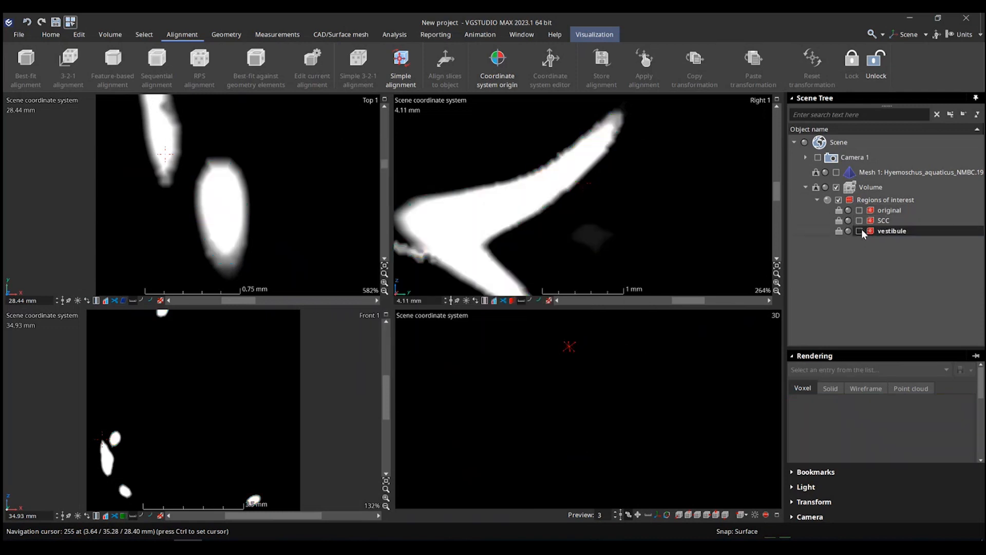
click(859, 230)
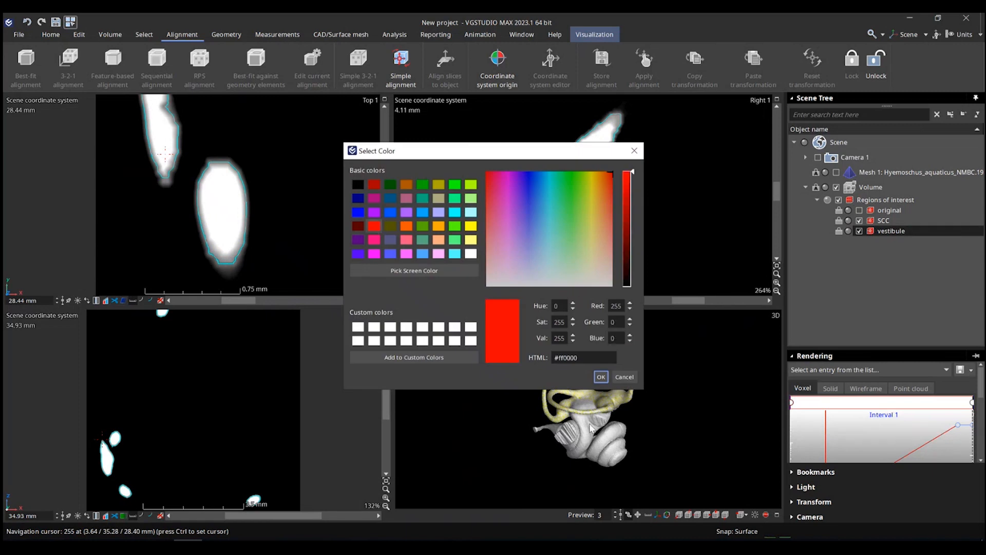
click(601, 376)
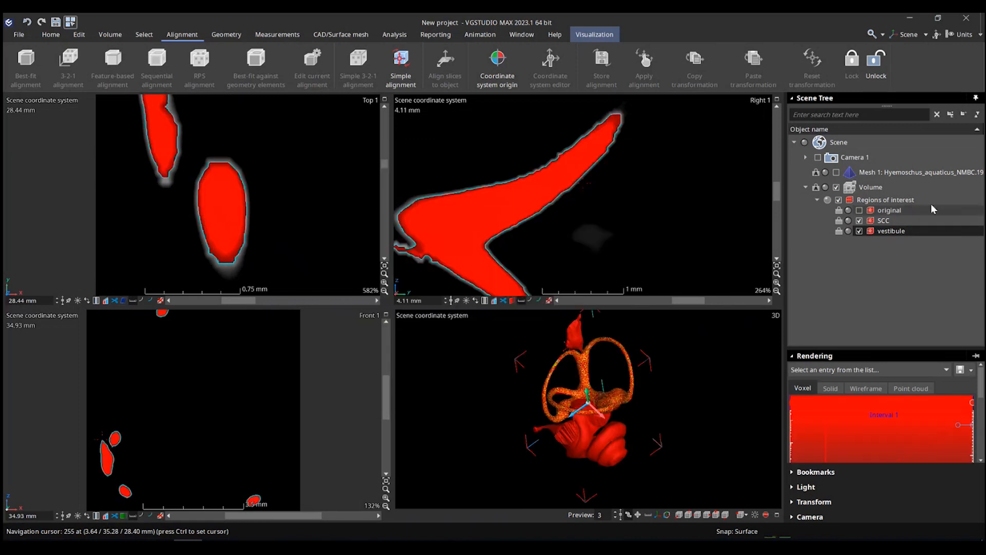
click(883, 219)
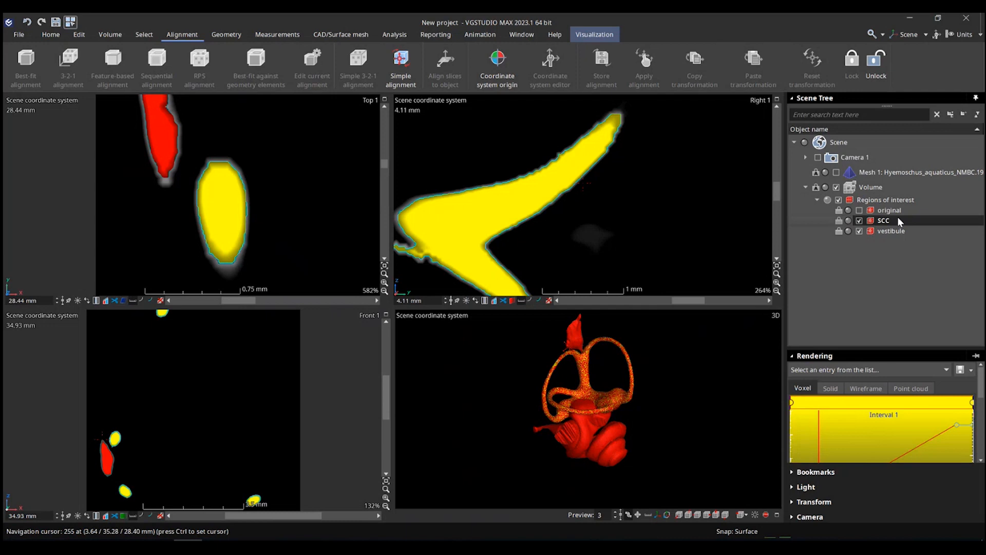
mouse_move(897, 236)
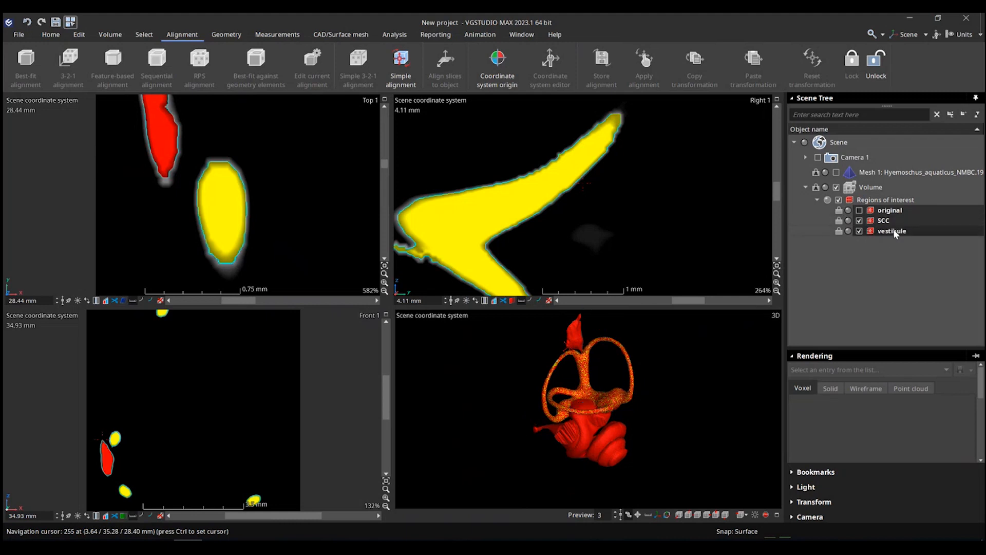
Subtract the SCC ROI from the vestibule ROI and hide SCC so vestibule shows alone.
click(883, 220)
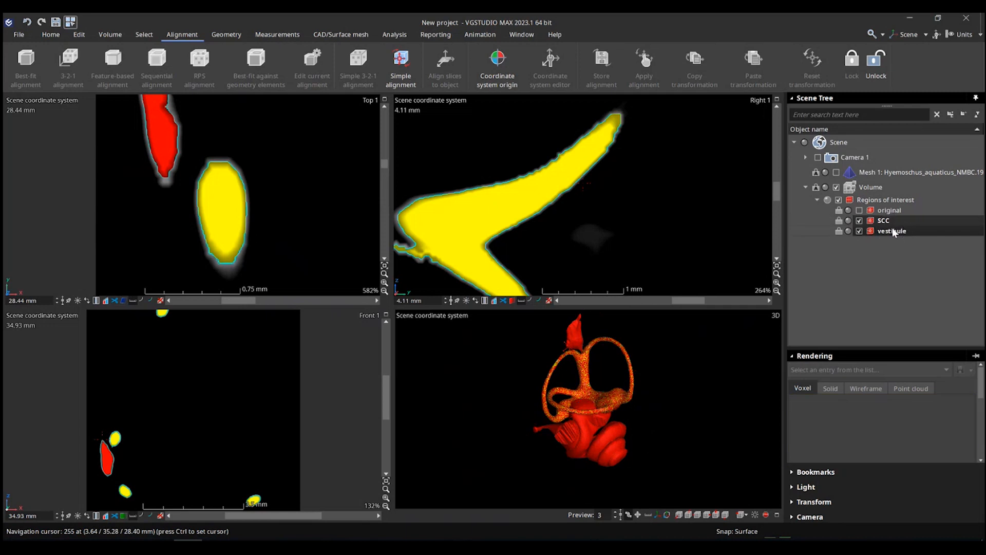
right_click(890, 231)
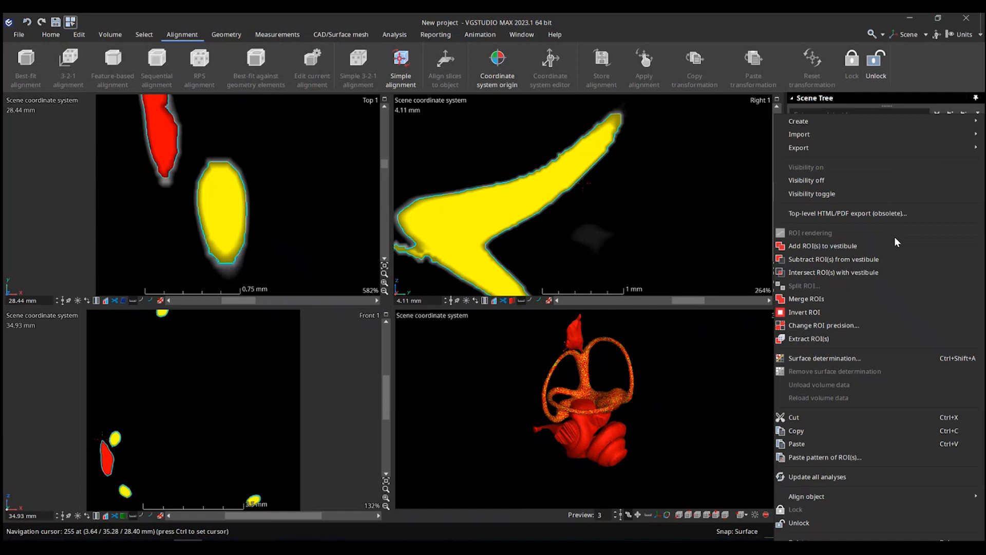
mouse_move(854, 286)
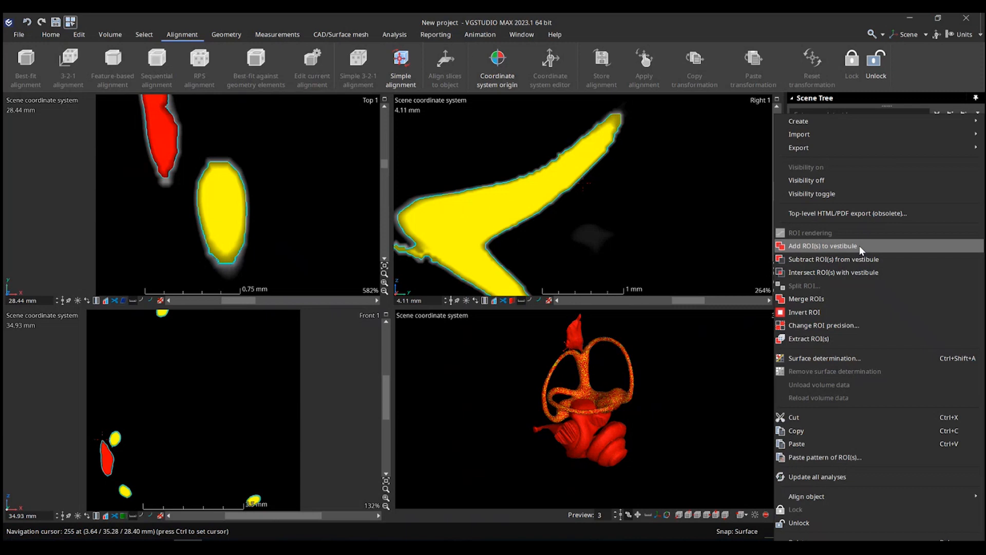
mouse_move(857, 251)
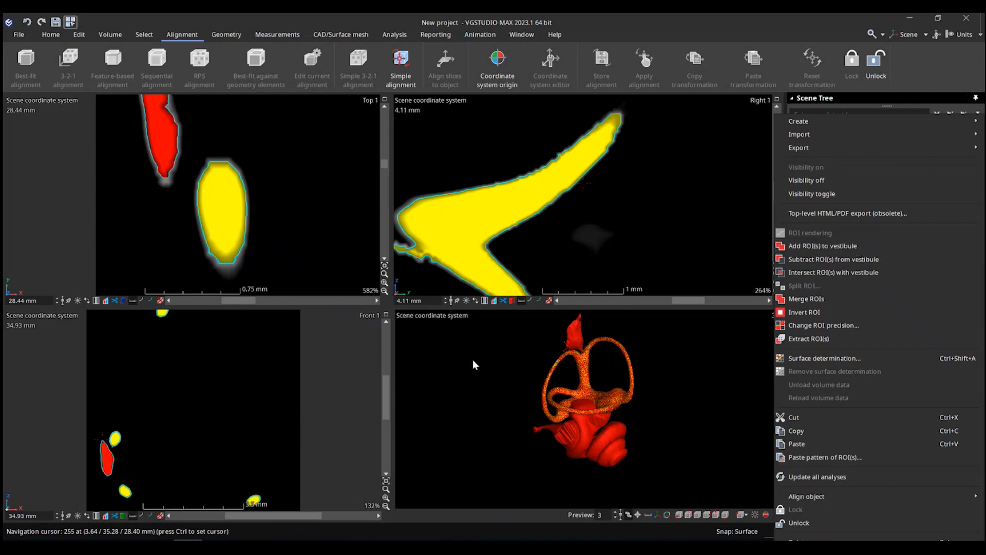
mouse_move(521, 362)
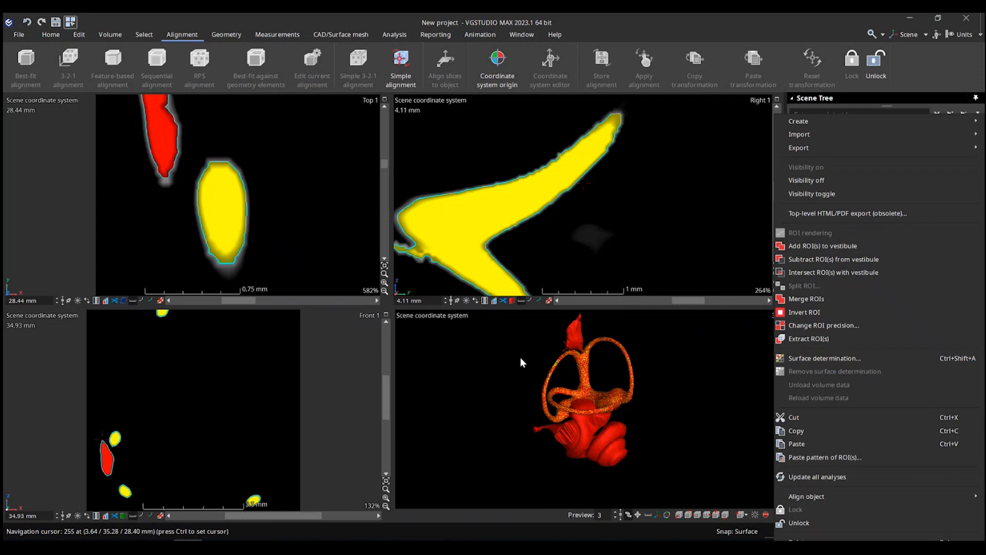
mouse_move(581, 471)
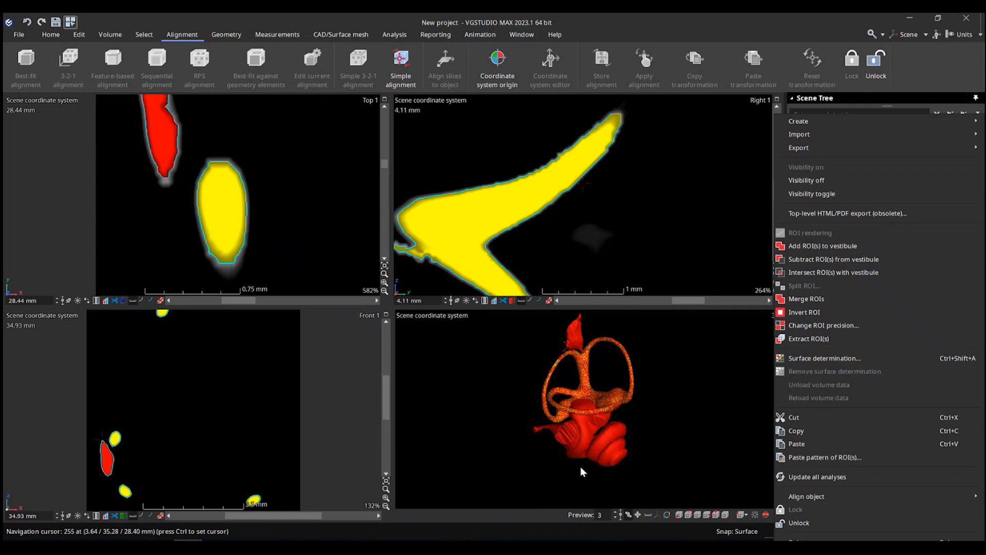
mouse_move(663, 311)
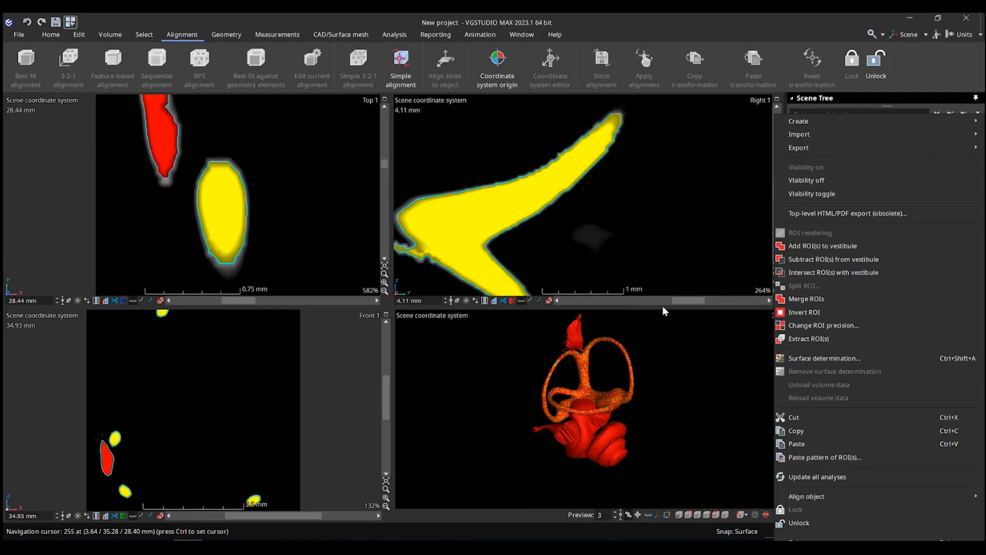
mouse_move(852, 279)
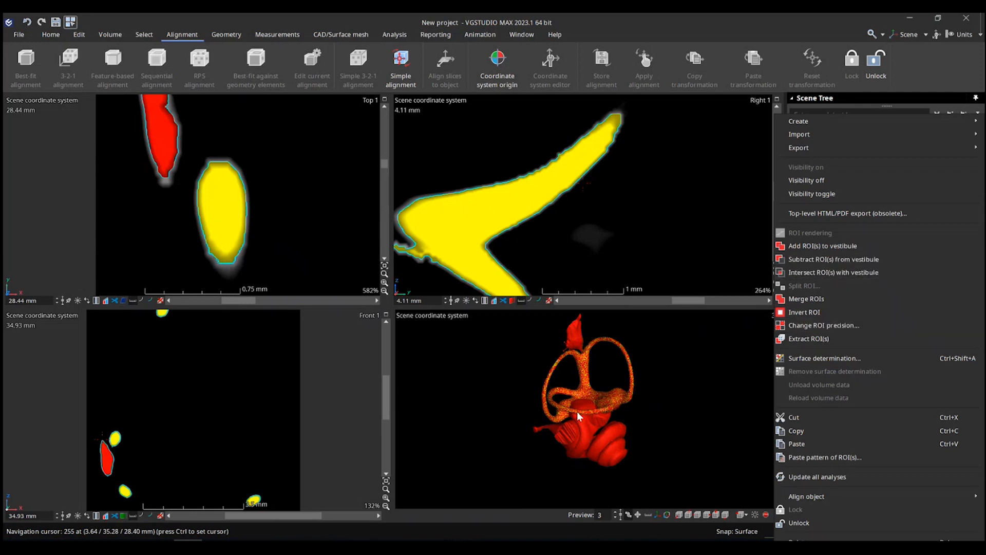
mouse_move(620, 358)
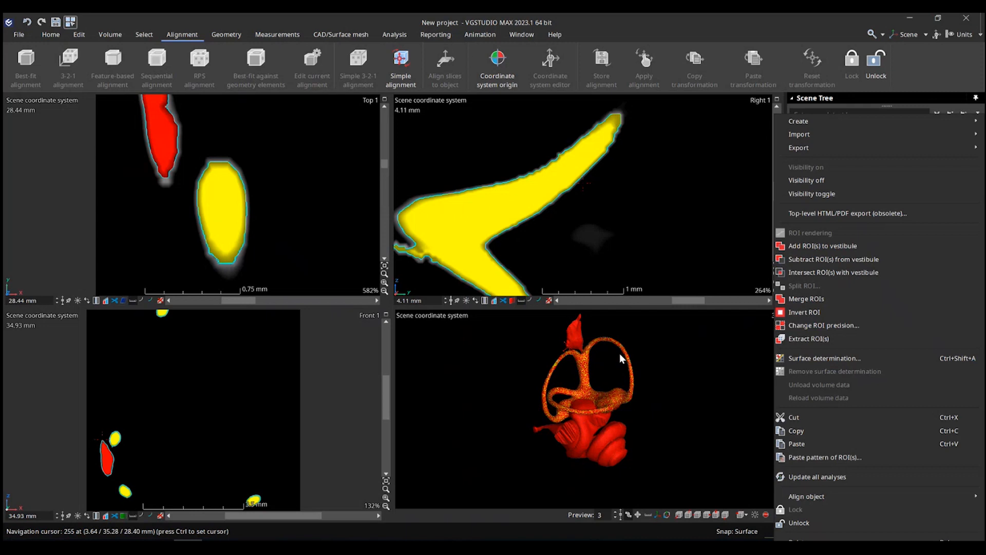
mouse_move(853, 262)
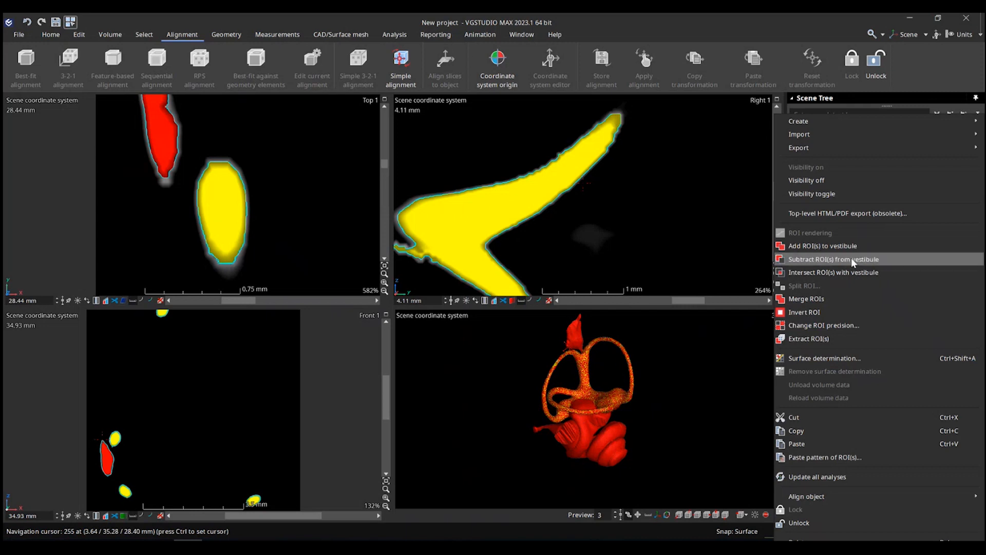
click(832, 259)
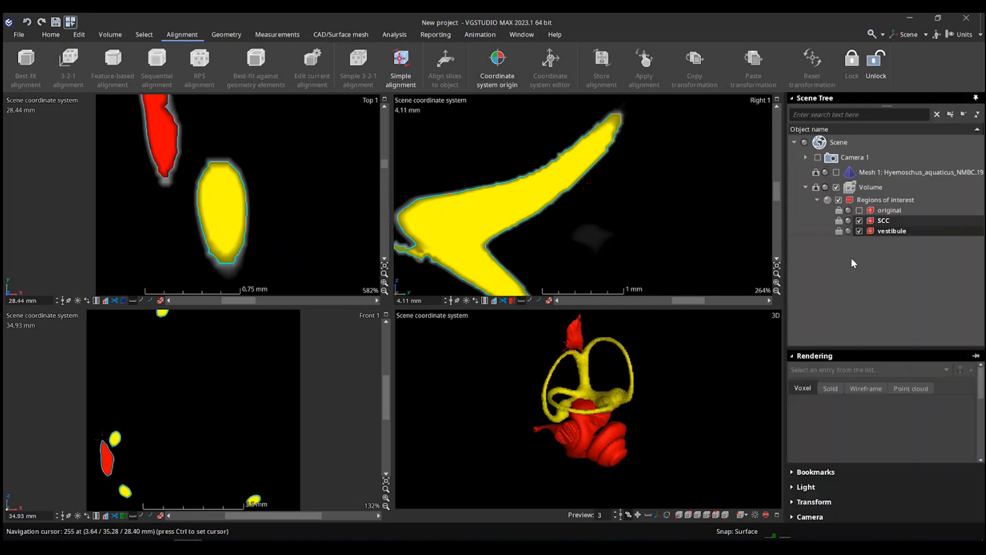
click(859, 220)
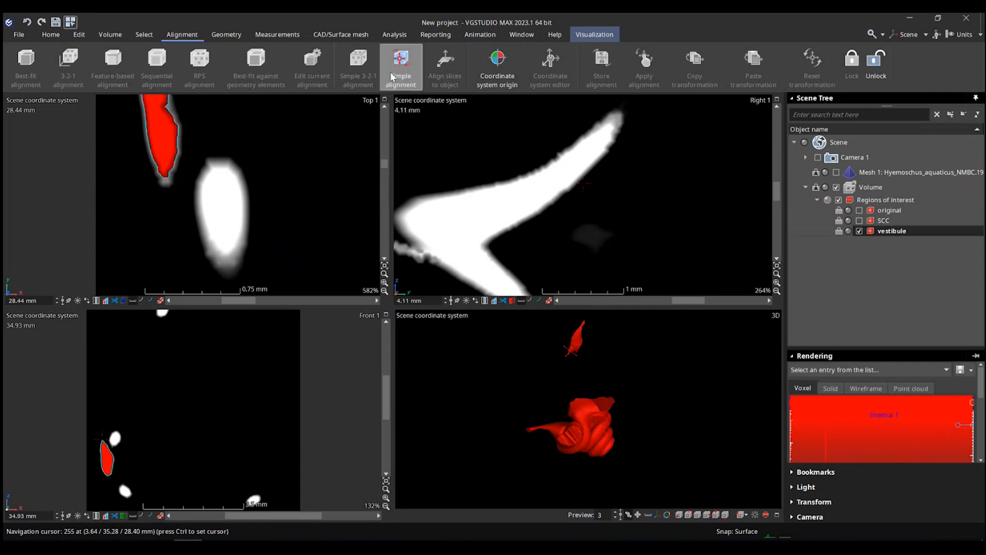
Split the vestibule ROI with minimum volume 24254380, leaving one component vestibule - Part 1.
click(144, 34)
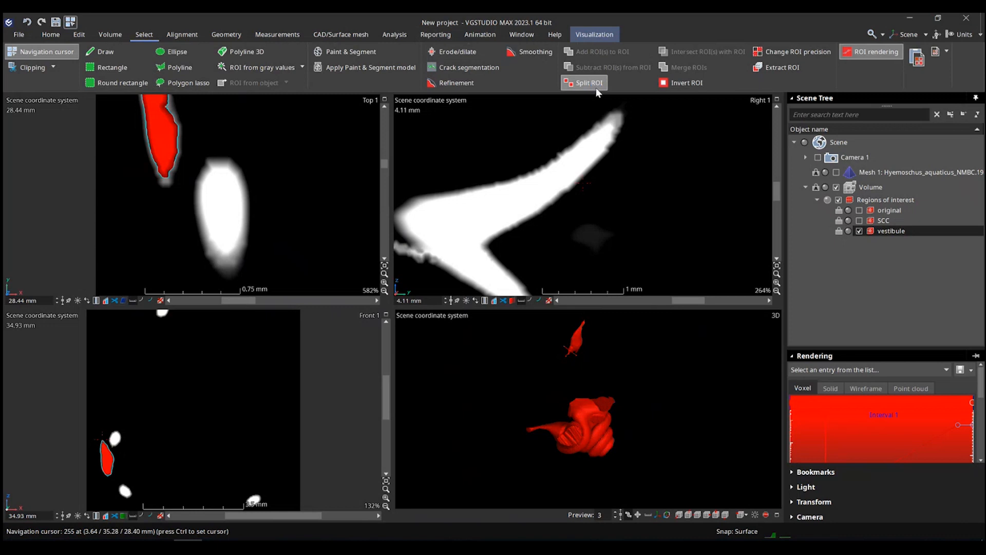
click(590, 82)
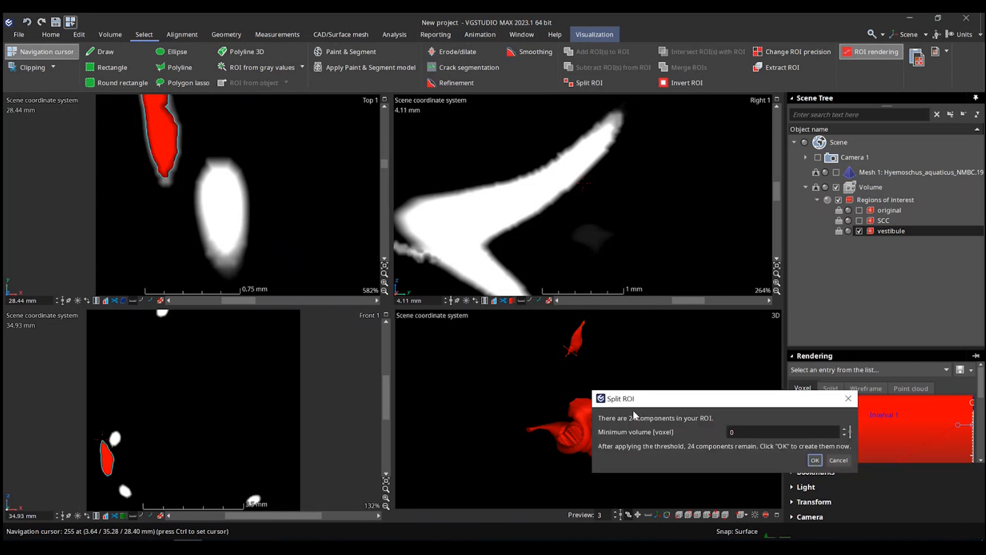
click(783, 431)
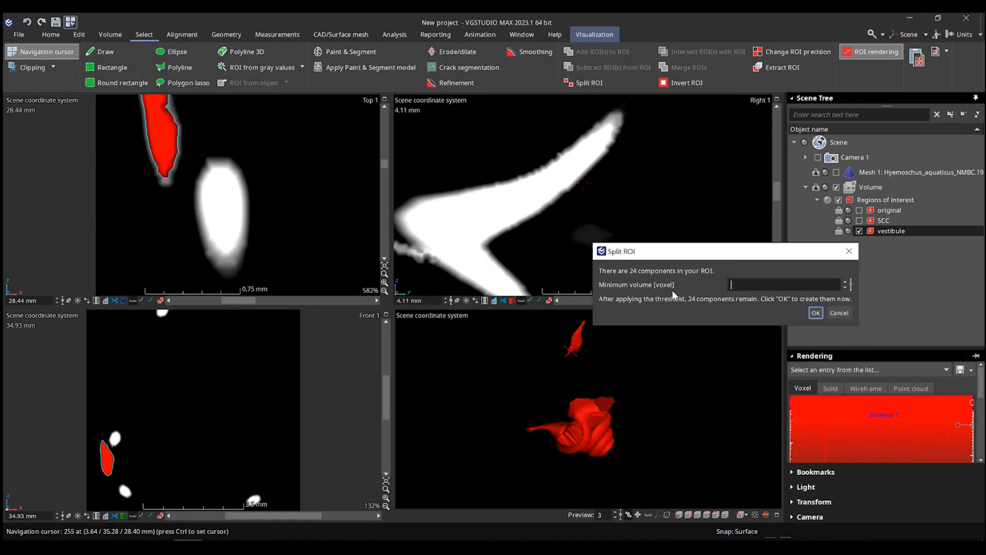
text(10)
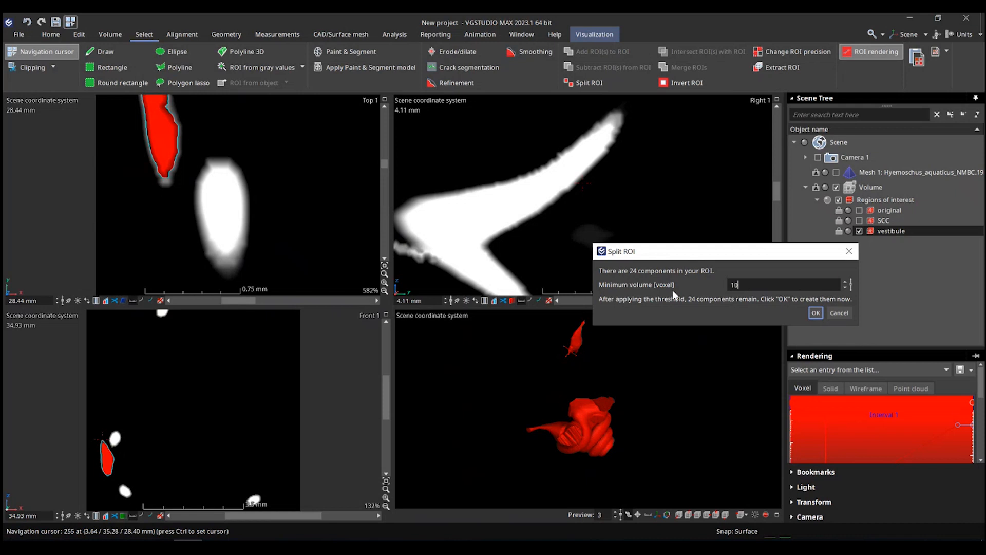
text(1000)
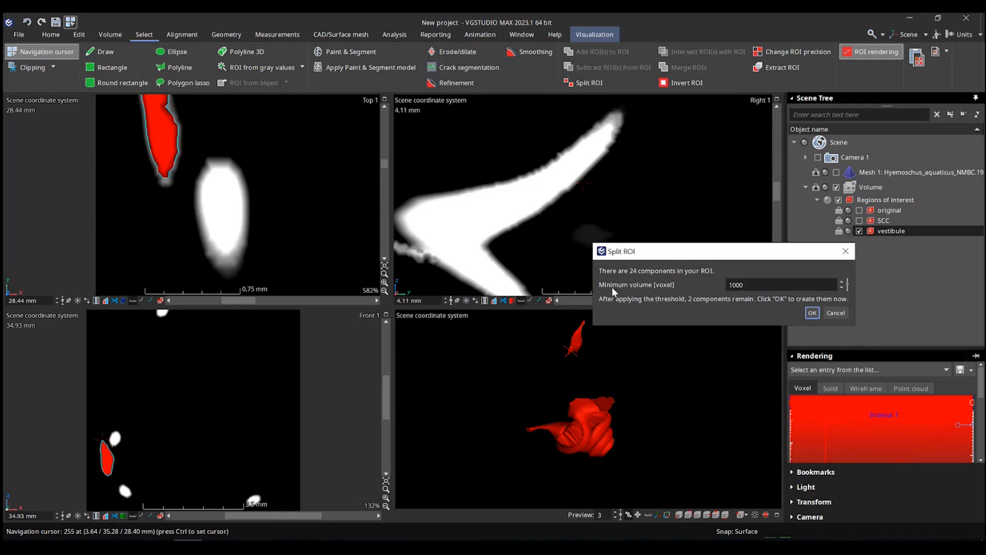
mouse_move(661, 308)
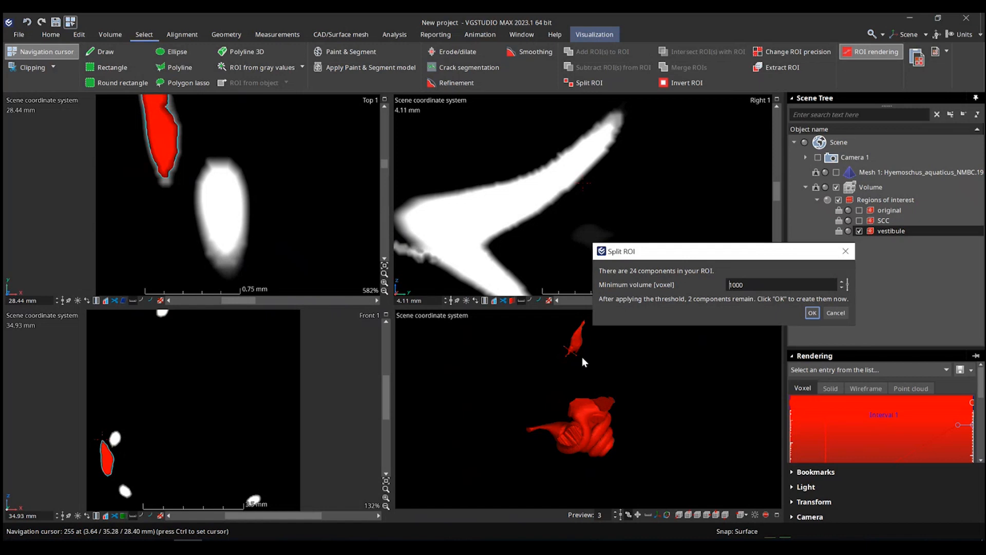
mouse_move(747, 308)
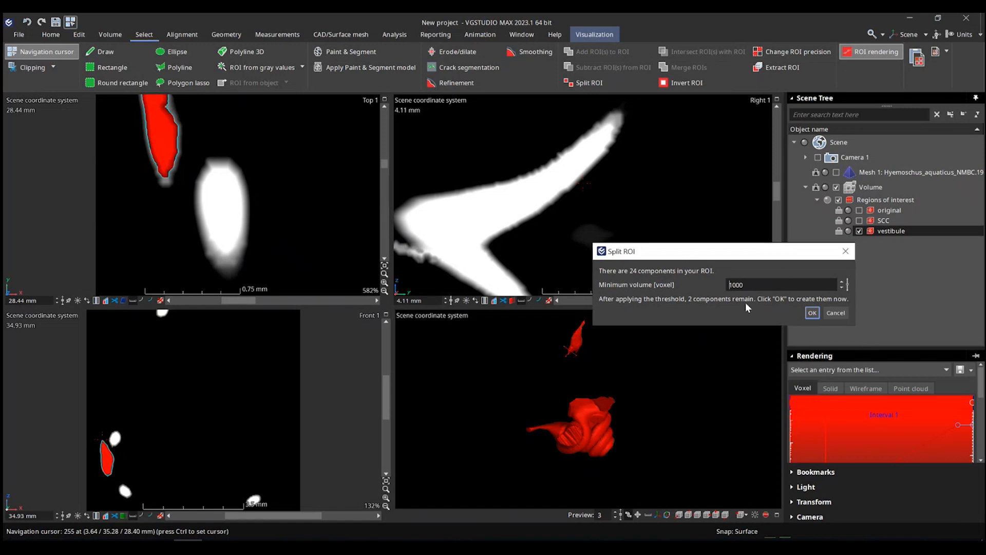
click(763, 285)
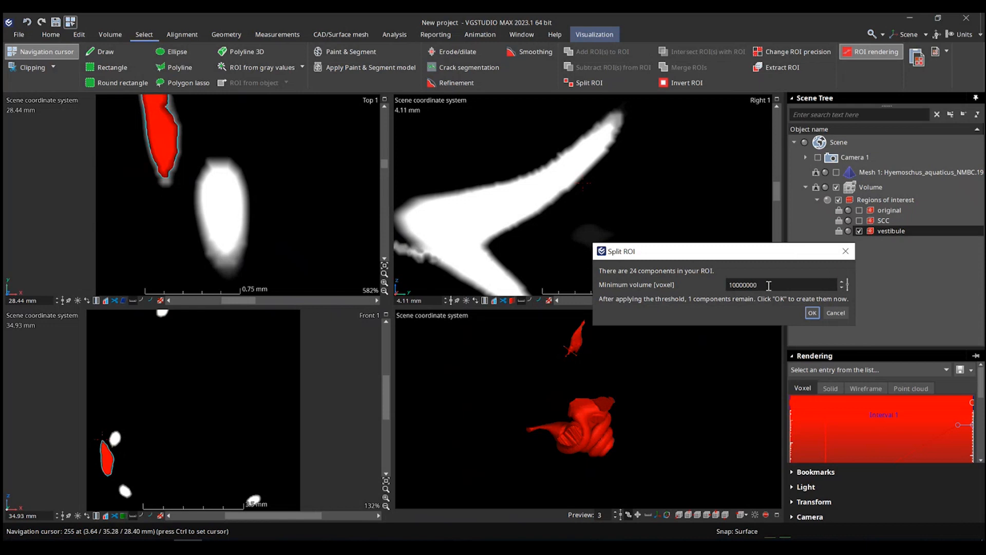
text(24254380)
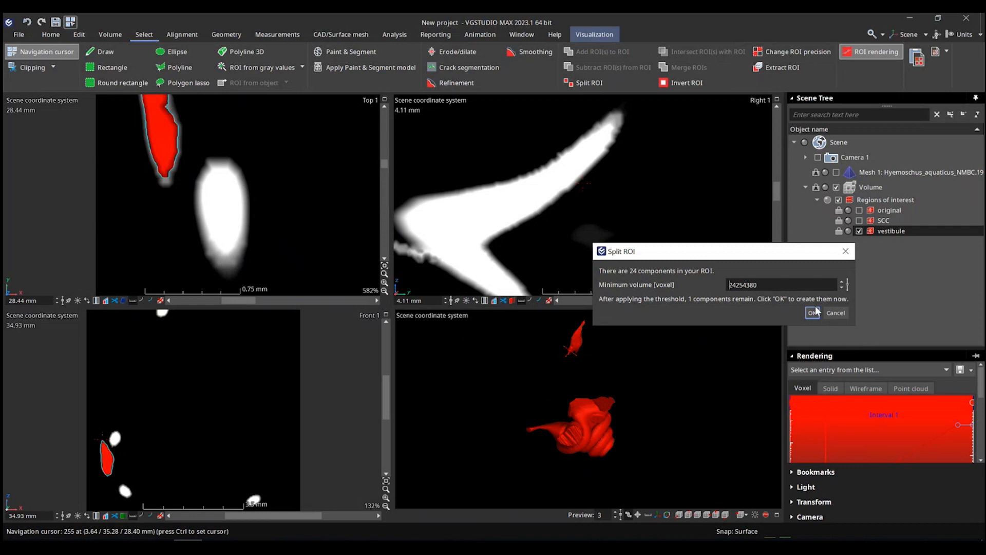
click(813, 313)
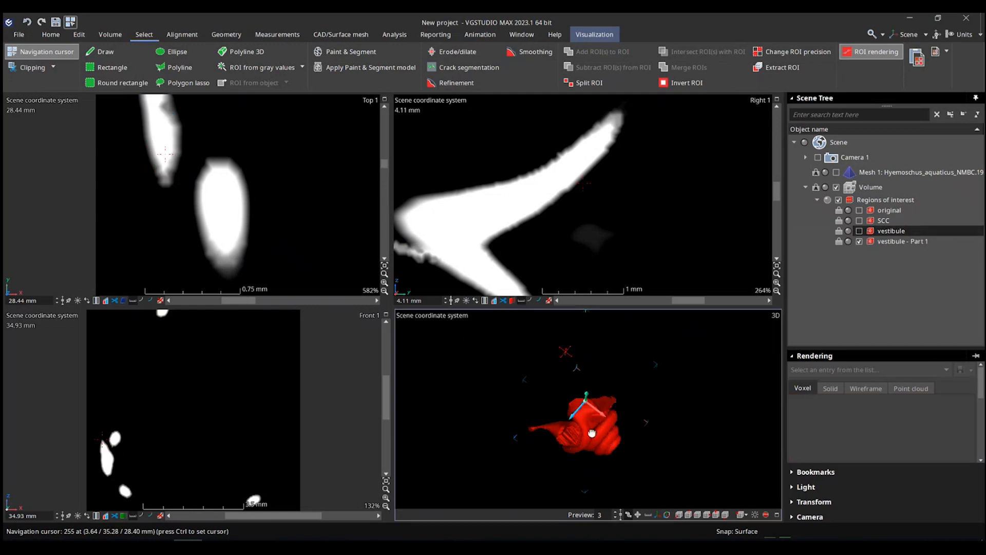
Delete the old vestibule ROI, rename Part 1 to vestibule, and extract SCC as a volume.
click(858, 230)
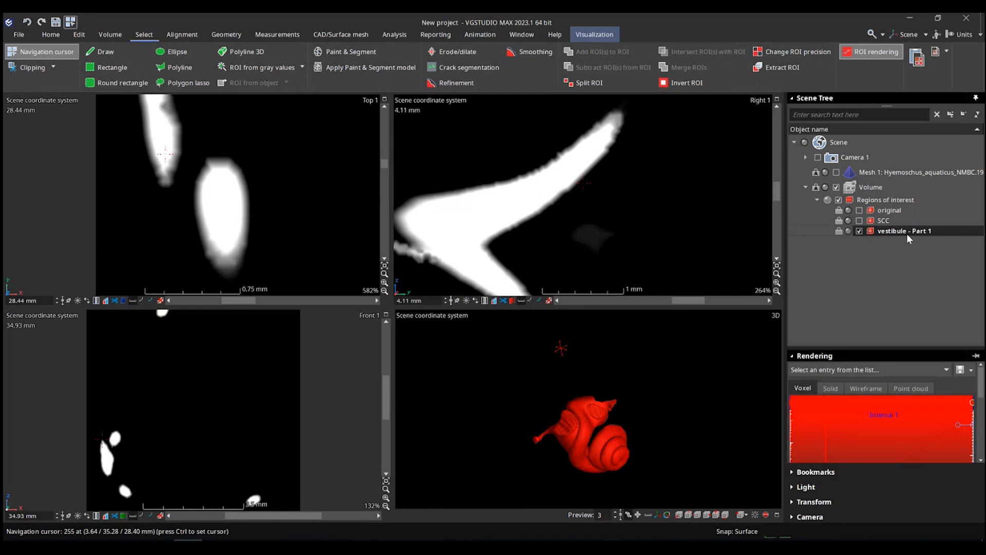
double_click(904, 231)
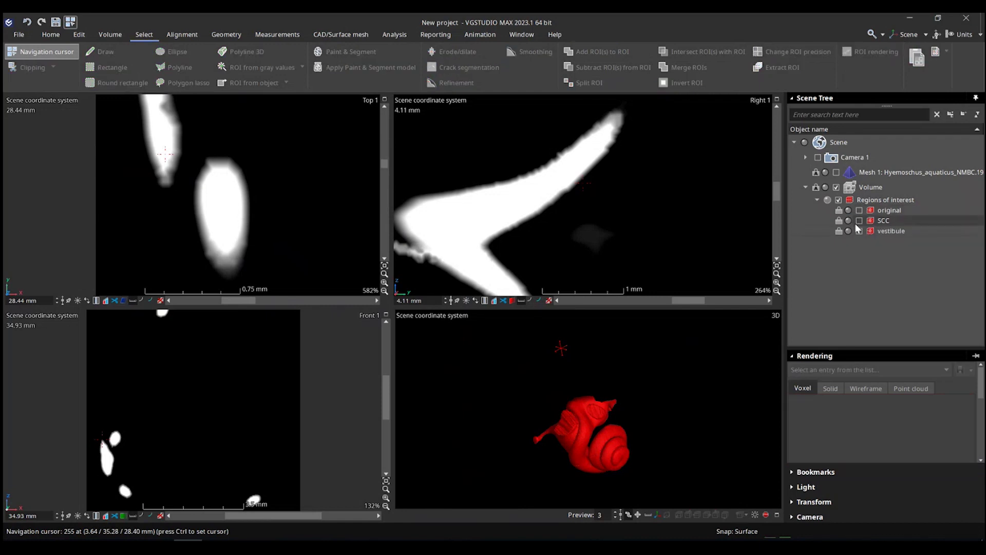
click(859, 219)
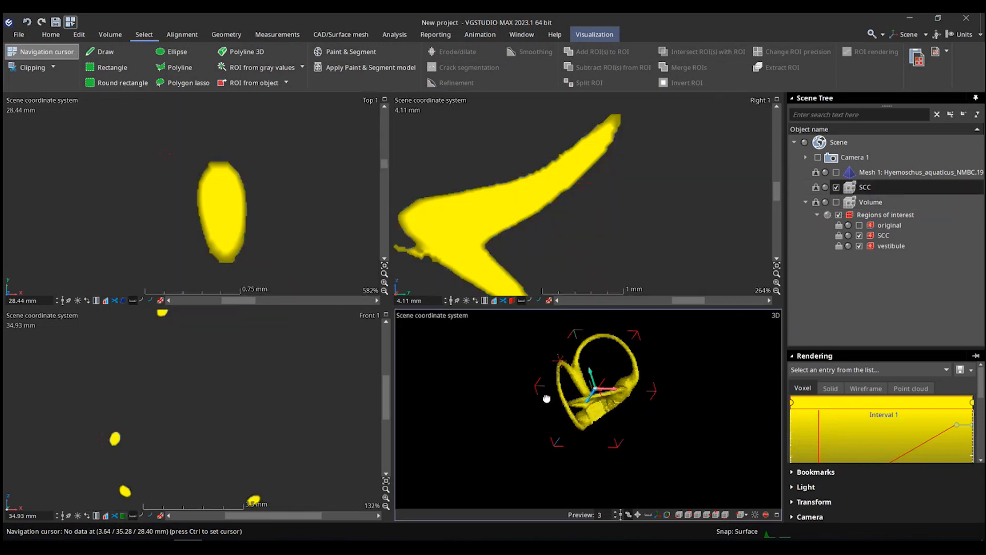
Hide the extracted SCC volume and orbit the ear to inspect yellow canals over the red vestibule.
drag(548, 399, 560, 403)
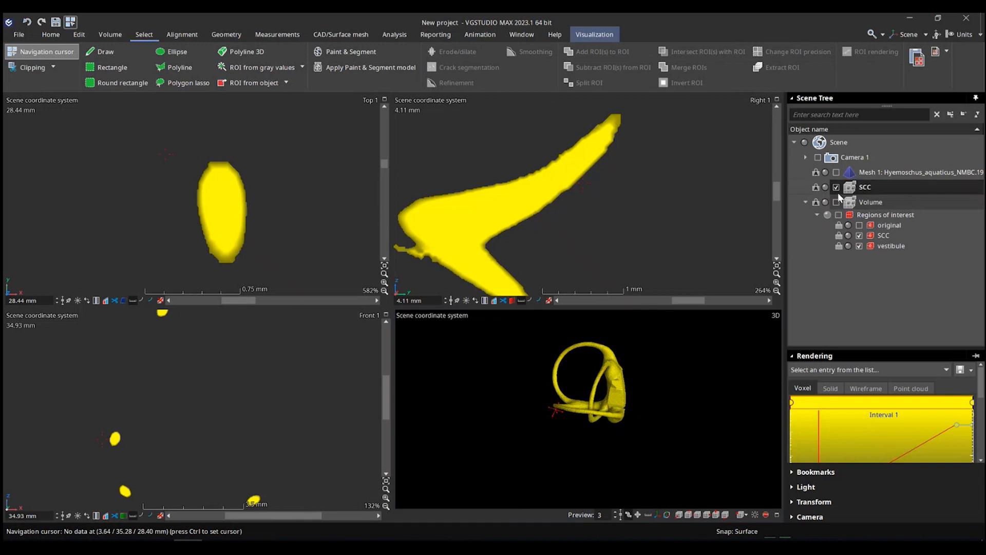
click(836, 202)
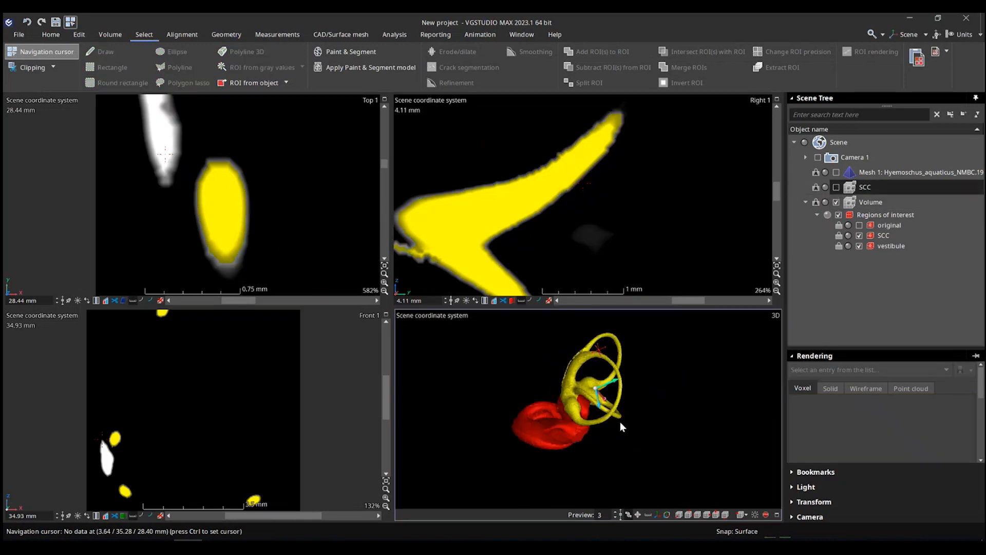
drag(616, 391, 585, 403)
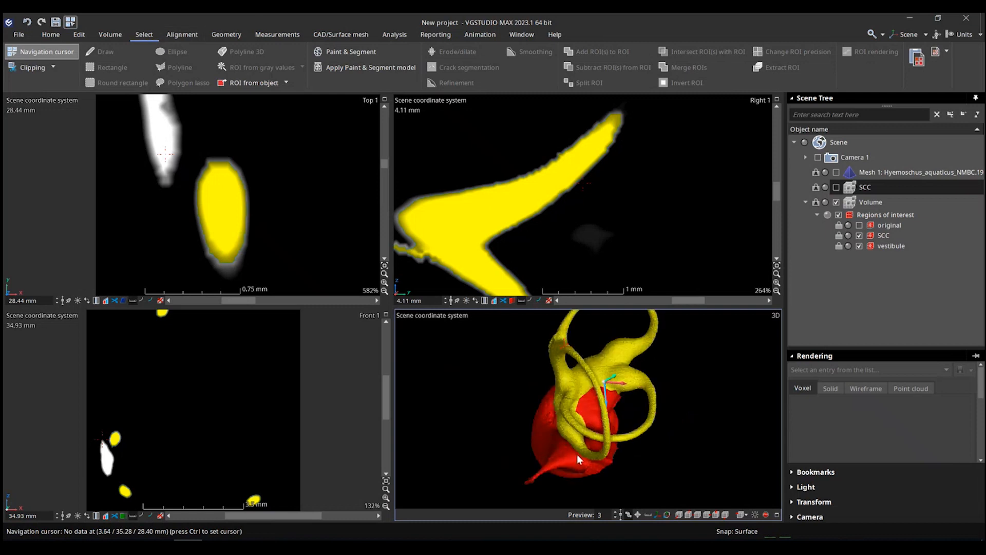
drag(577, 459, 584, 424)
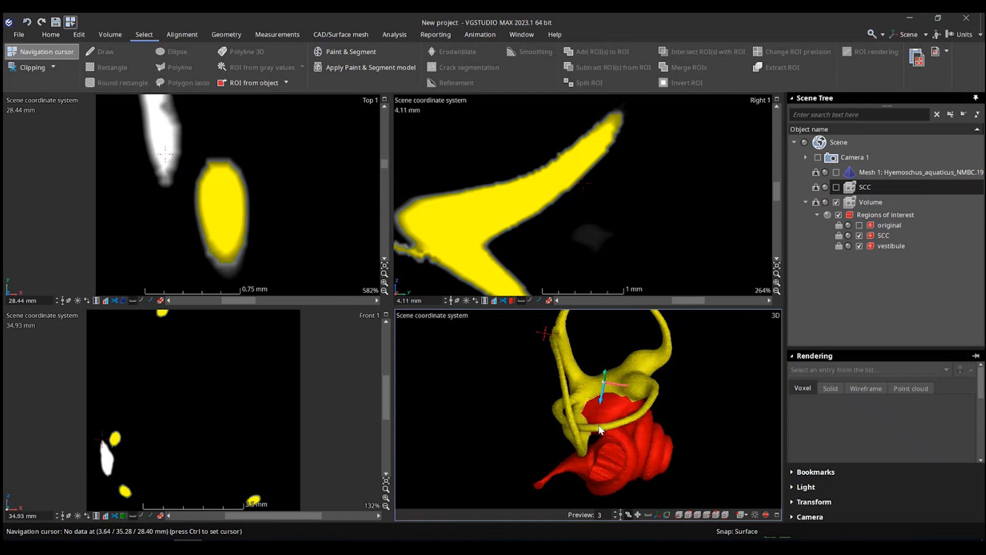
drag(598, 430, 591, 414)
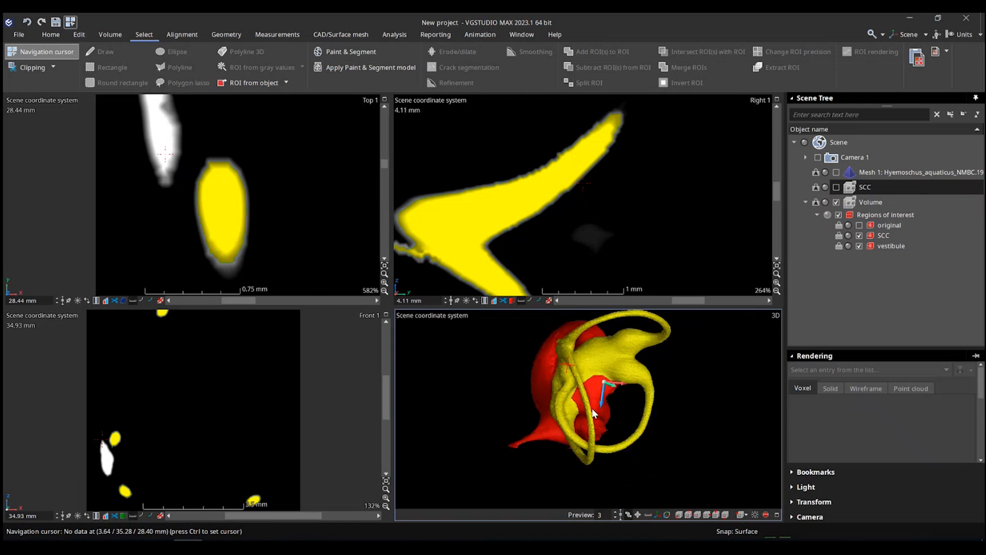
drag(592, 412, 566, 359)
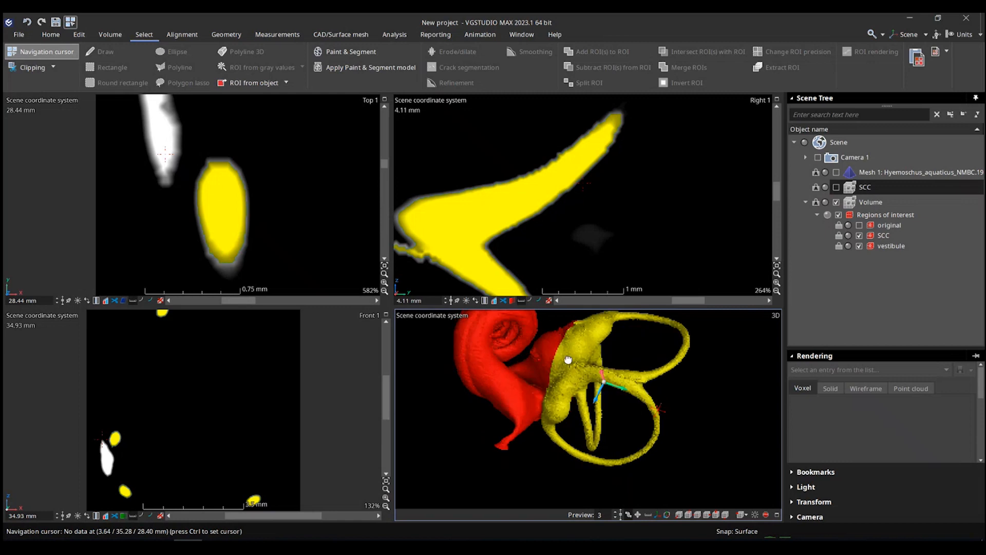
drag(567, 360, 598, 401)
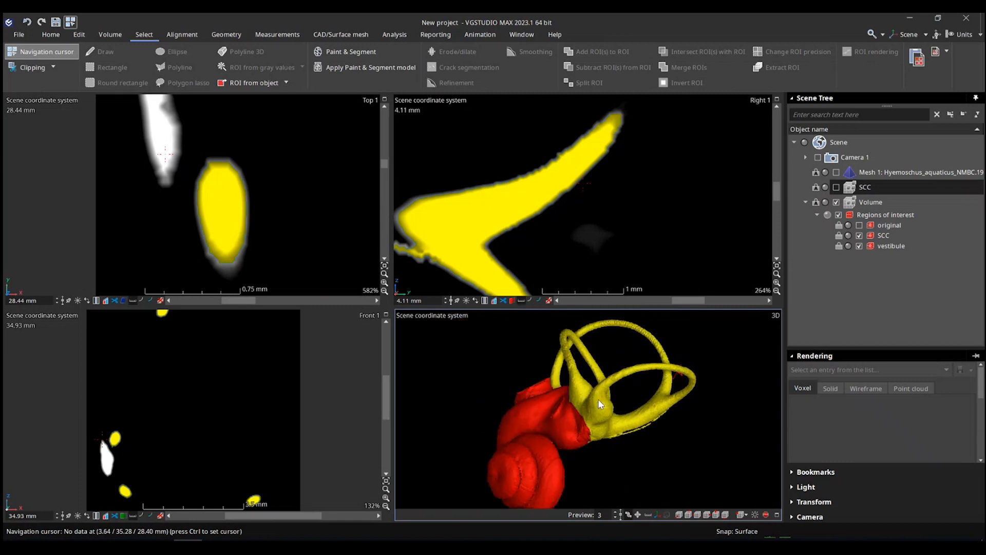
drag(598, 403, 613, 409)
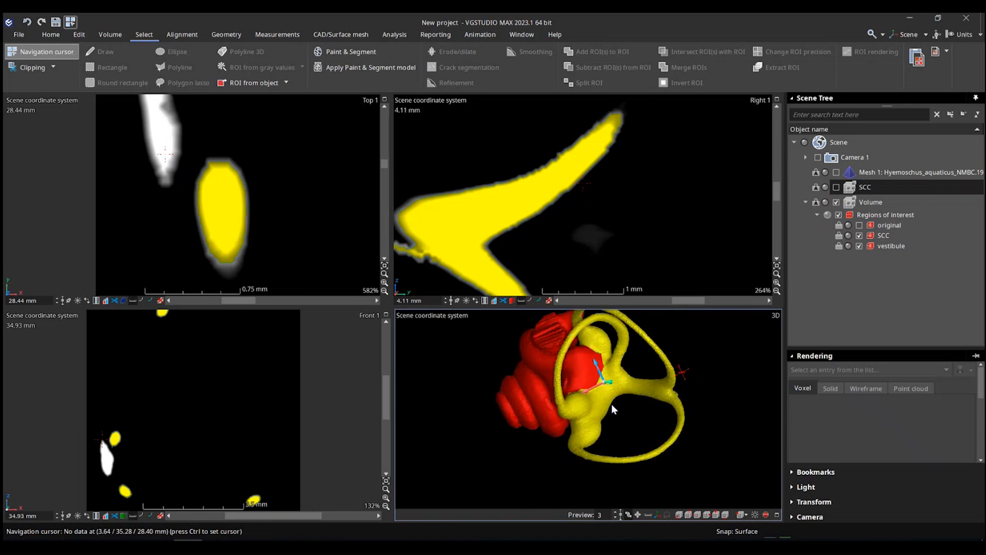
drag(613, 409, 606, 388)
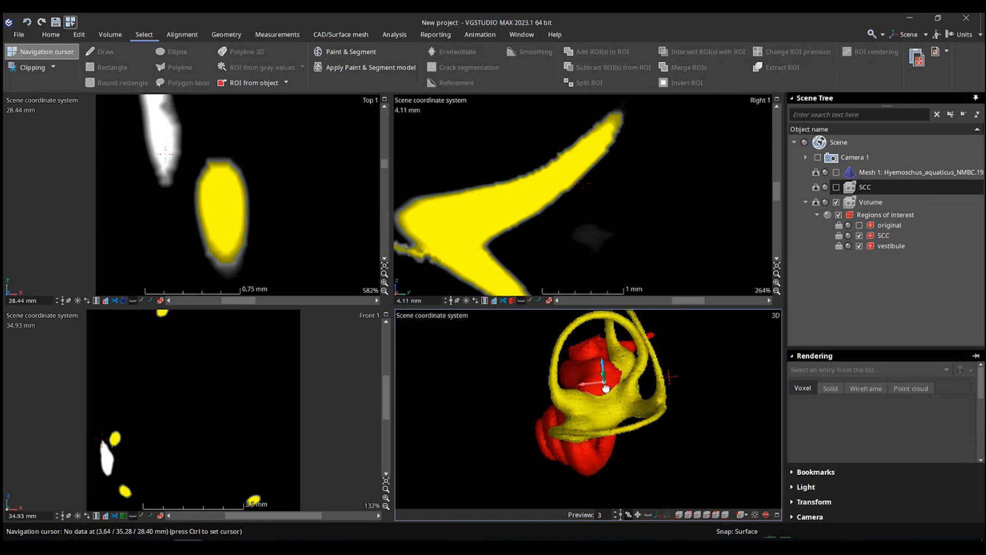
drag(606, 388, 603, 397)
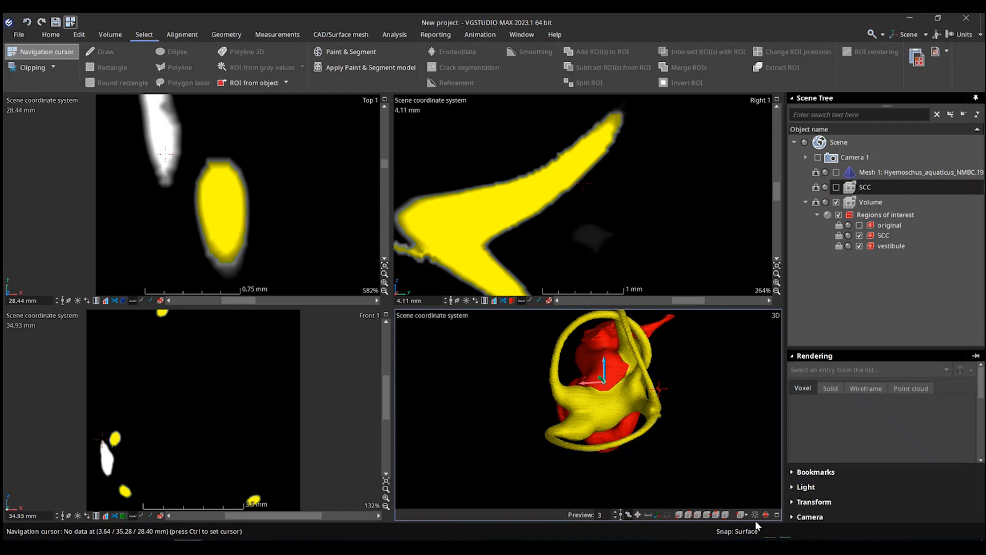
drag(598, 390, 632, 444)
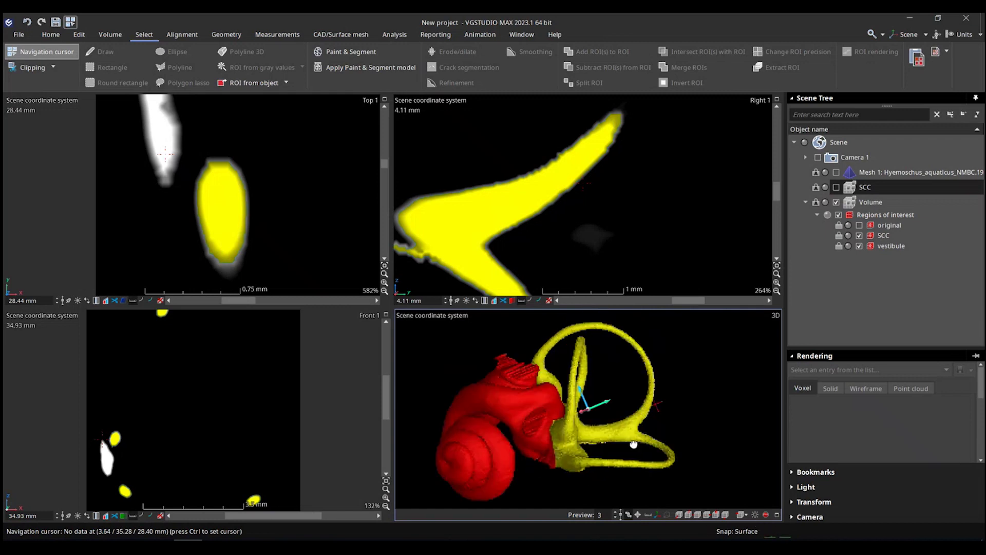